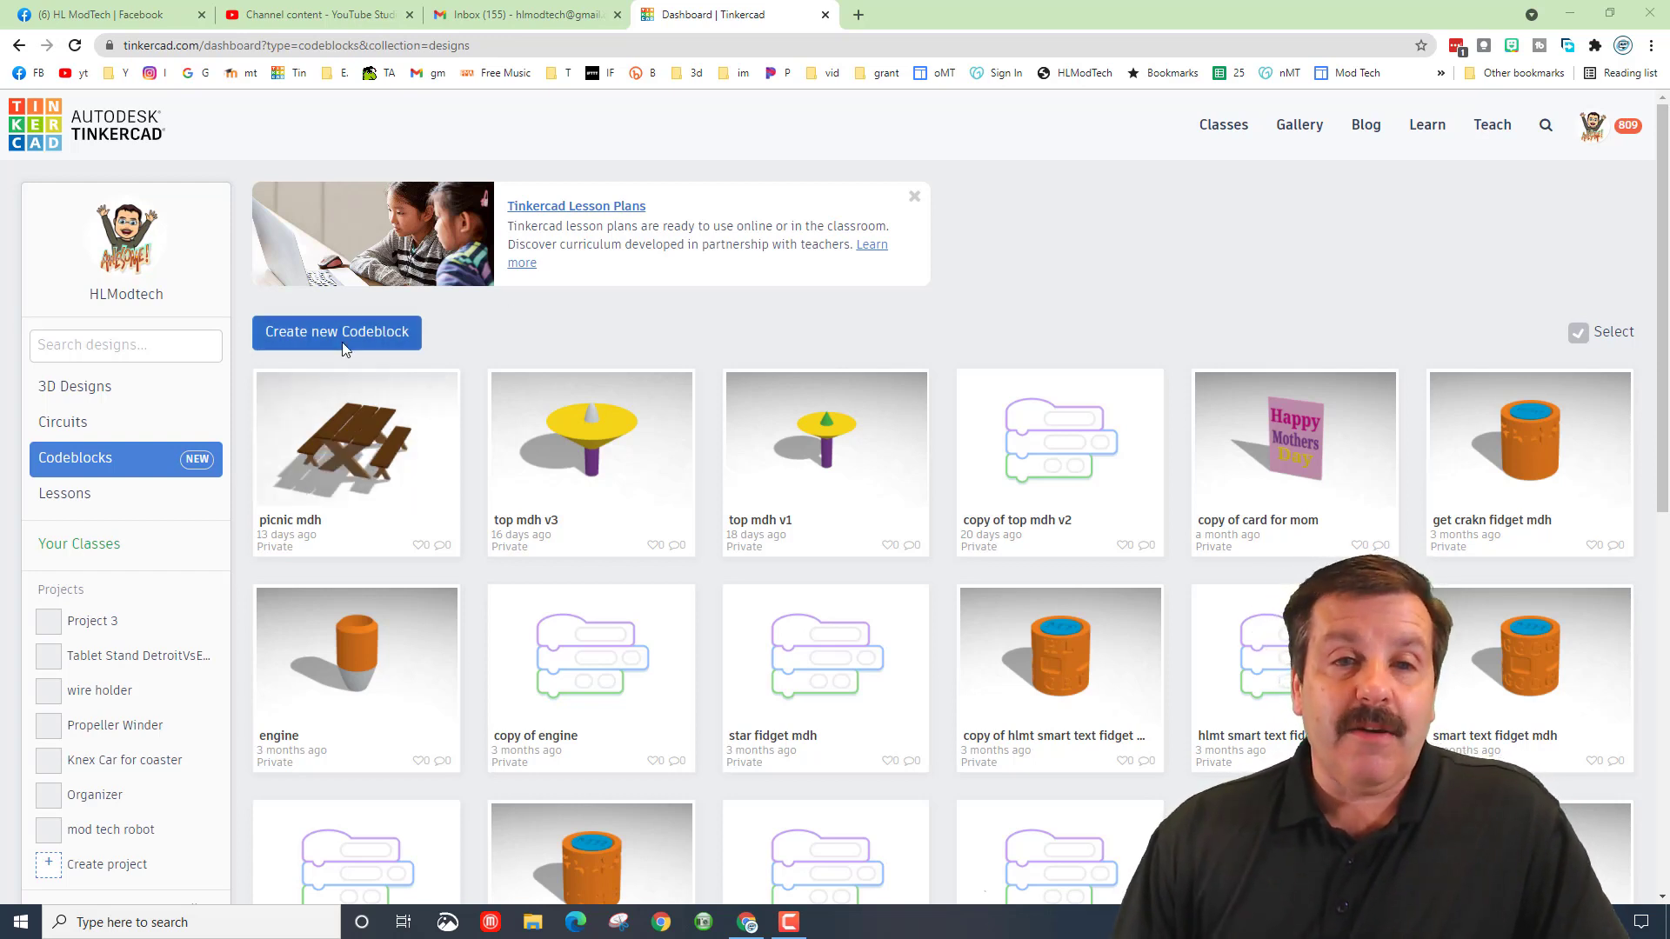
# Step: Create a new blank Codeblocks design and rename it ladder mdh
pyautogui.click(336, 330)
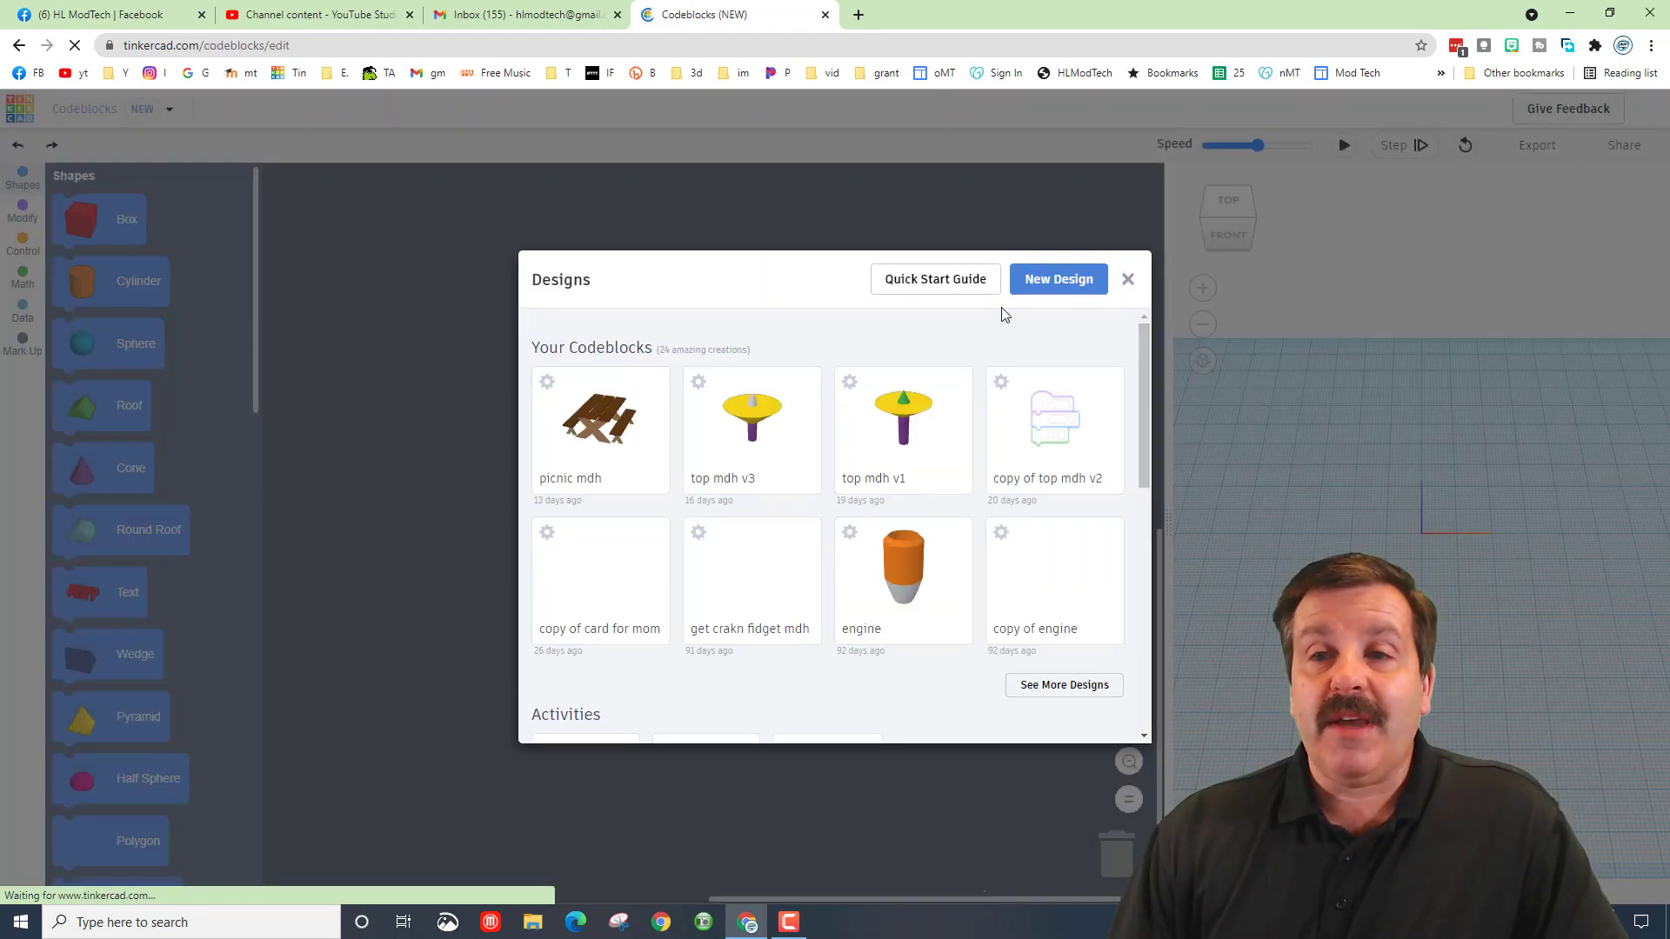
pyautogui.click(1057, 279)
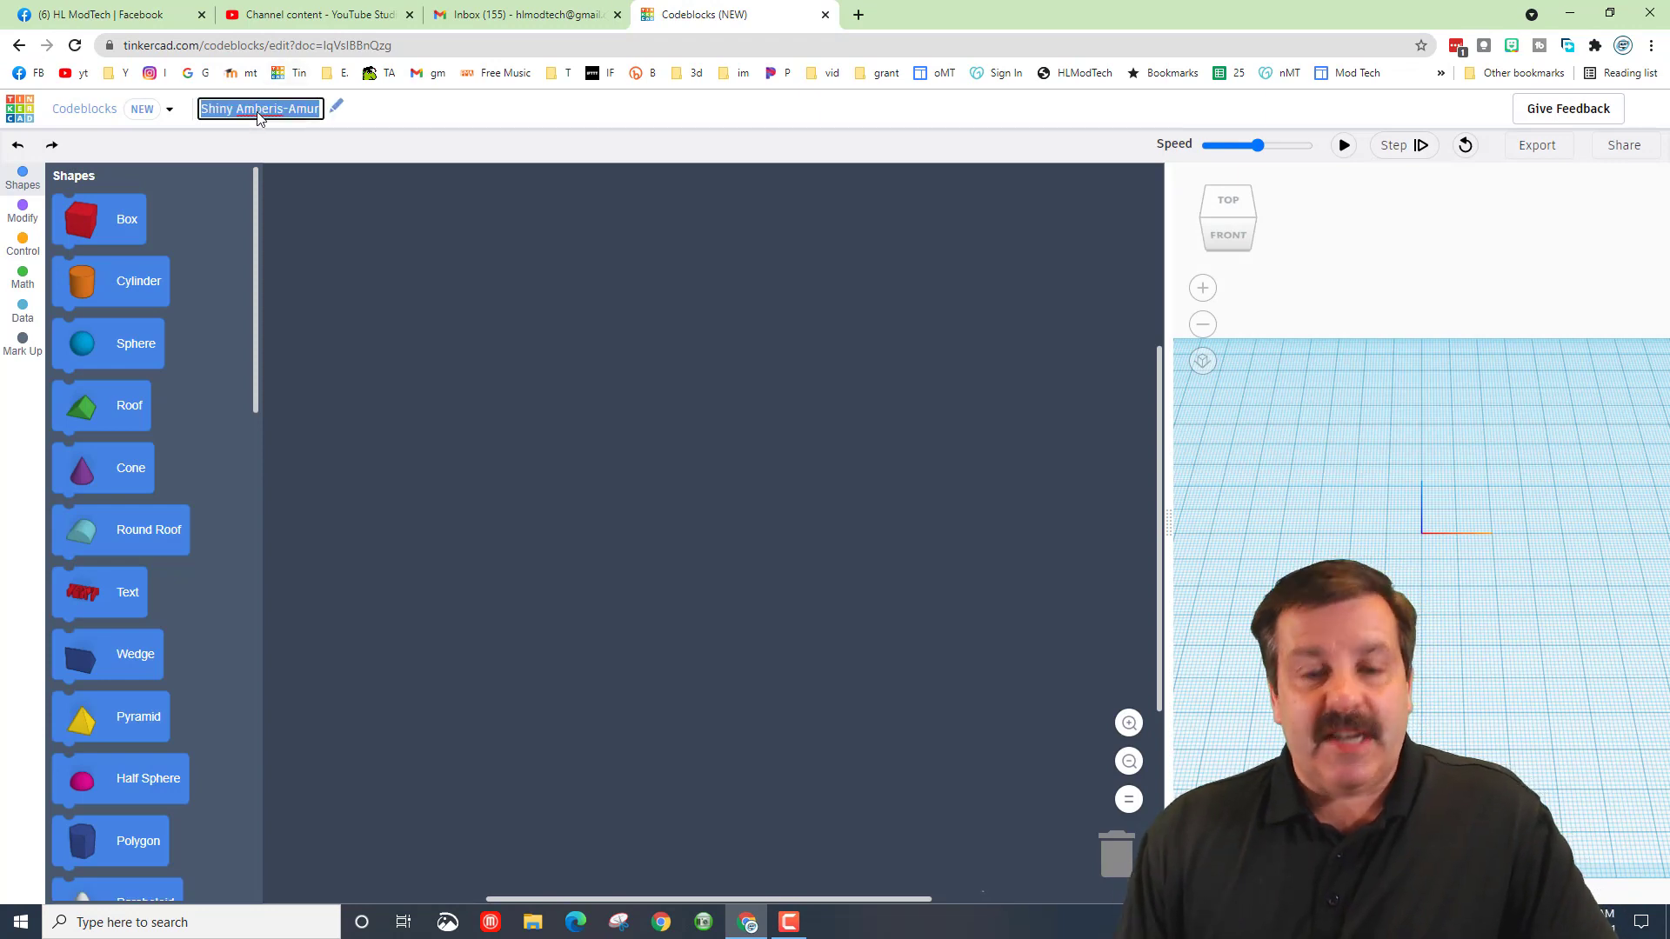
pyautogui.write('ladder mdh')
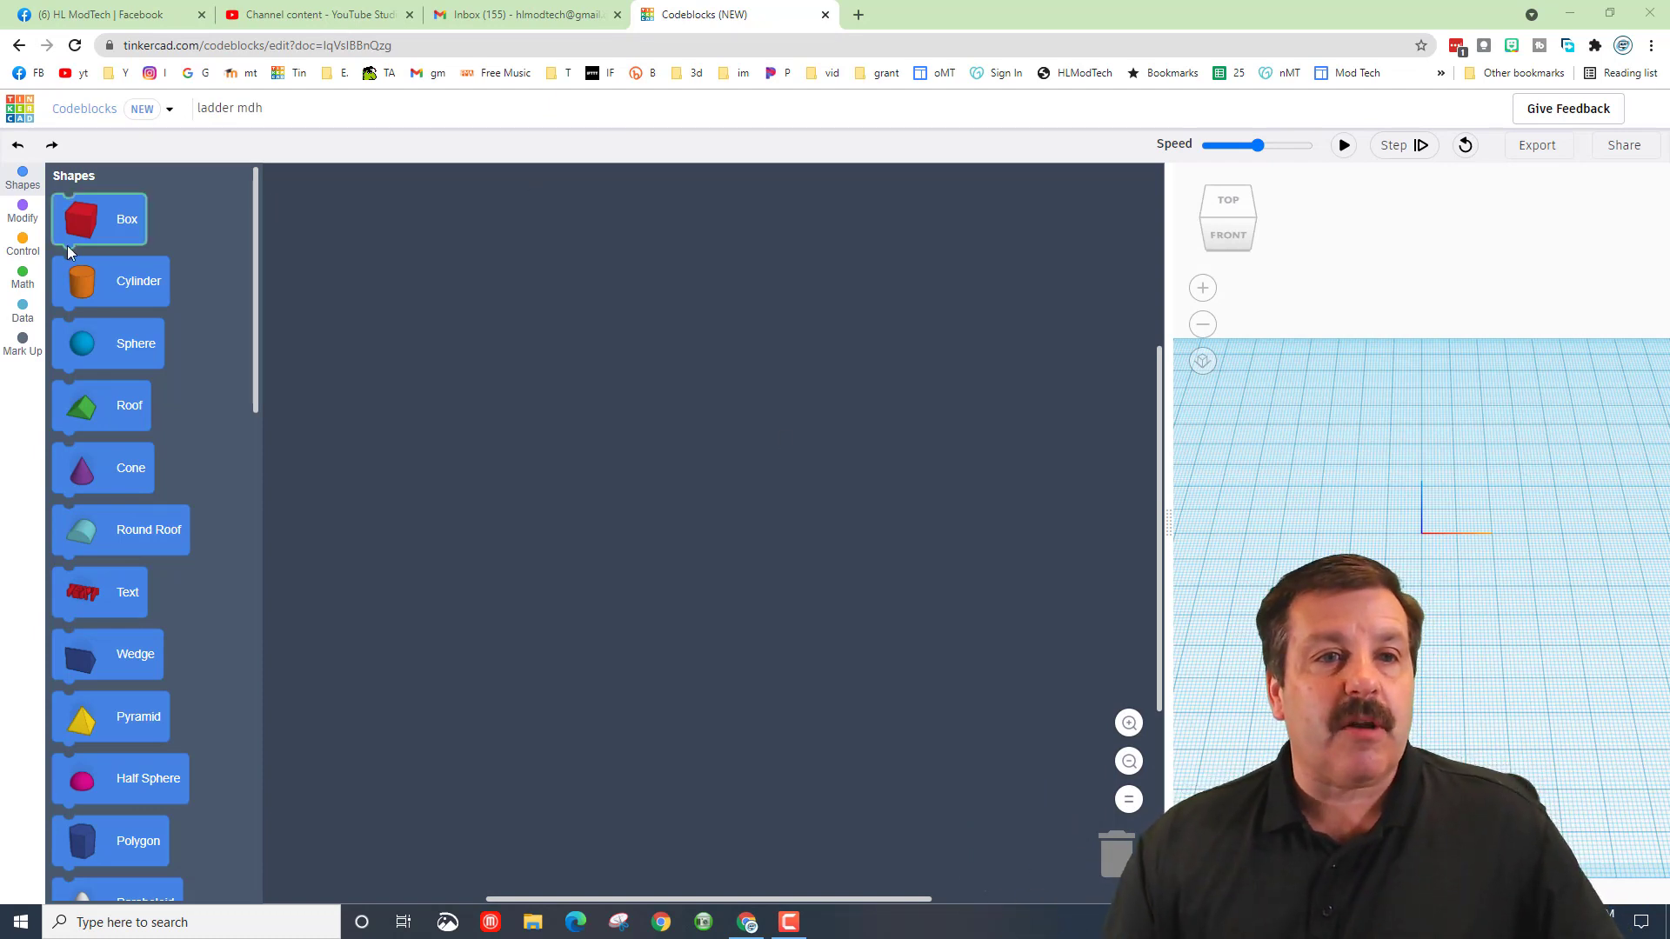
# Step: Add a Create New Object block and rename its object variable to rung
pyautogui.click(23, 210)
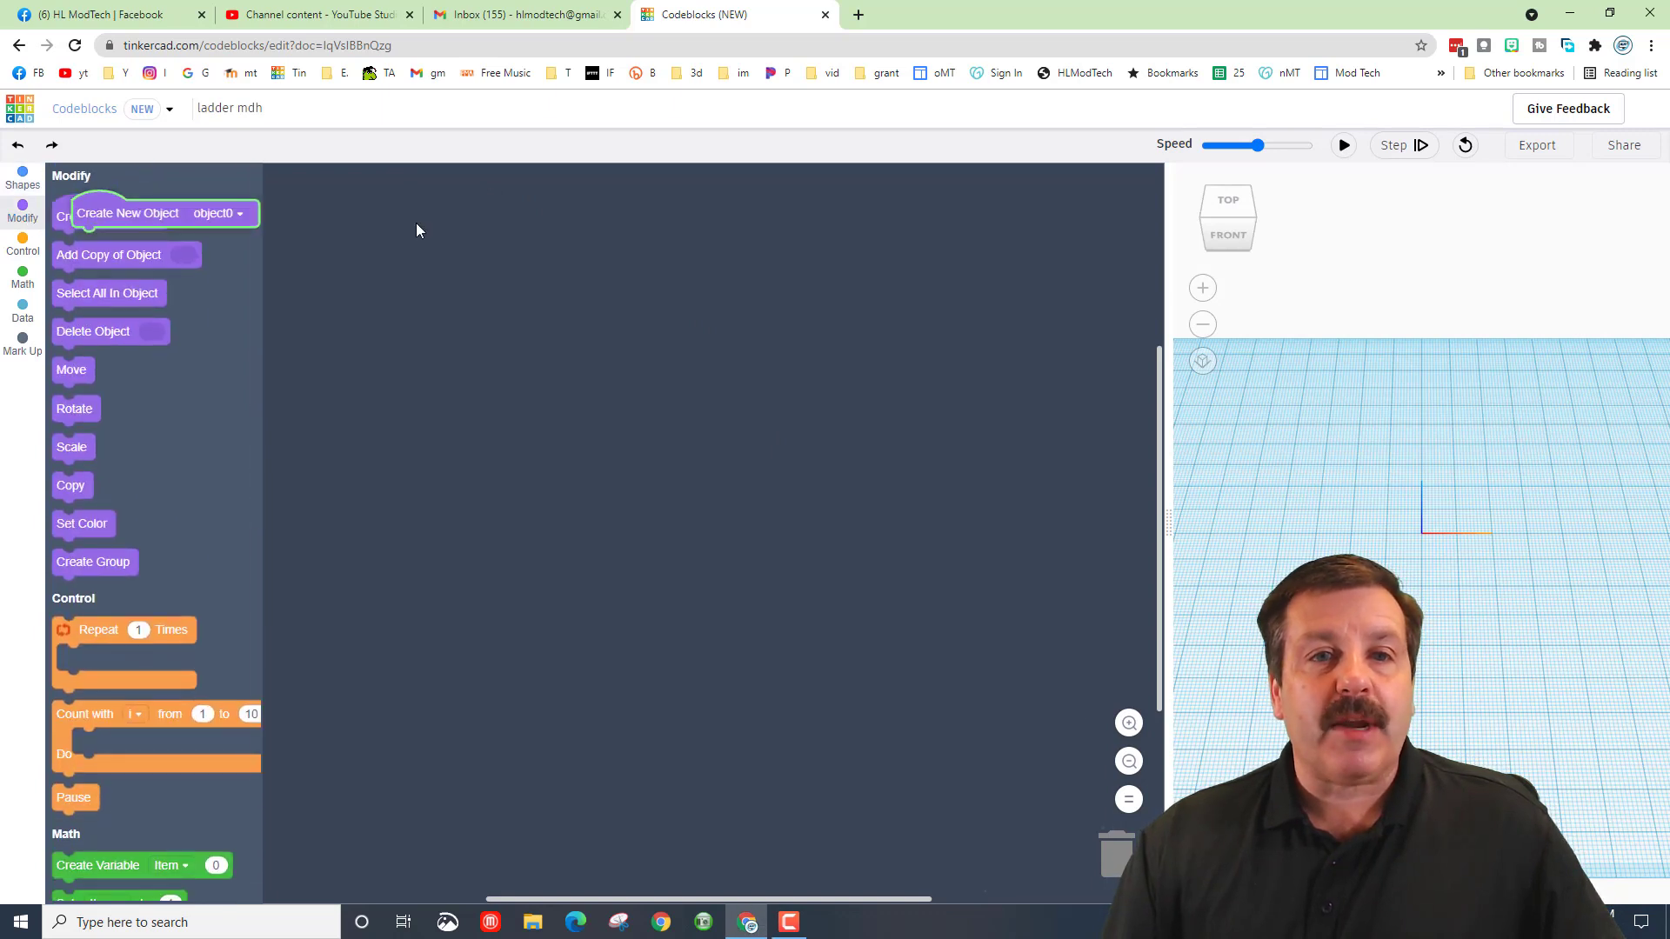
pyautogui.moveTo(127, 212); pyautogui.dragTo(478, 223)
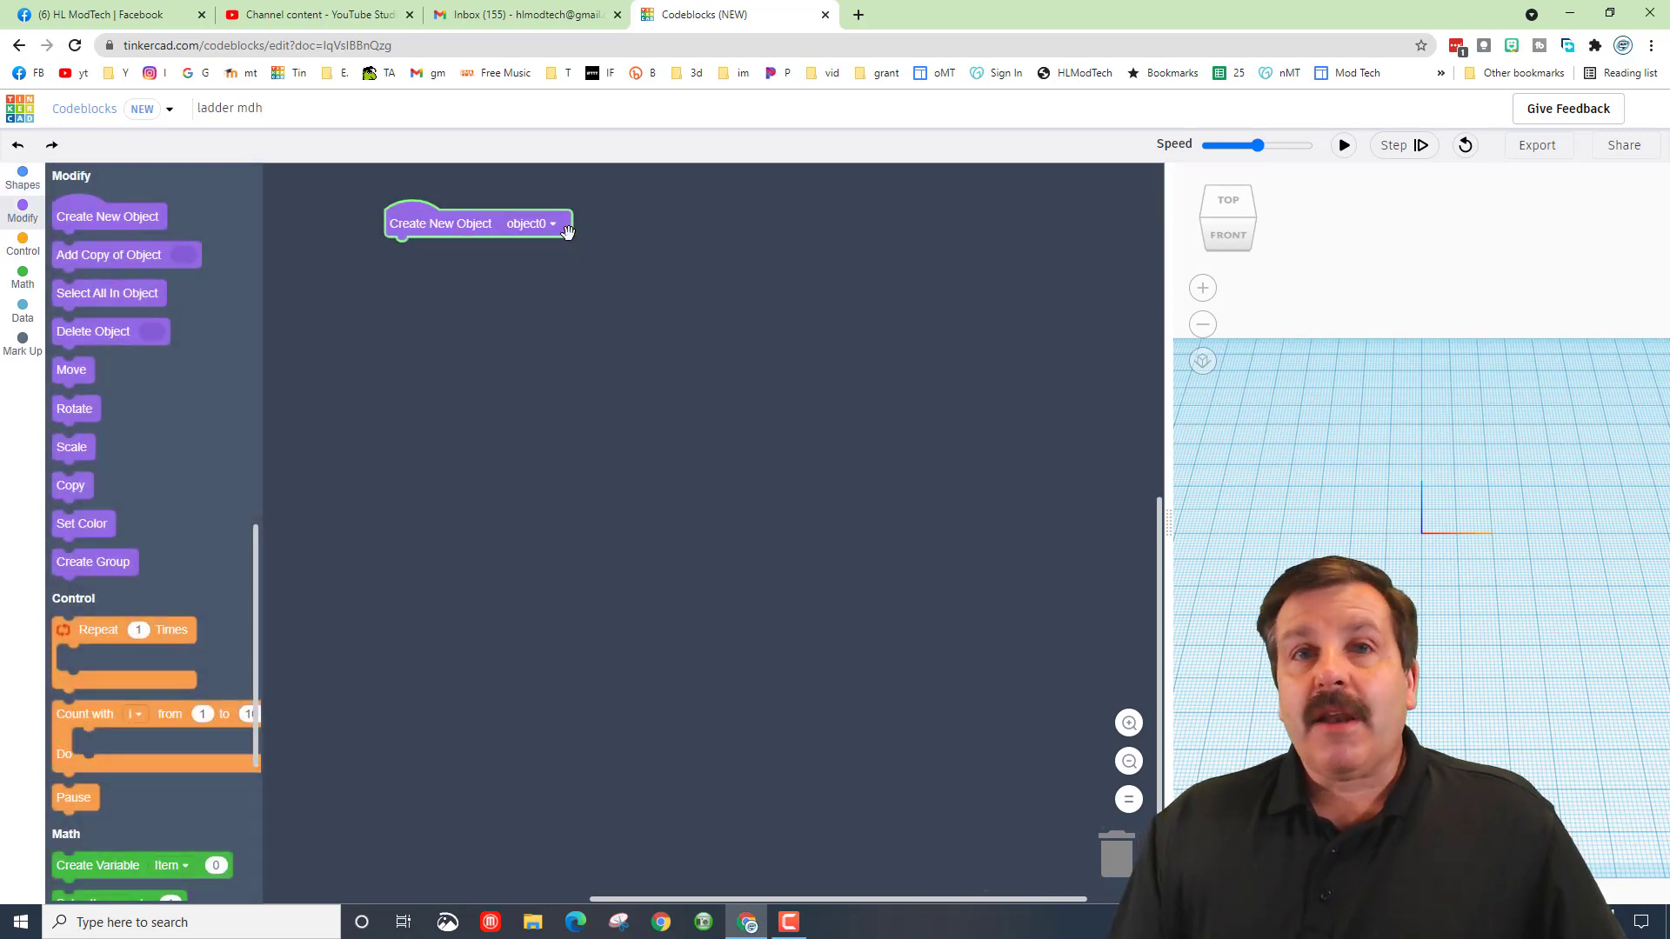
pyautogui.moveTo(556, 231)
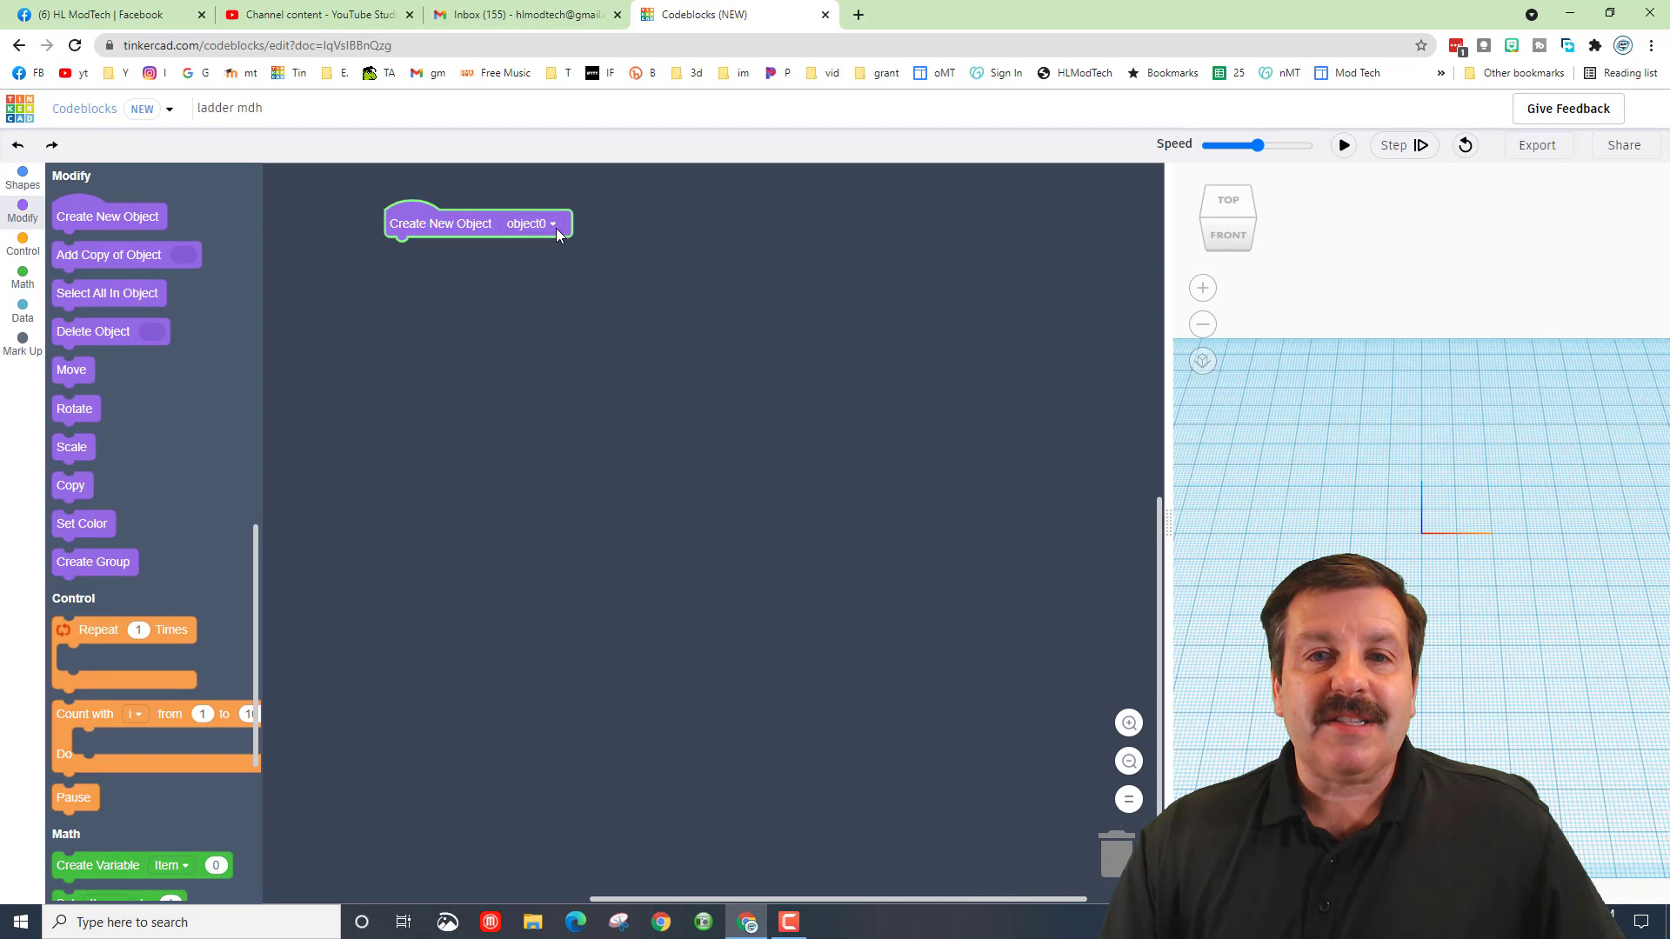
pyautogui.click(479, 284)
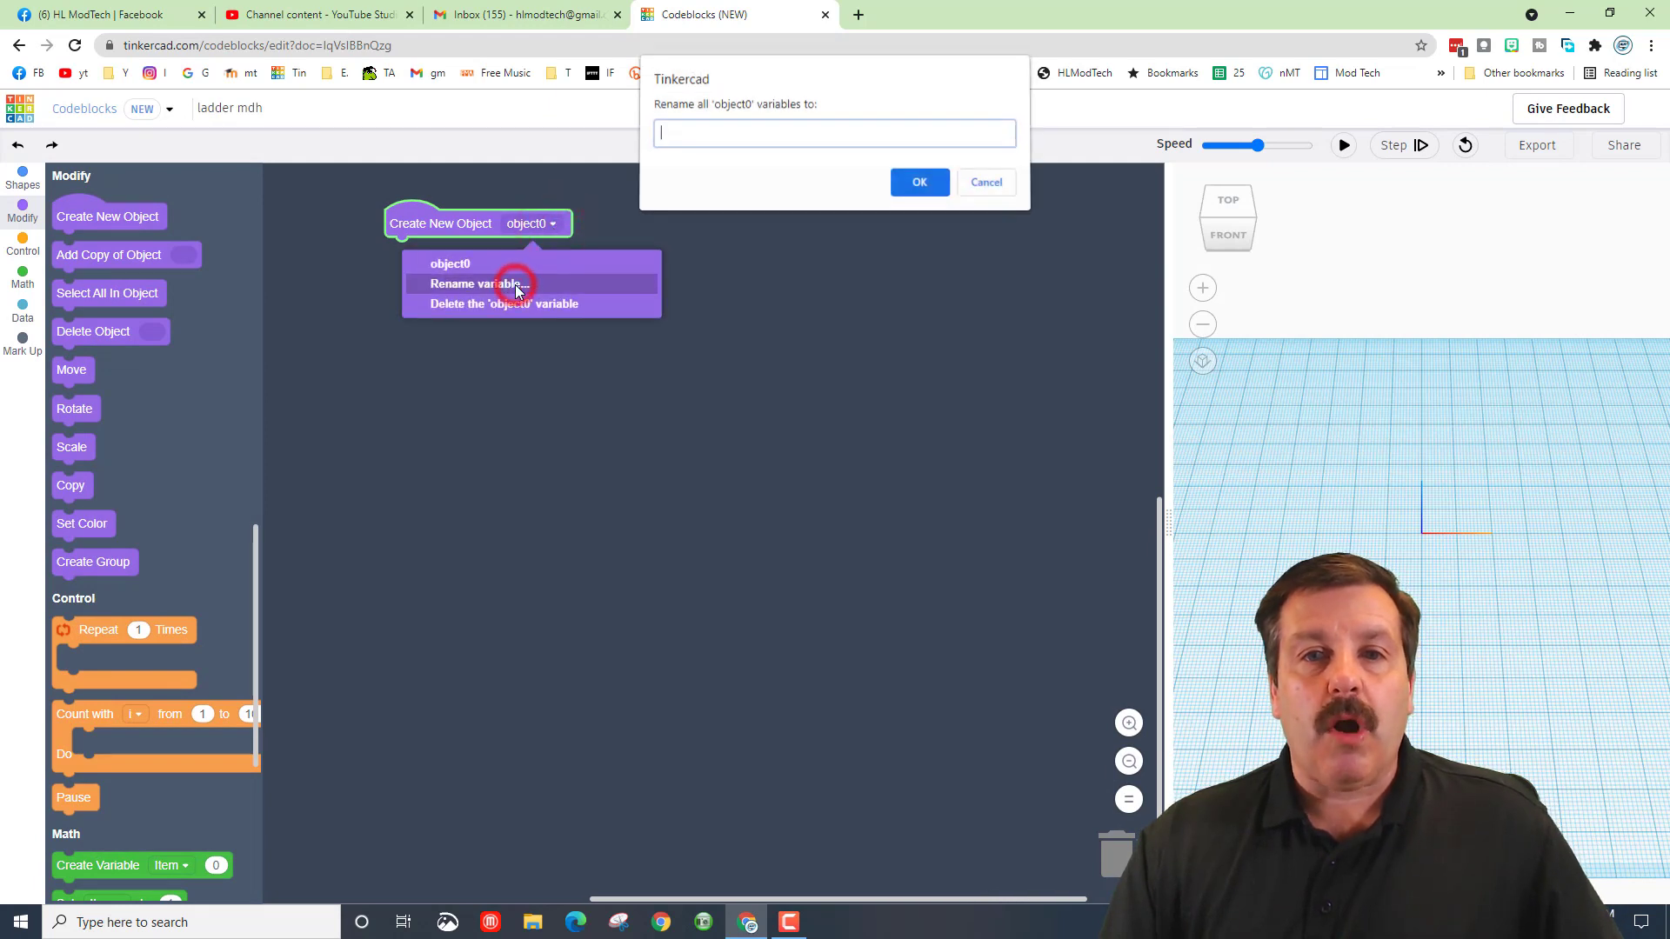
pyautogui.write('r')
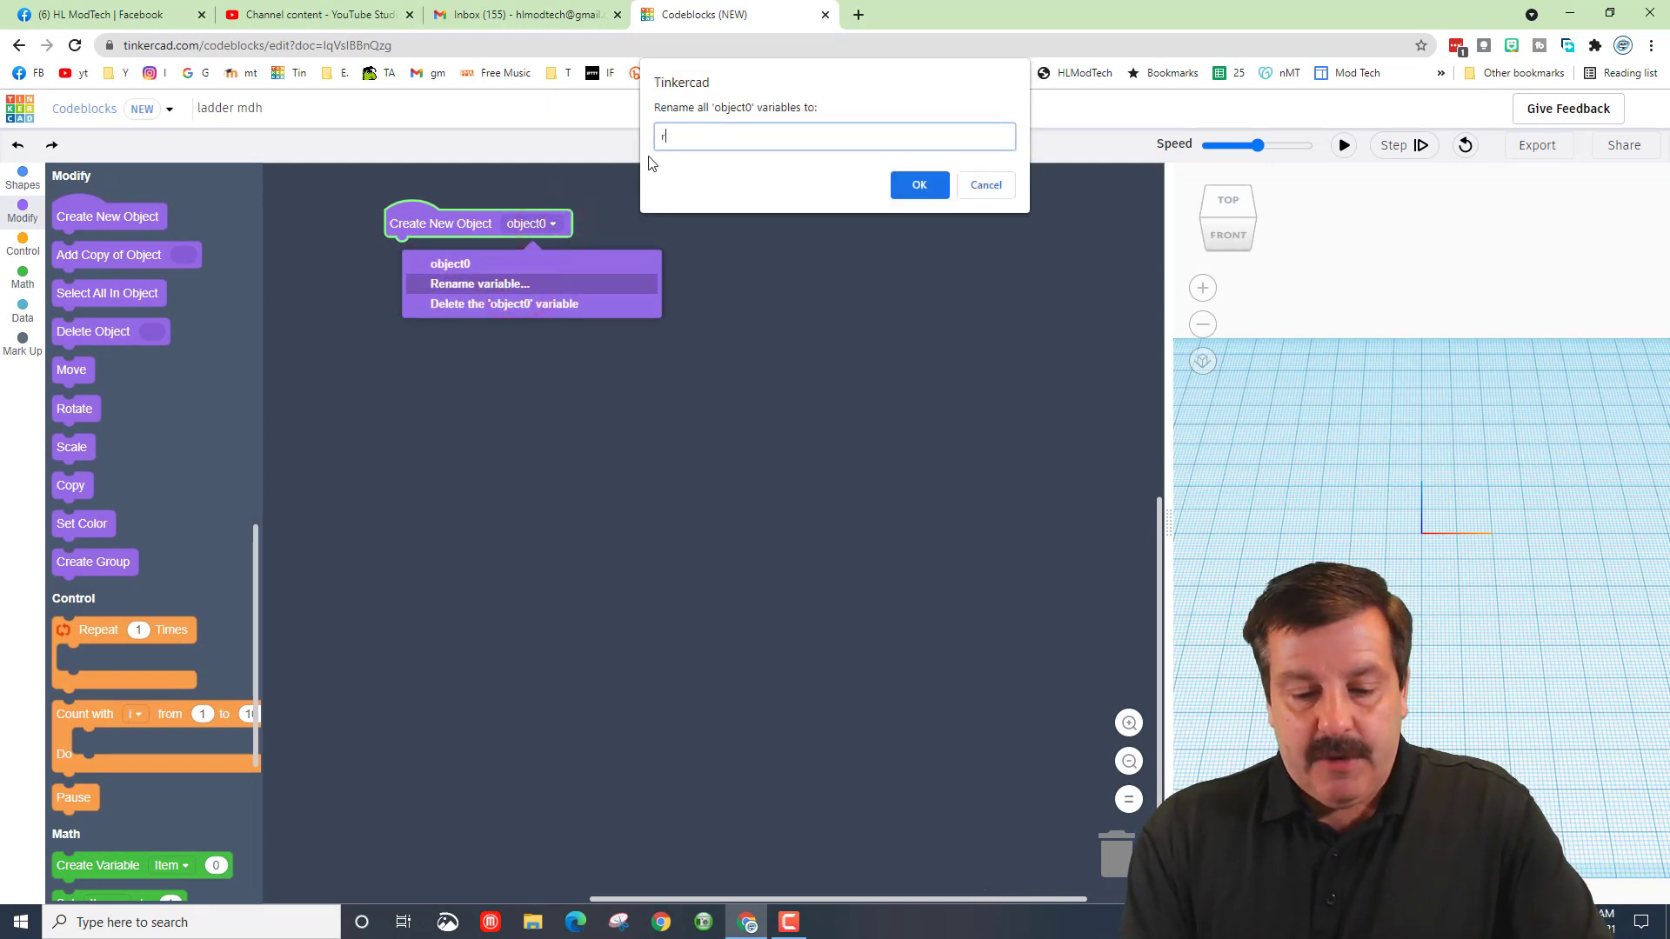
pyautogui.click(918, 184)
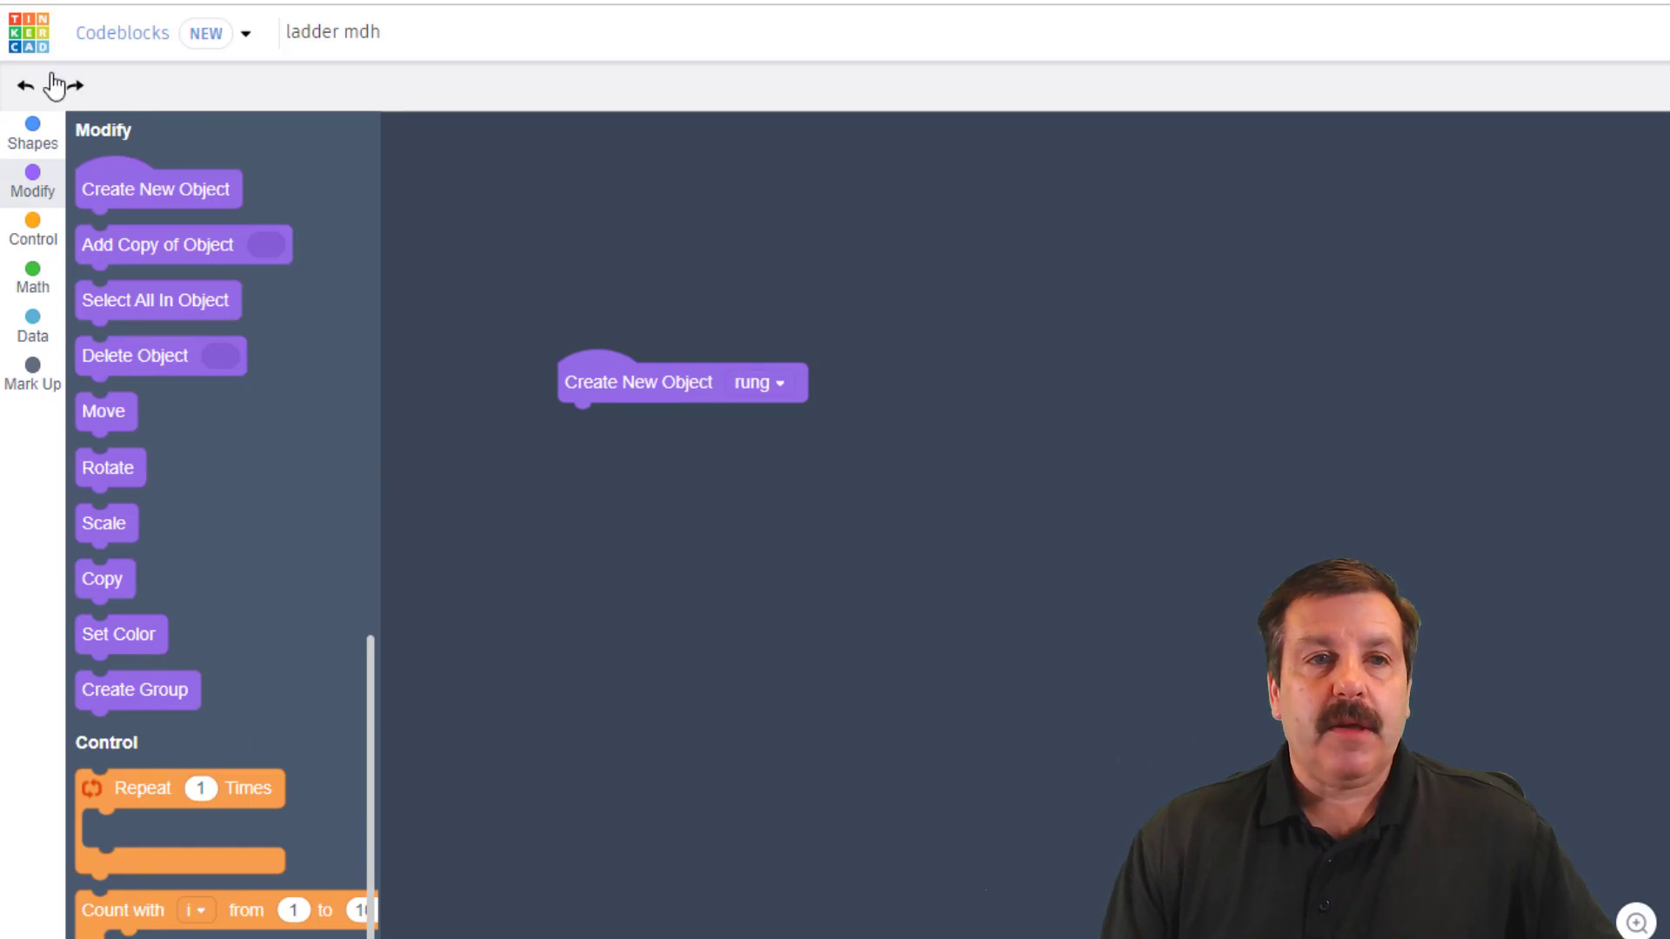
# Step: Give rung a box with height 2 and edge 2, and run to preview it
pyautogui.click(31, 134)
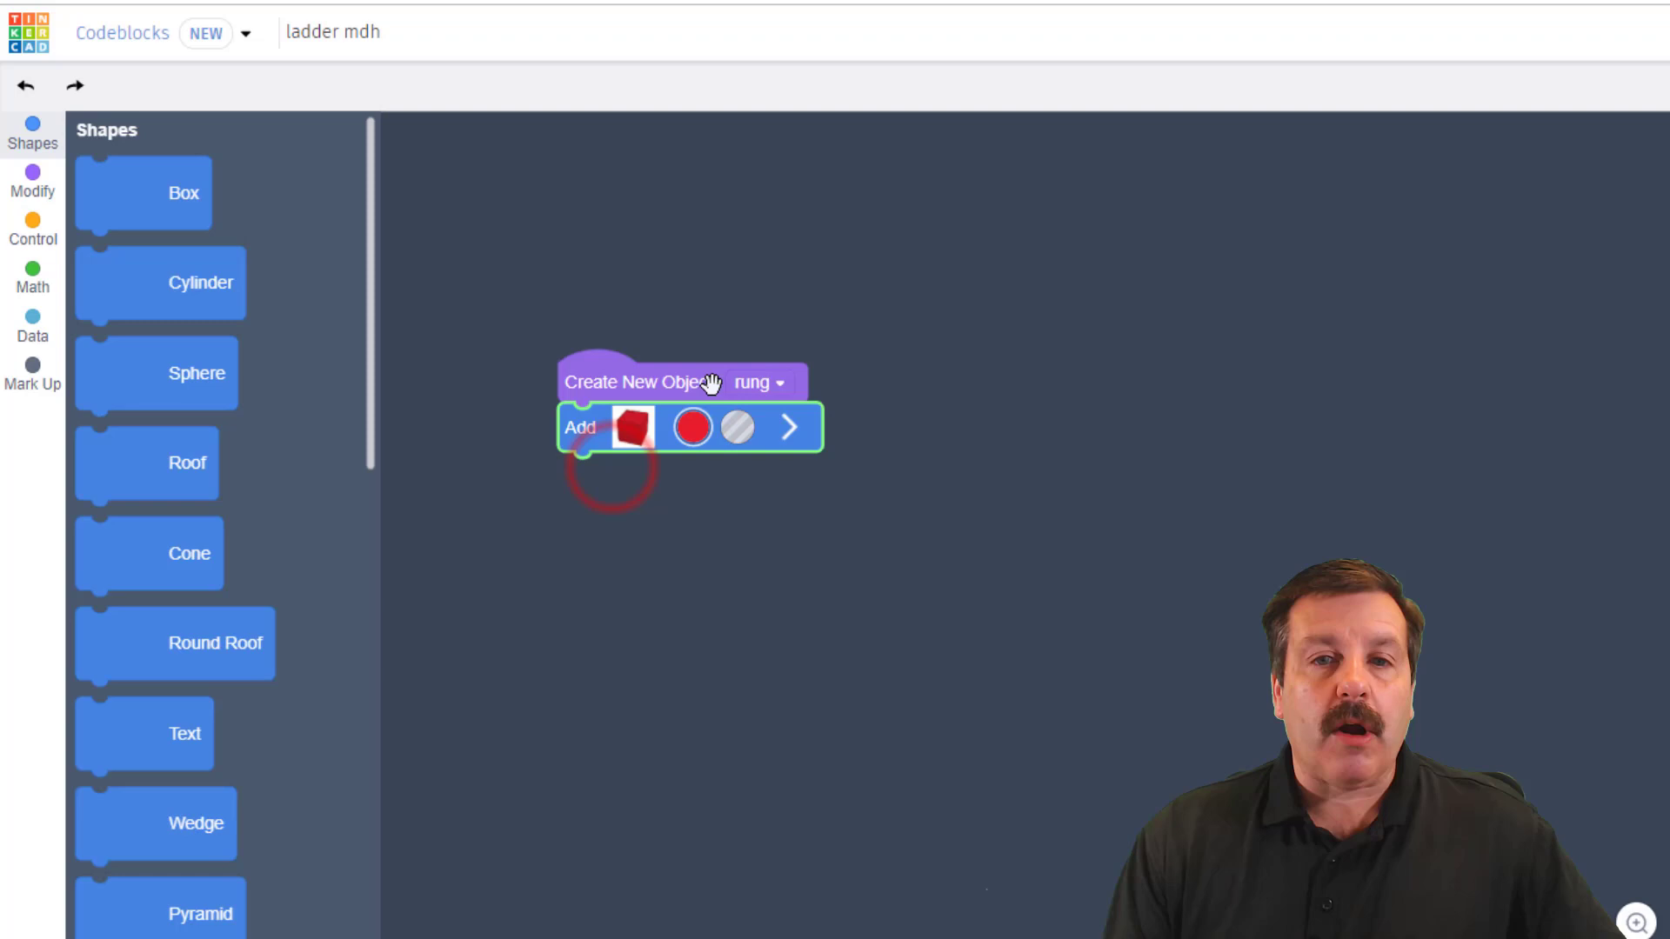
pyautogui.click(788, 428)
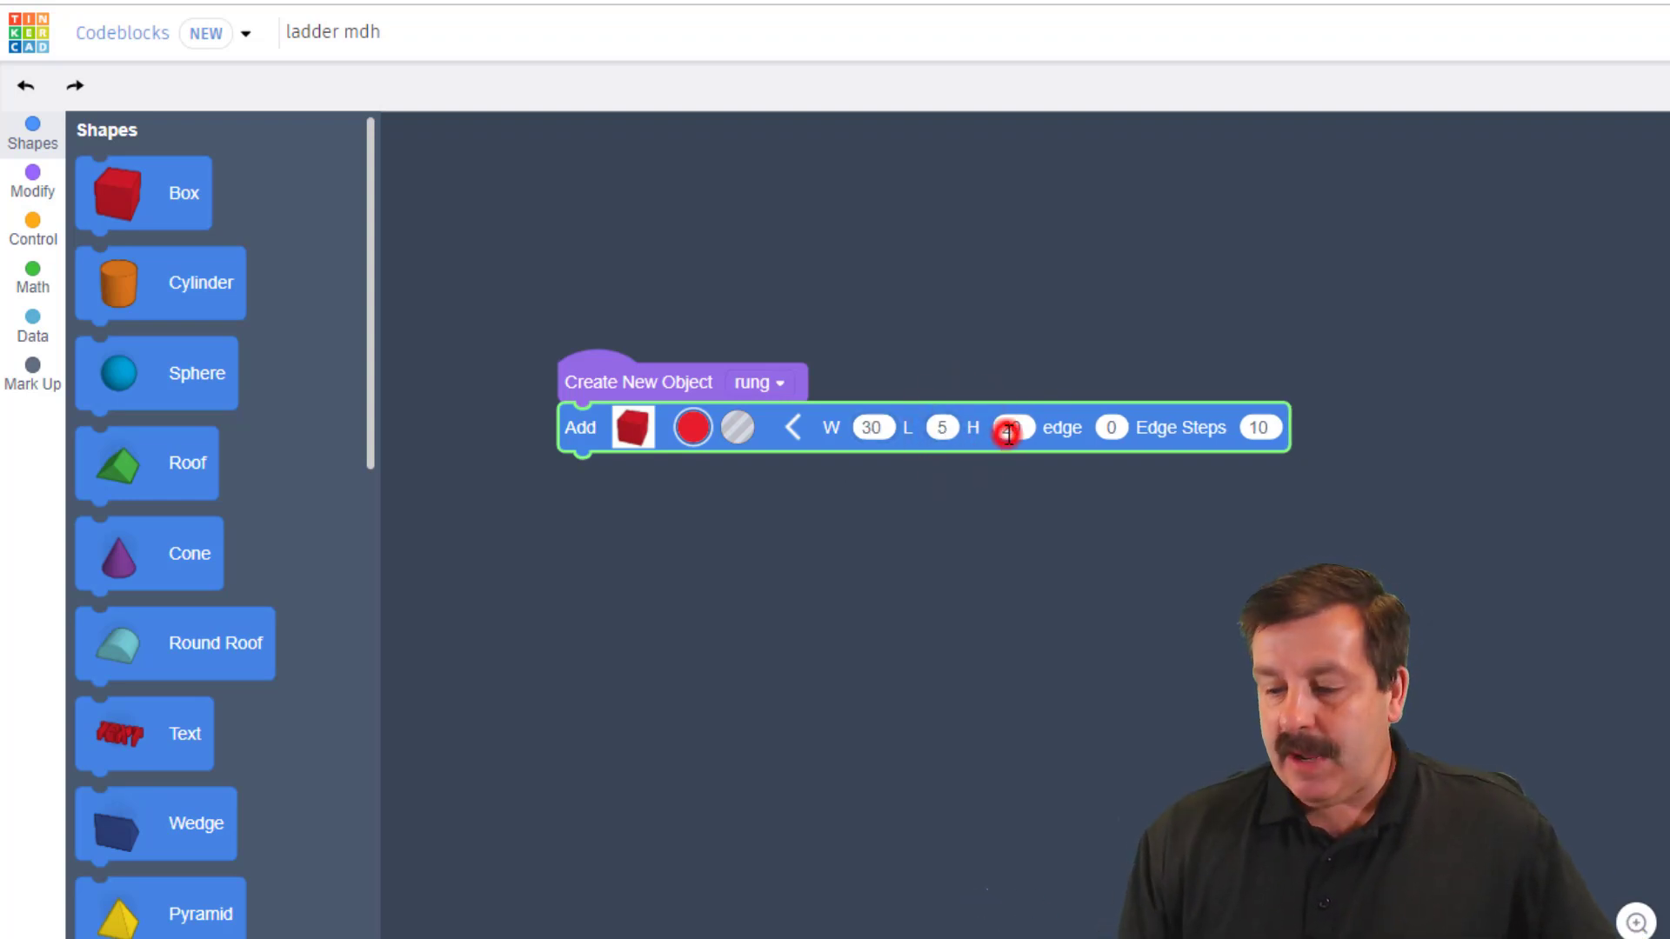
pyautogui.click(1007, 428)
pyautogui.write('2')
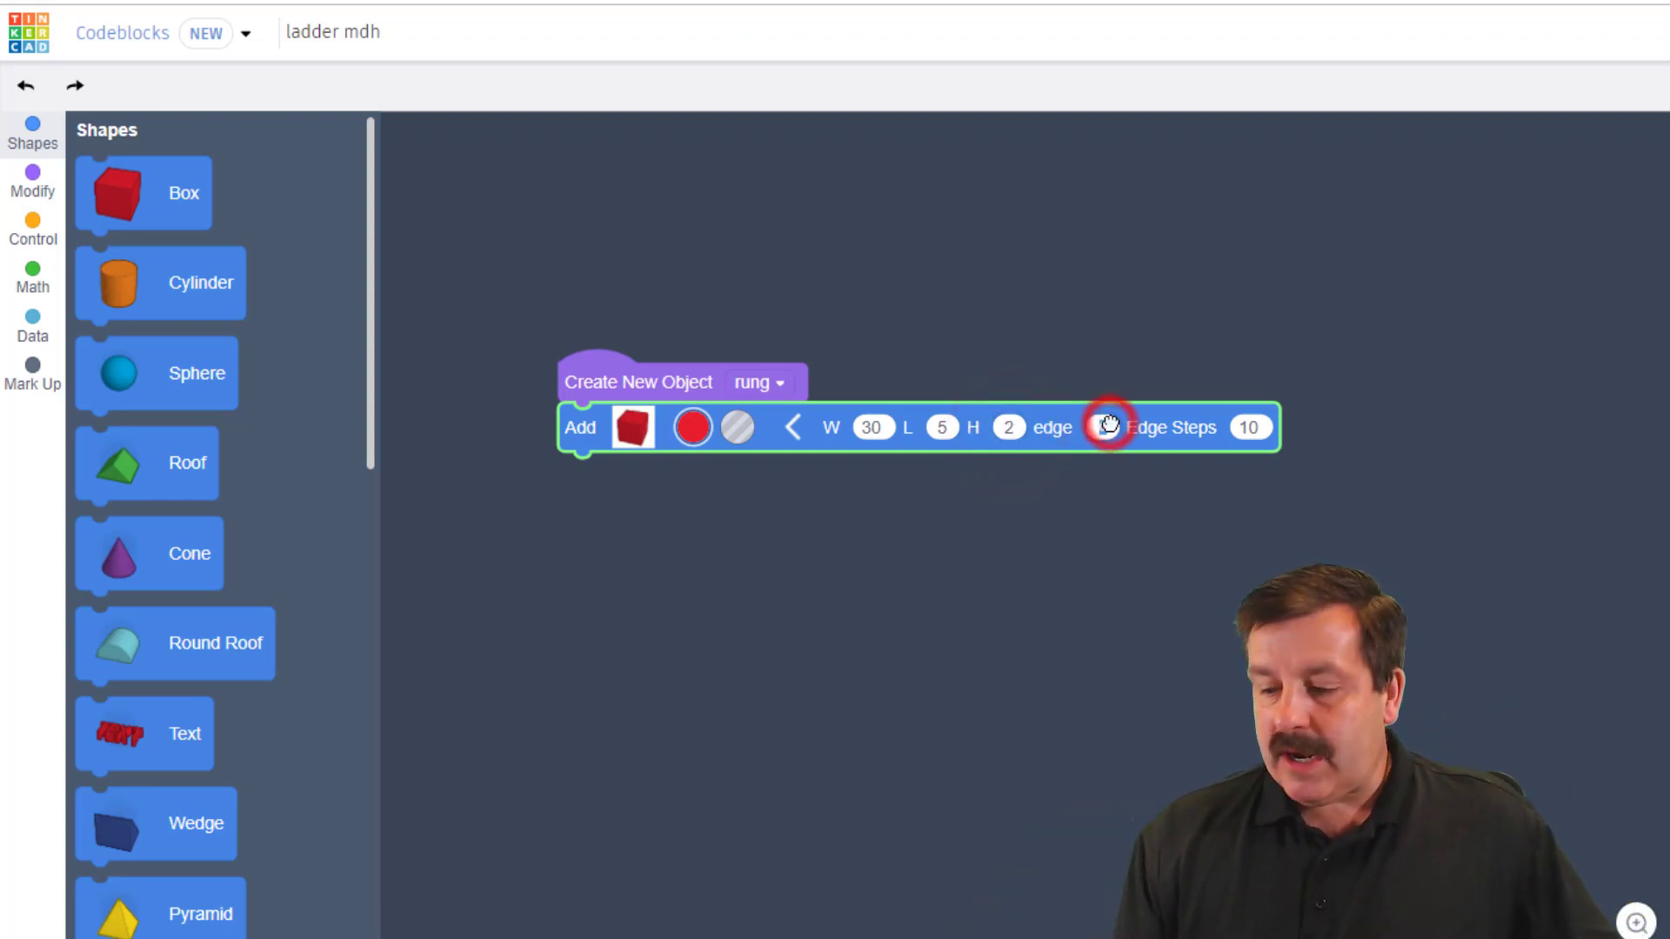
pyautogui.click(1103, 428)
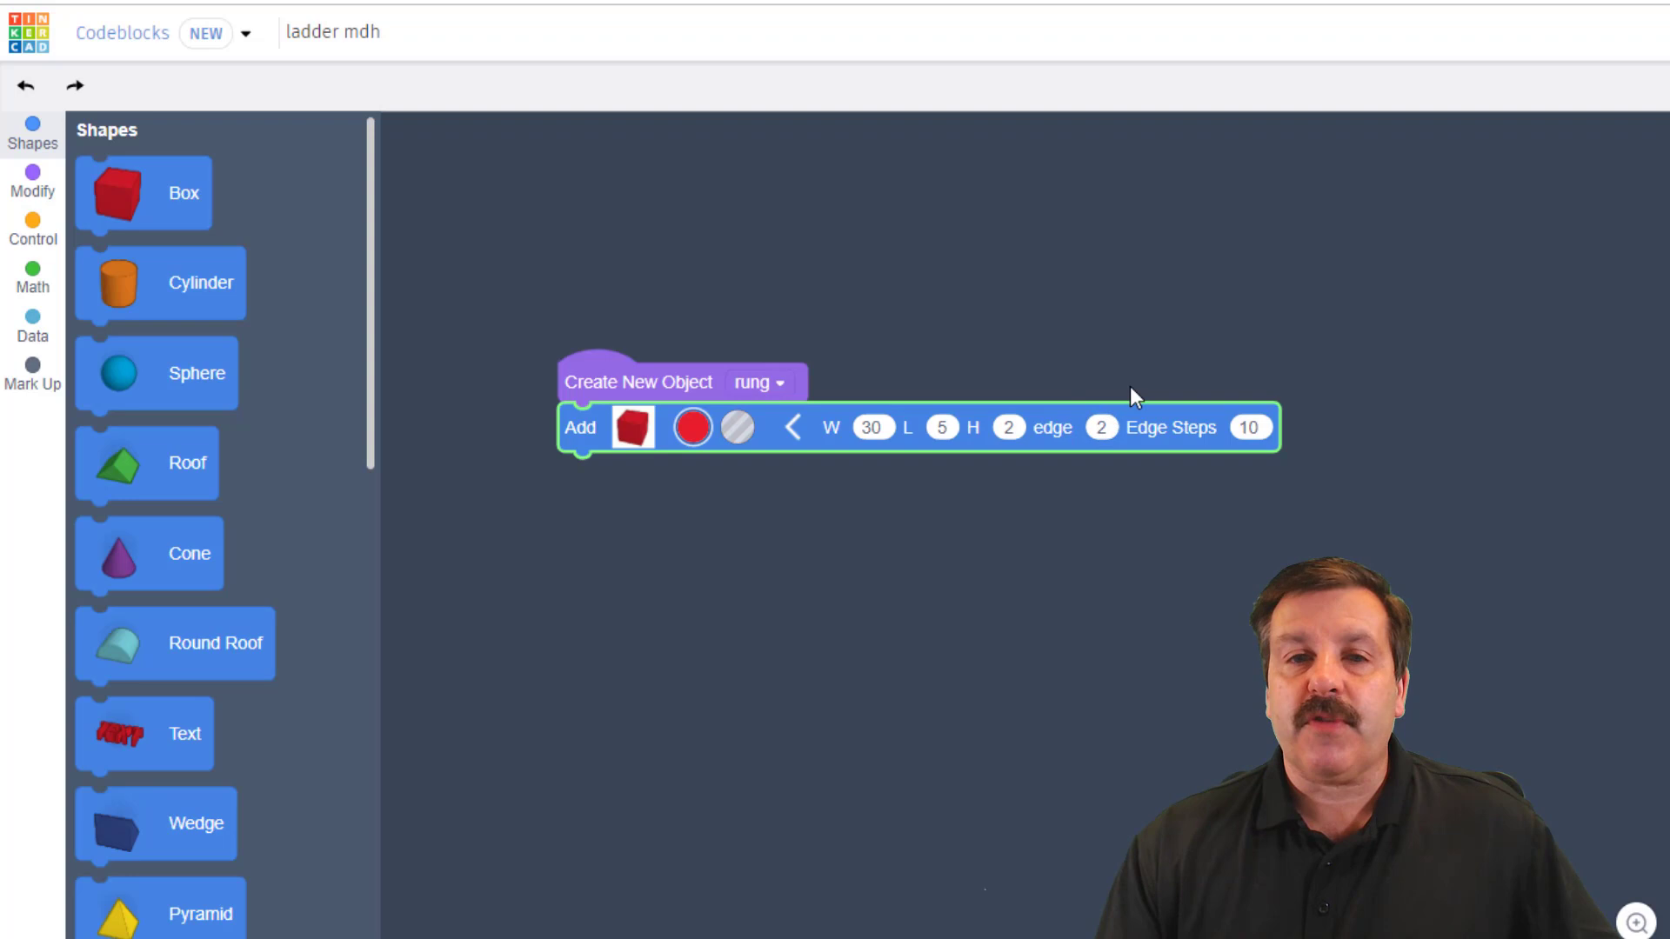
pyautogui.click(207, 407)
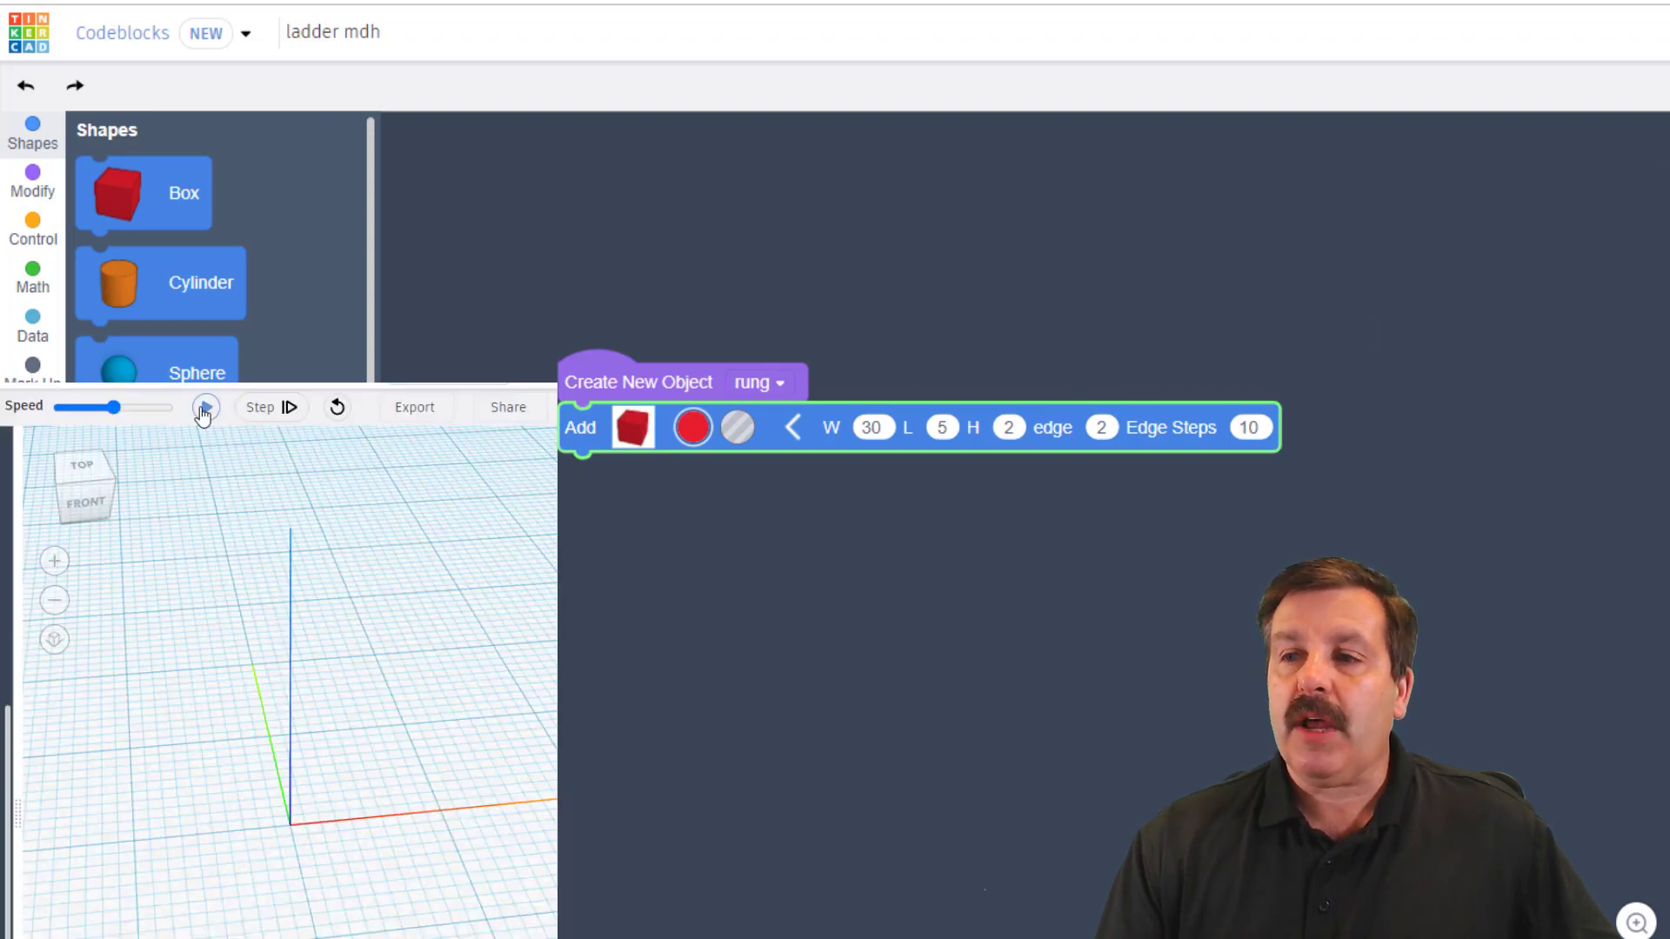
pyautogui.click(205, 407)
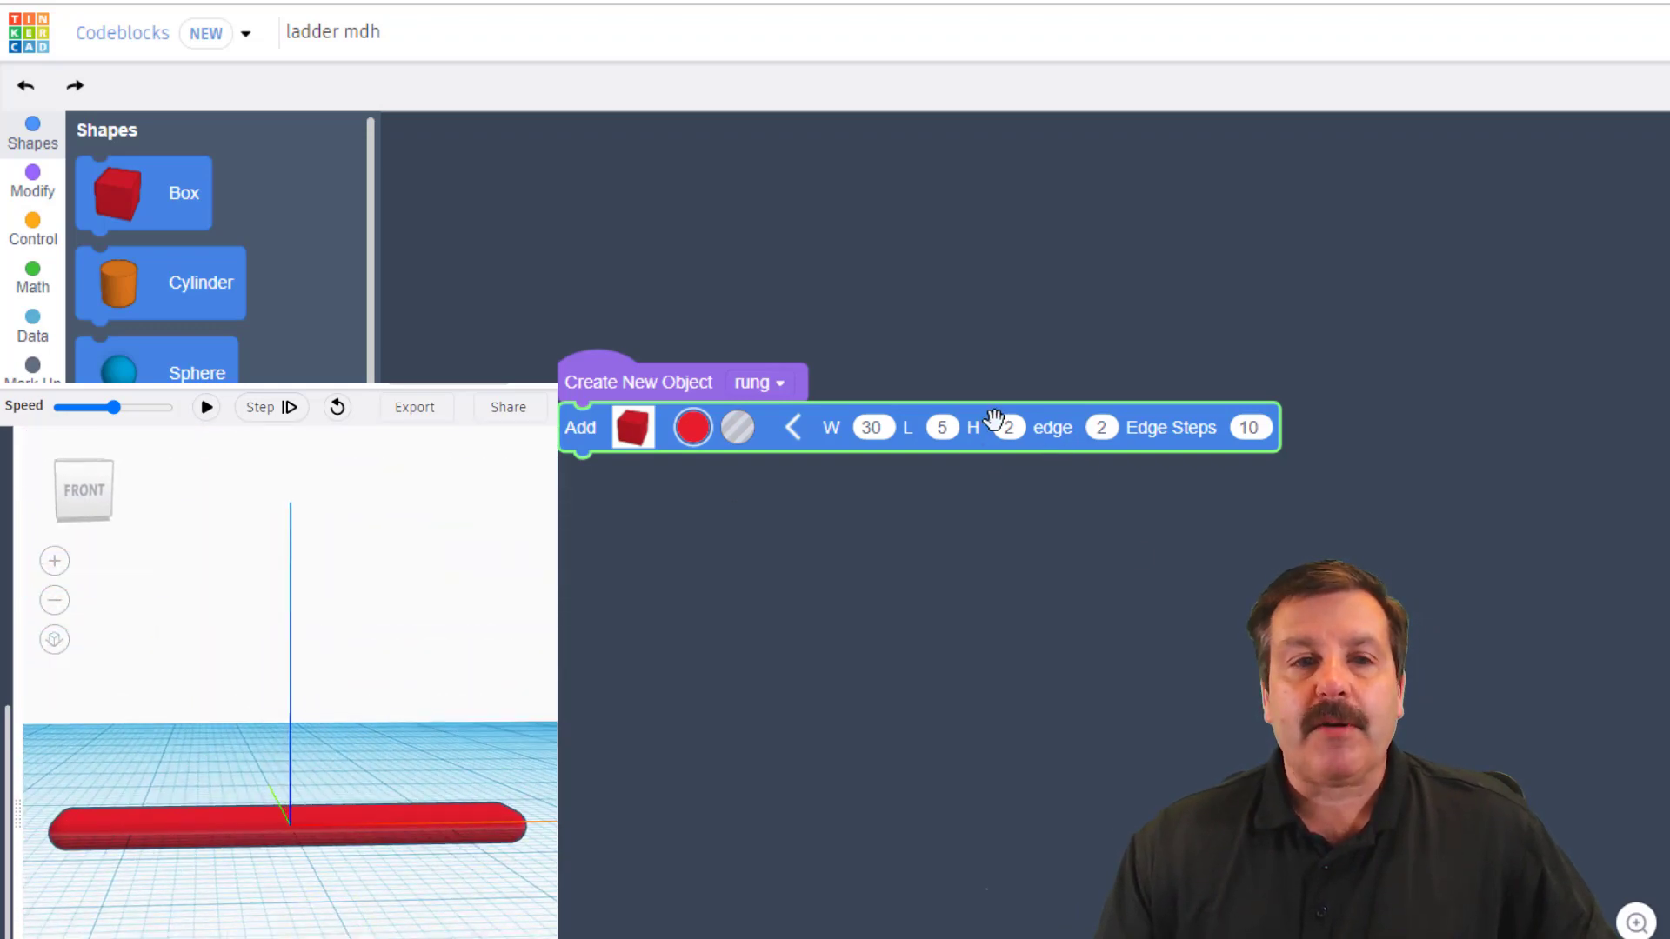
# Step: Move the rung box up 1 on Z and rerun the preview
pyautogui.scroll(-3)
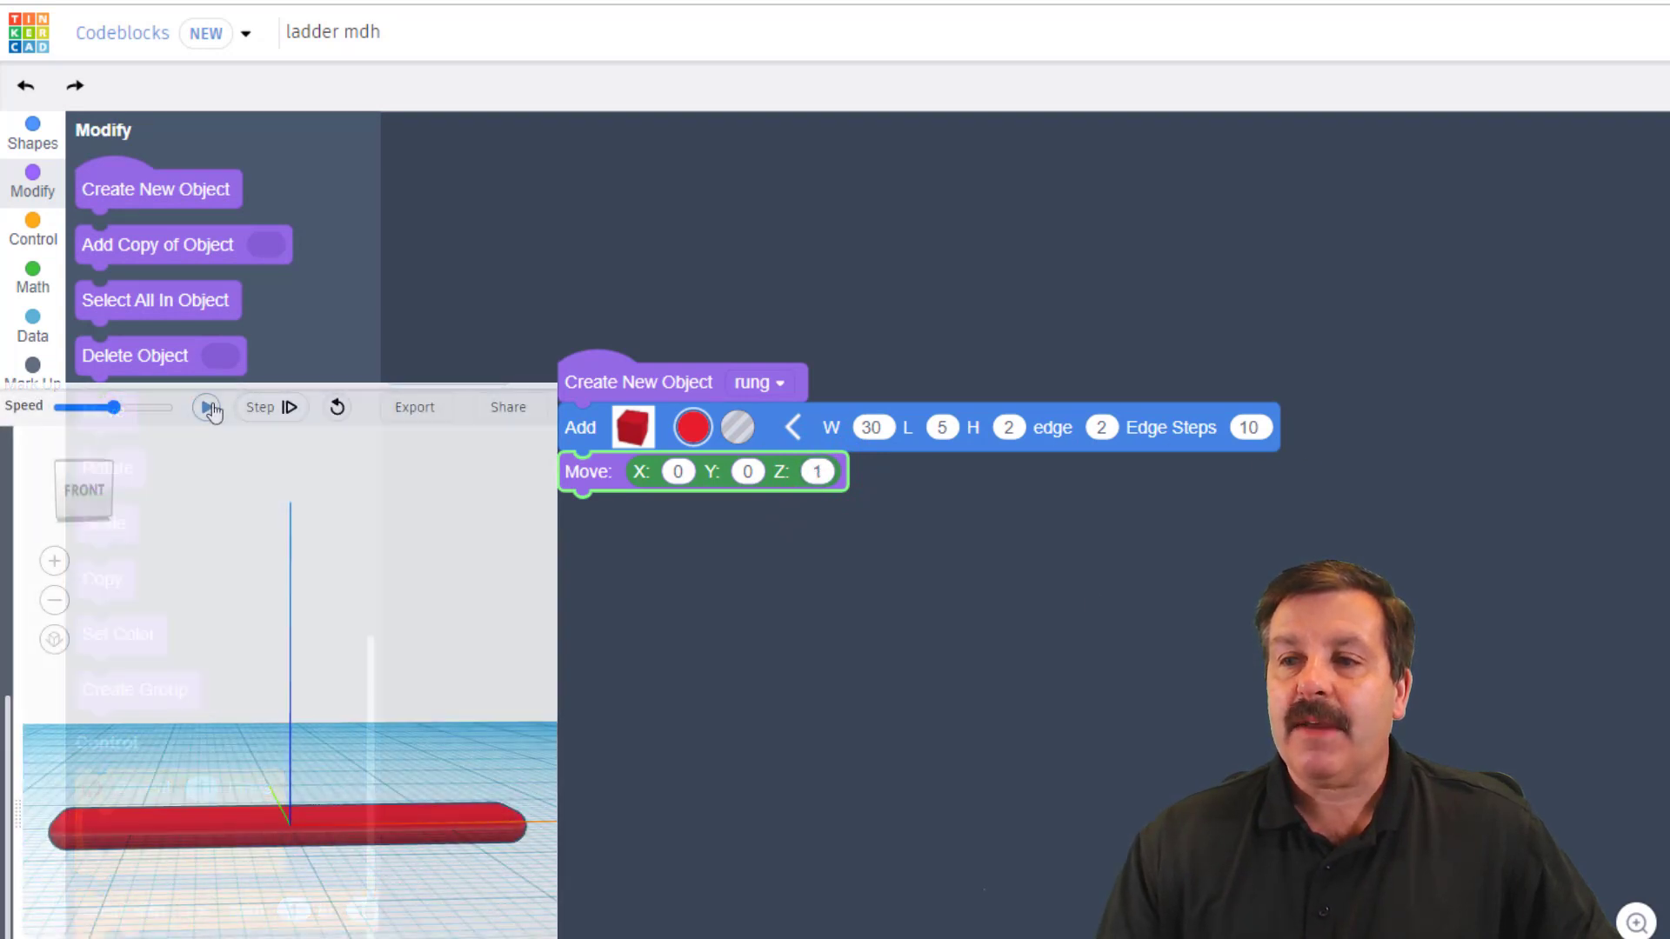
pyautogui.click(209, 407)
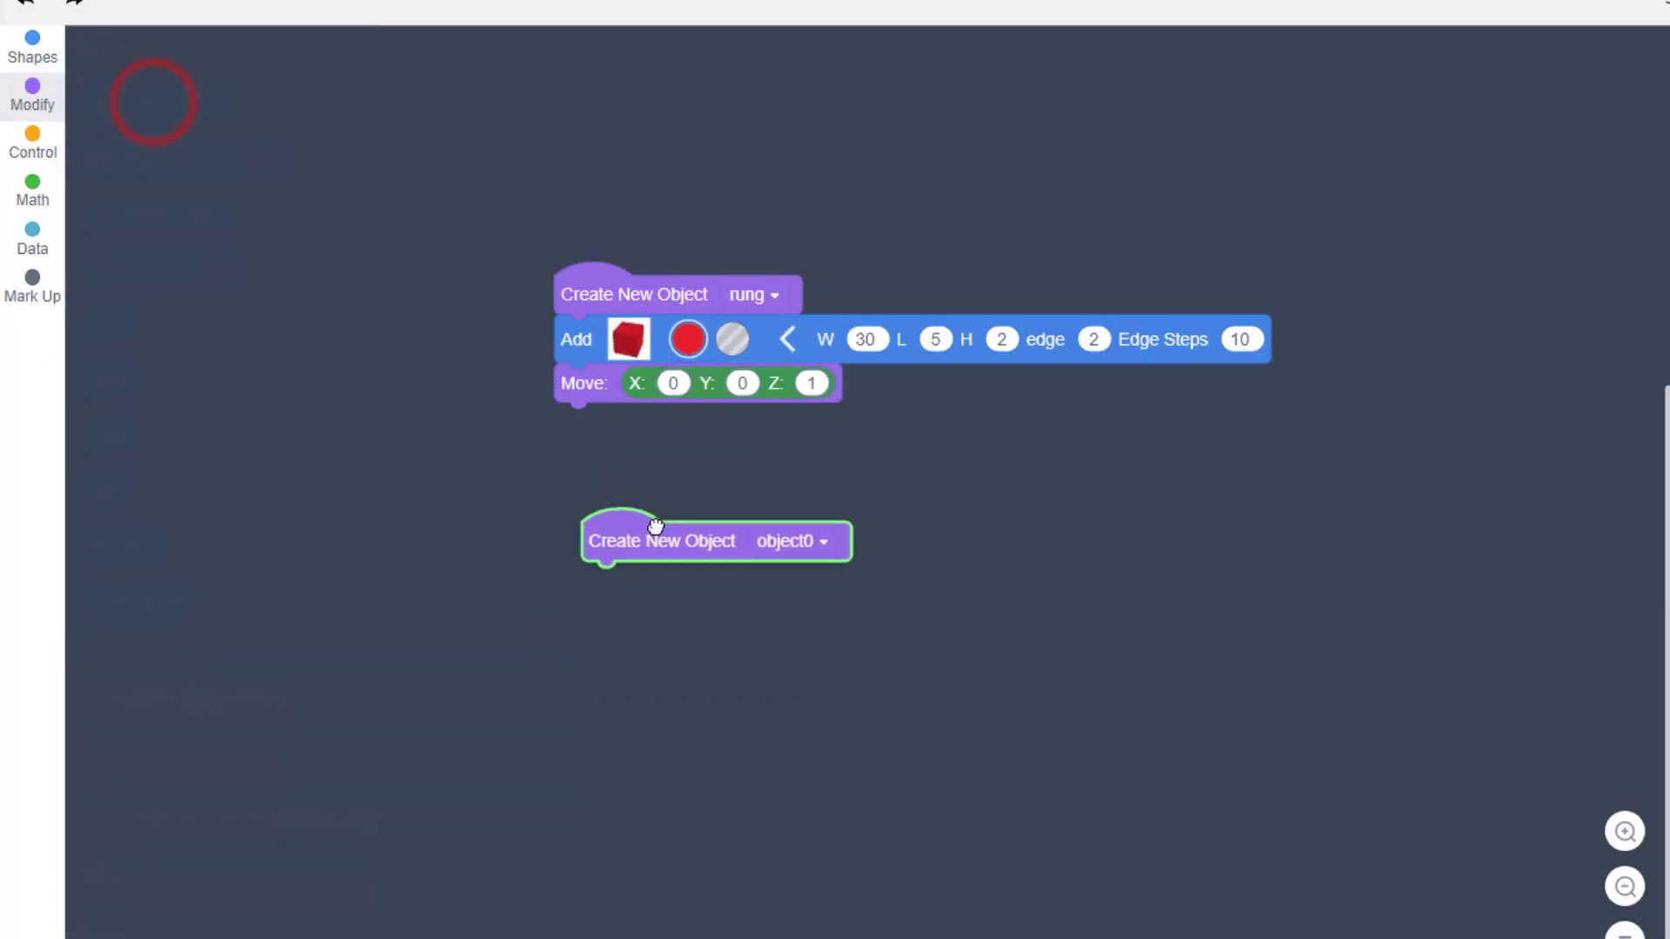
# Step: Add a second object block below rung and rename it rail
pyautogui.click(31, 94)
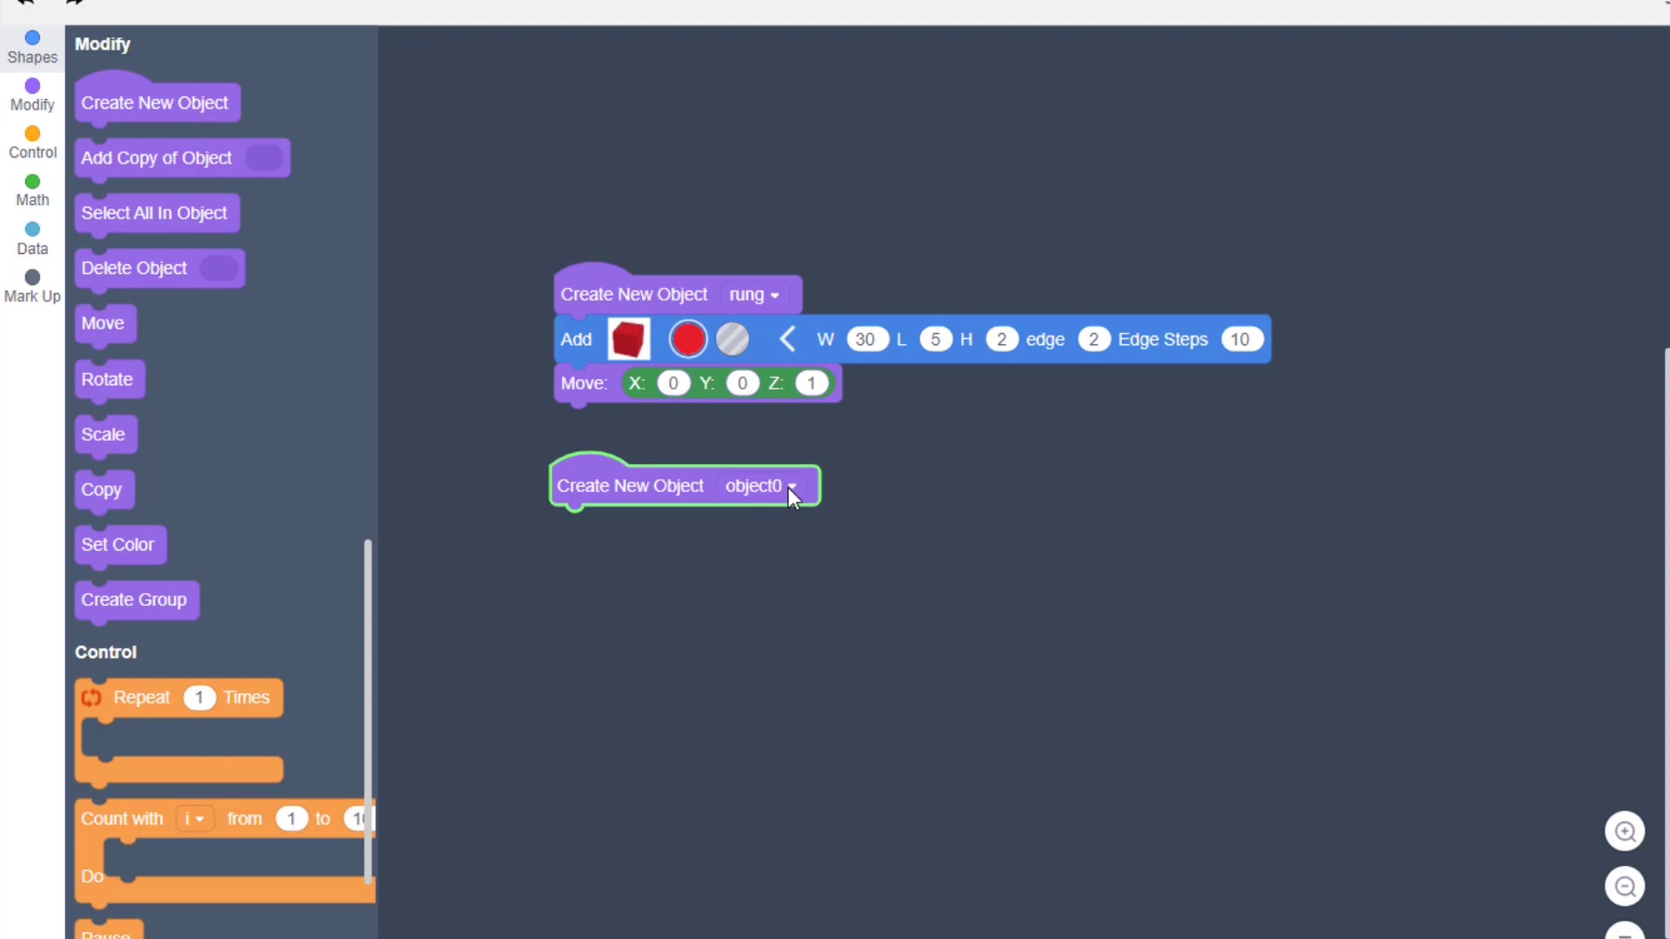
pyautogui.click(793, 485)
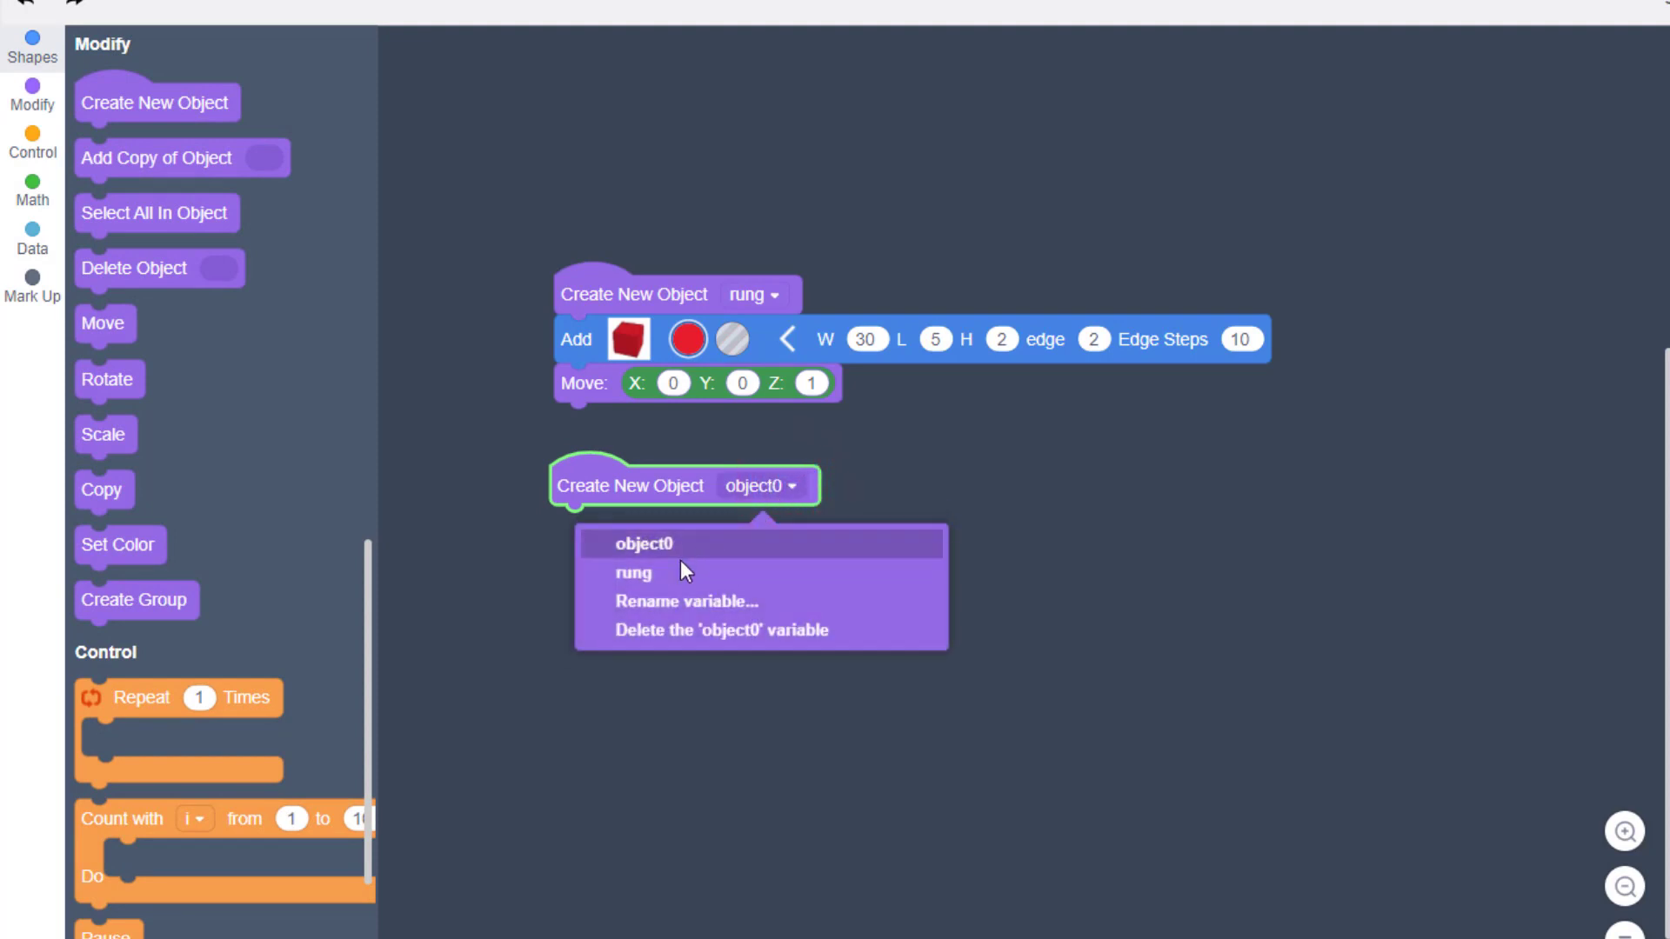
pyautogui.click(685, 600)
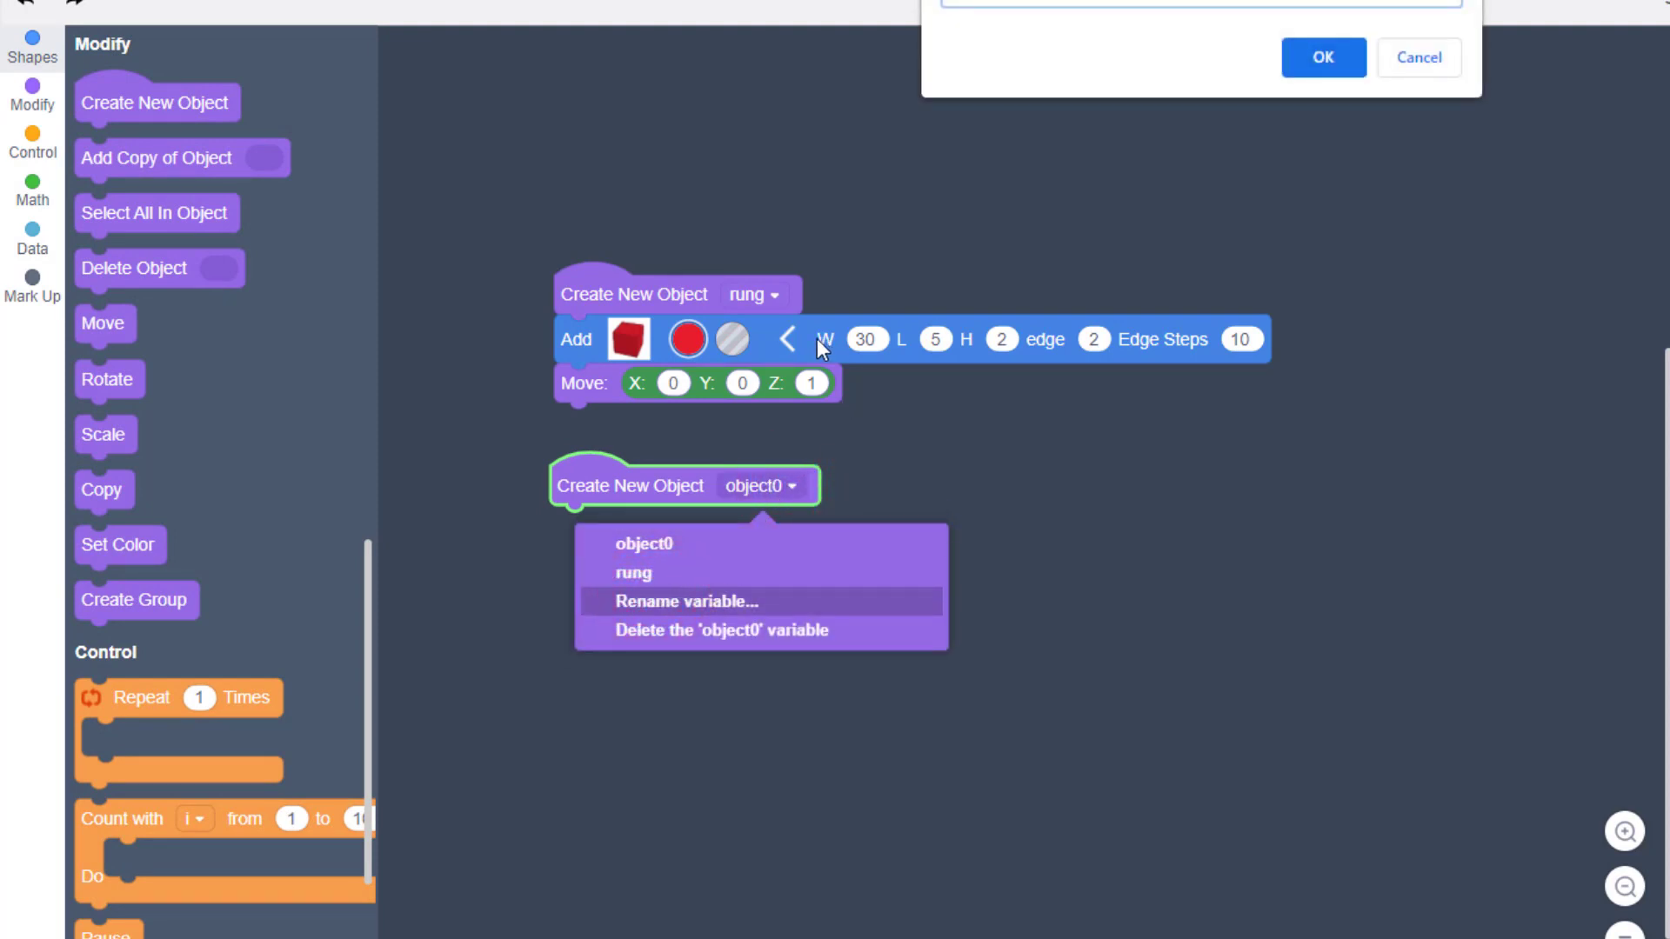
pyautogui.write('rail')
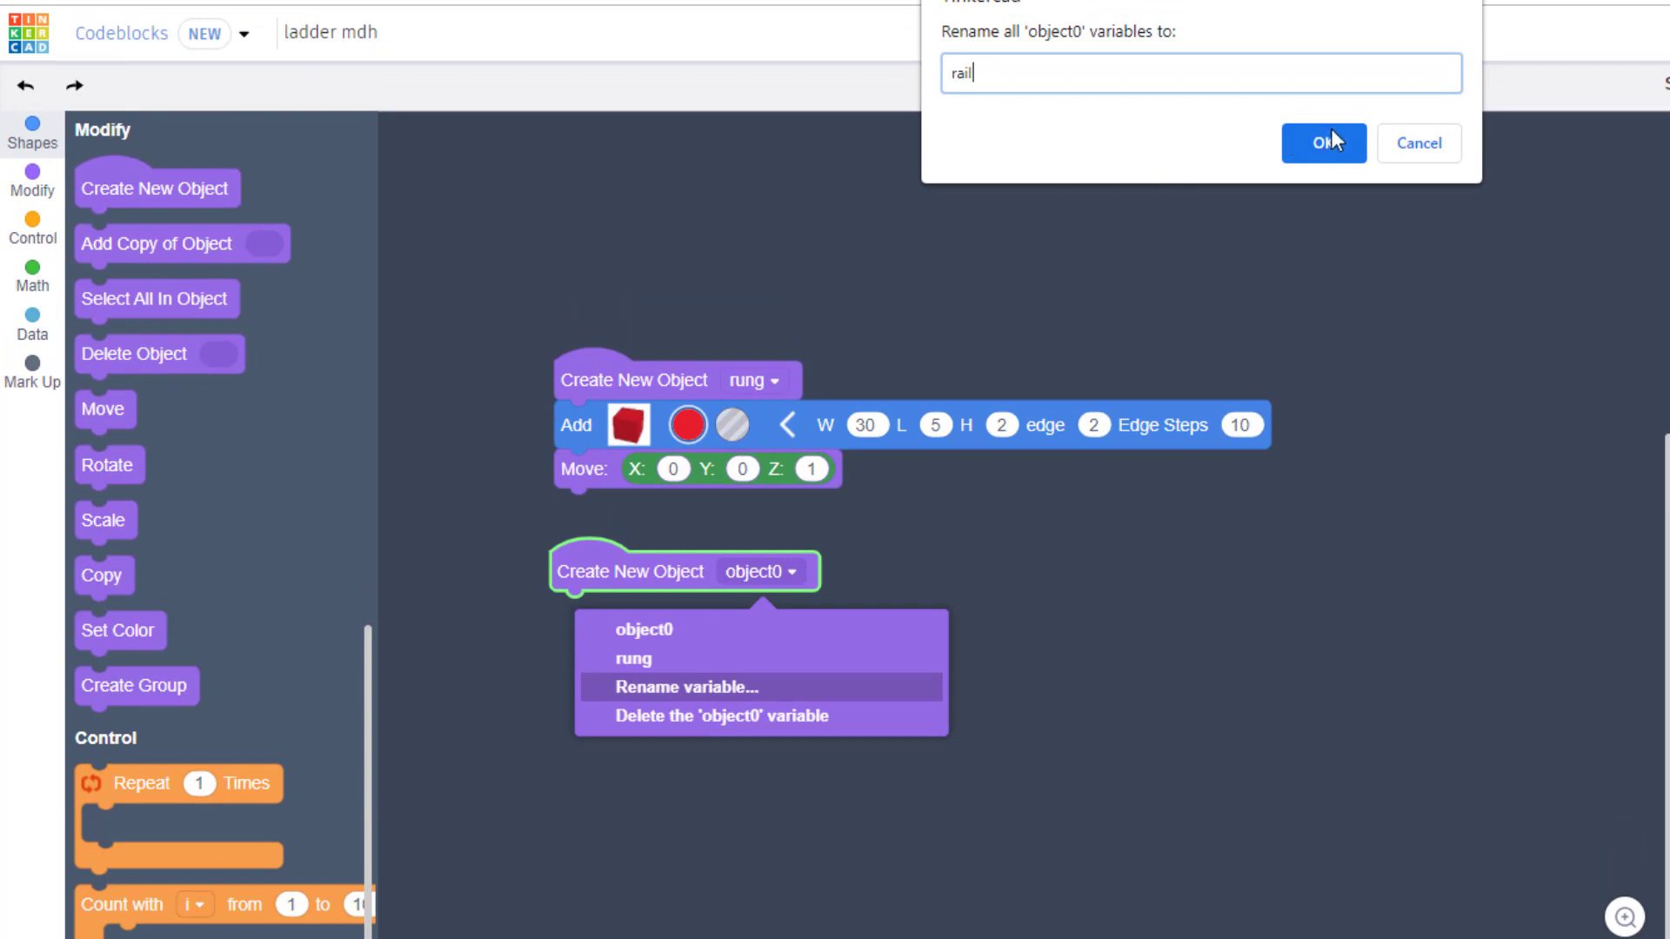
pyautogui.click(1323, 143)
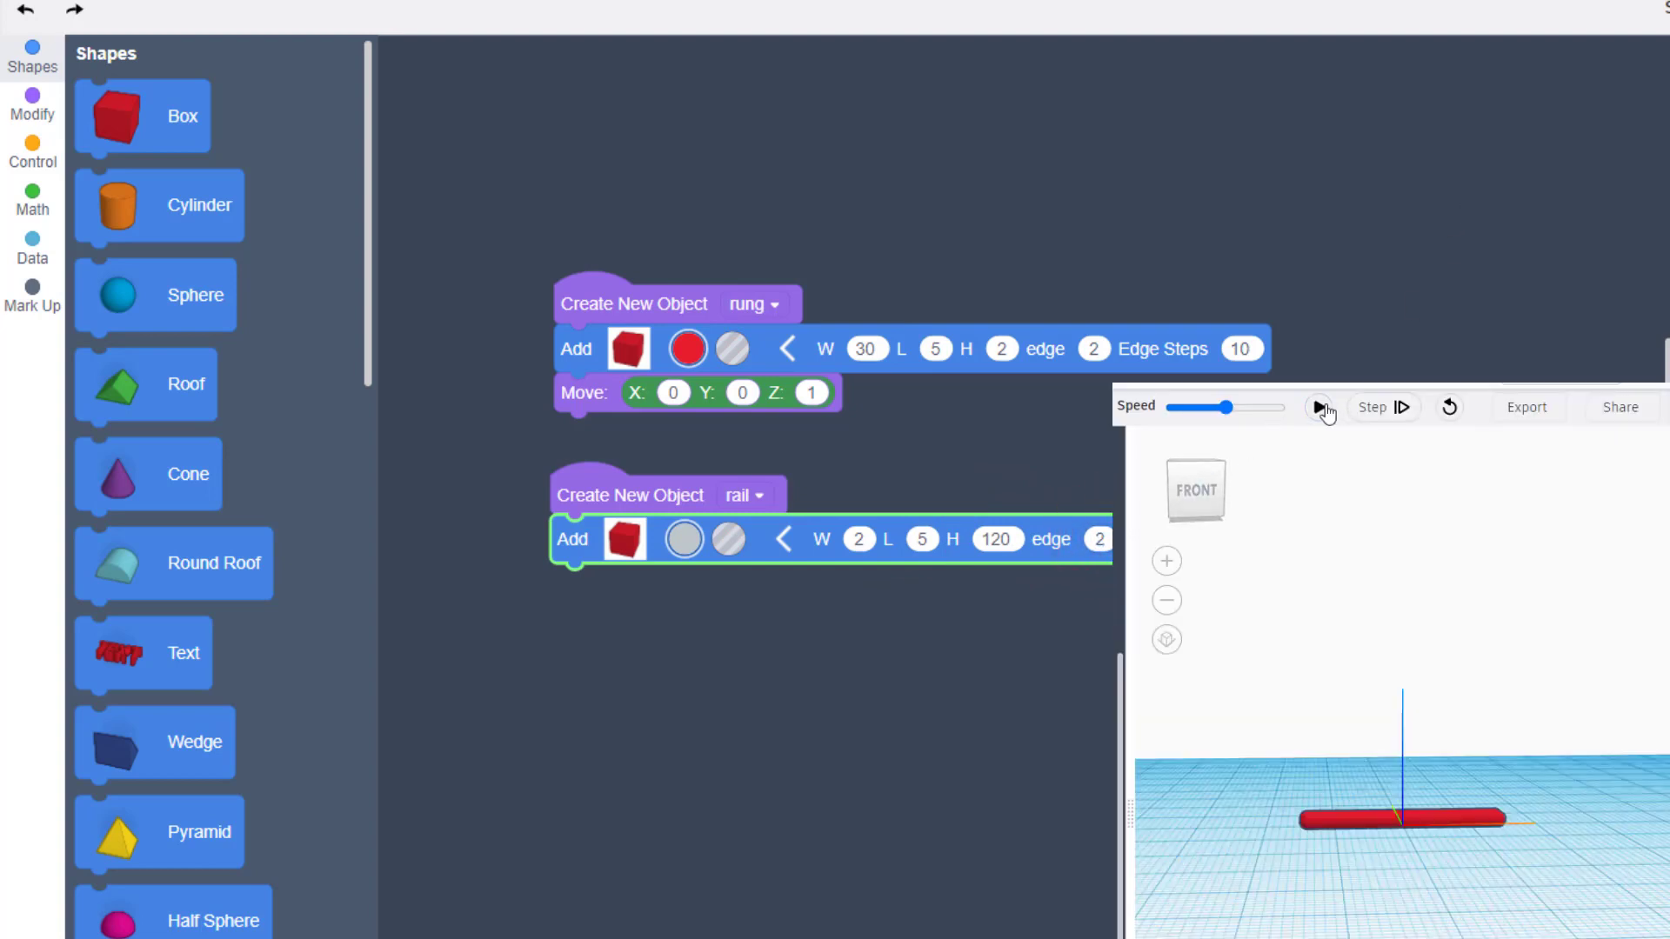
# Step: Run the program to preview the 2×5×120 rail box beside the rung
pyautogui.click(1320, 407)
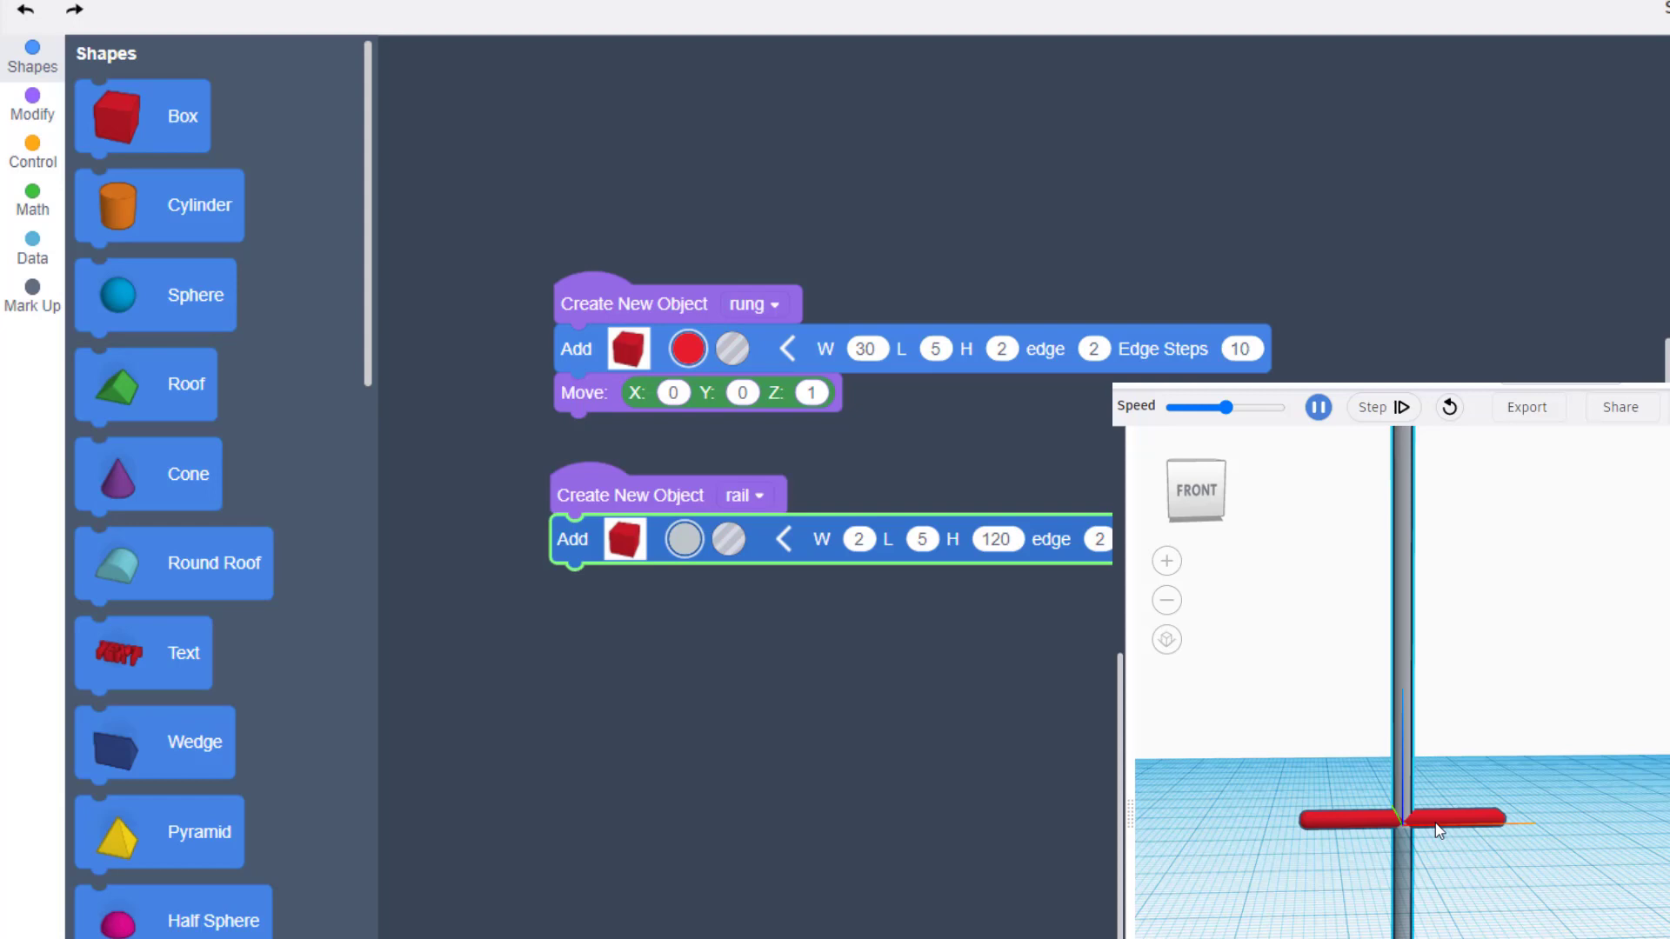
pyautogui.click(1317, 407)
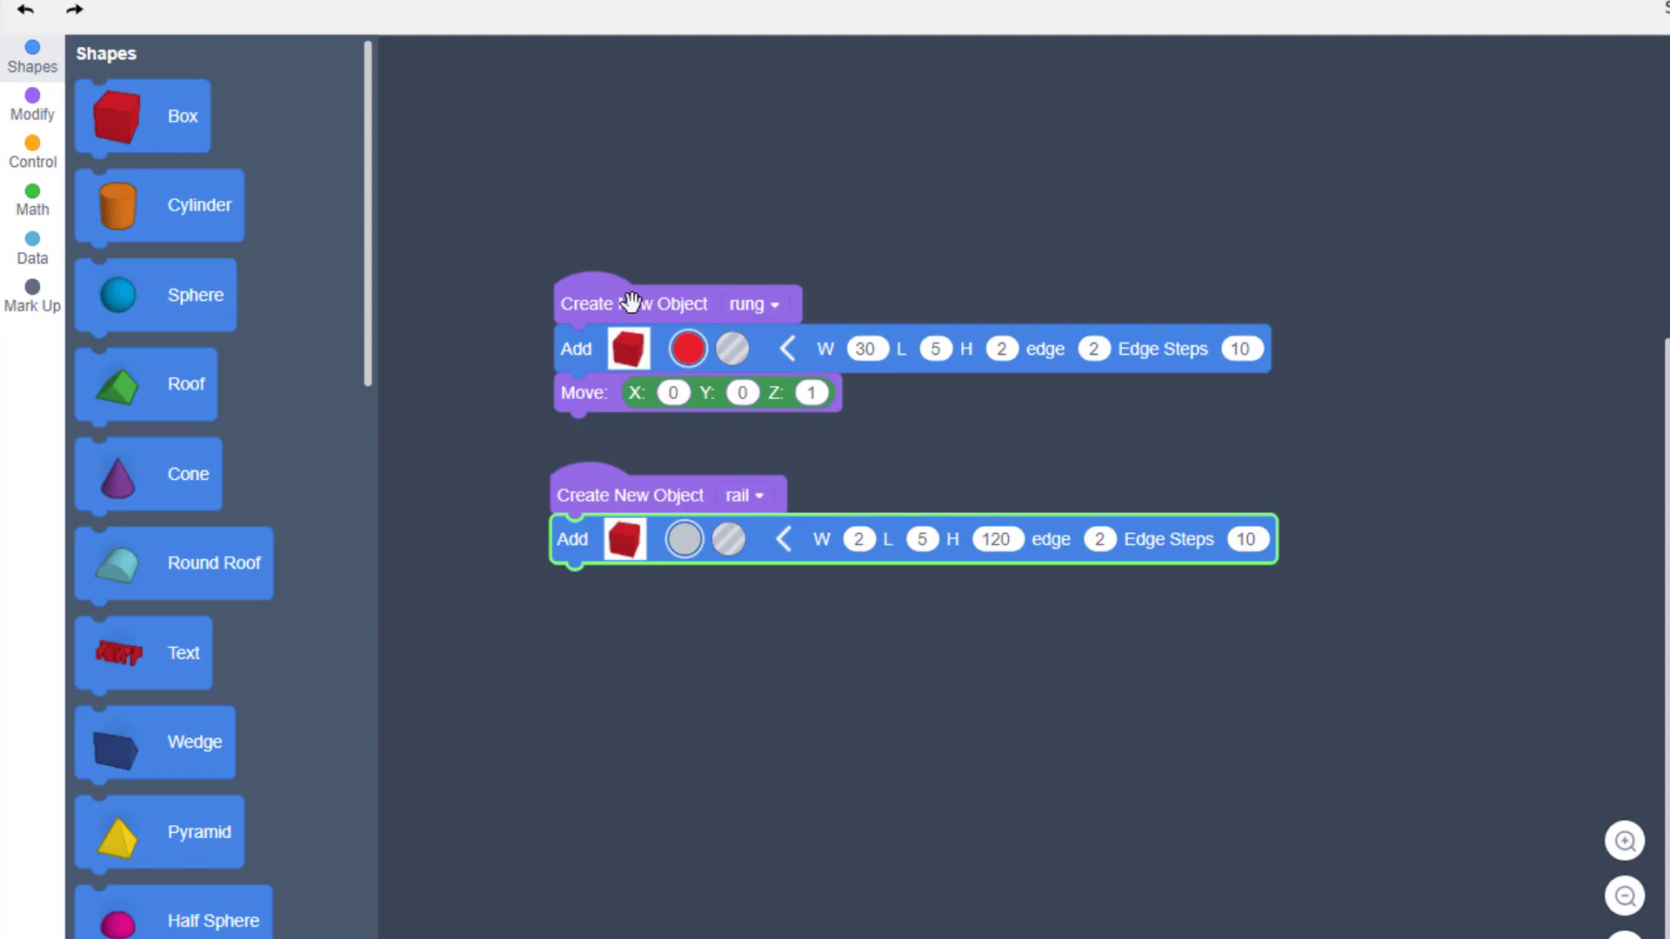
pyautogui.moveTo(301, 496)
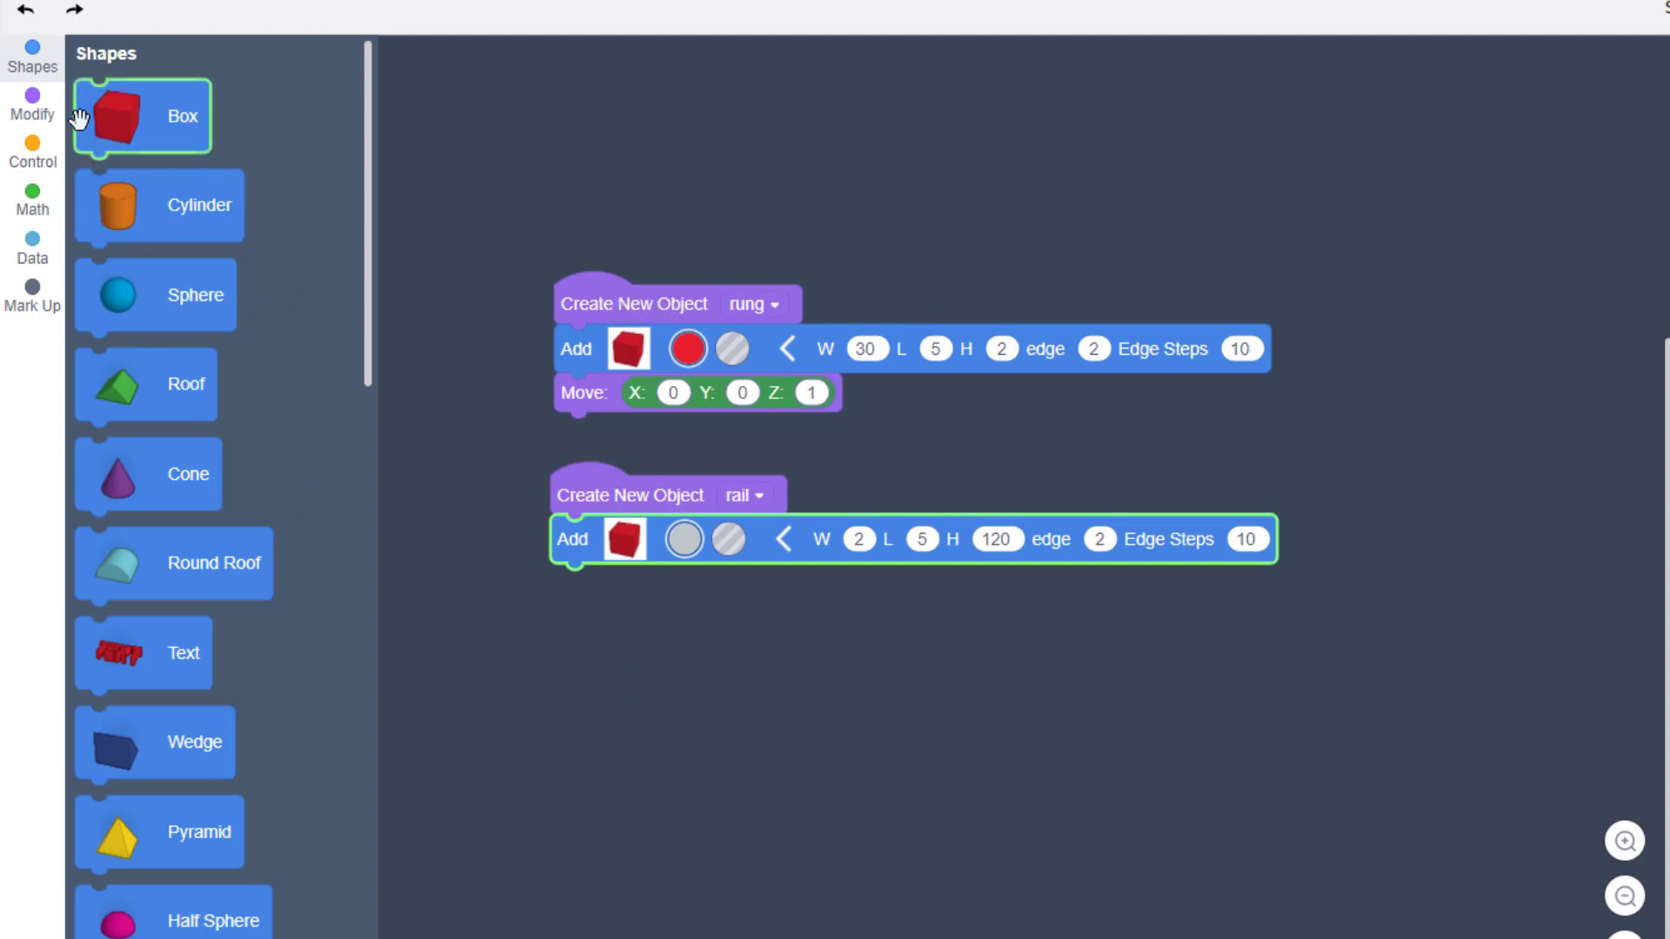
# Step: Add a third object block and rename its variable to ladder
pyautogui.click(31, 103)
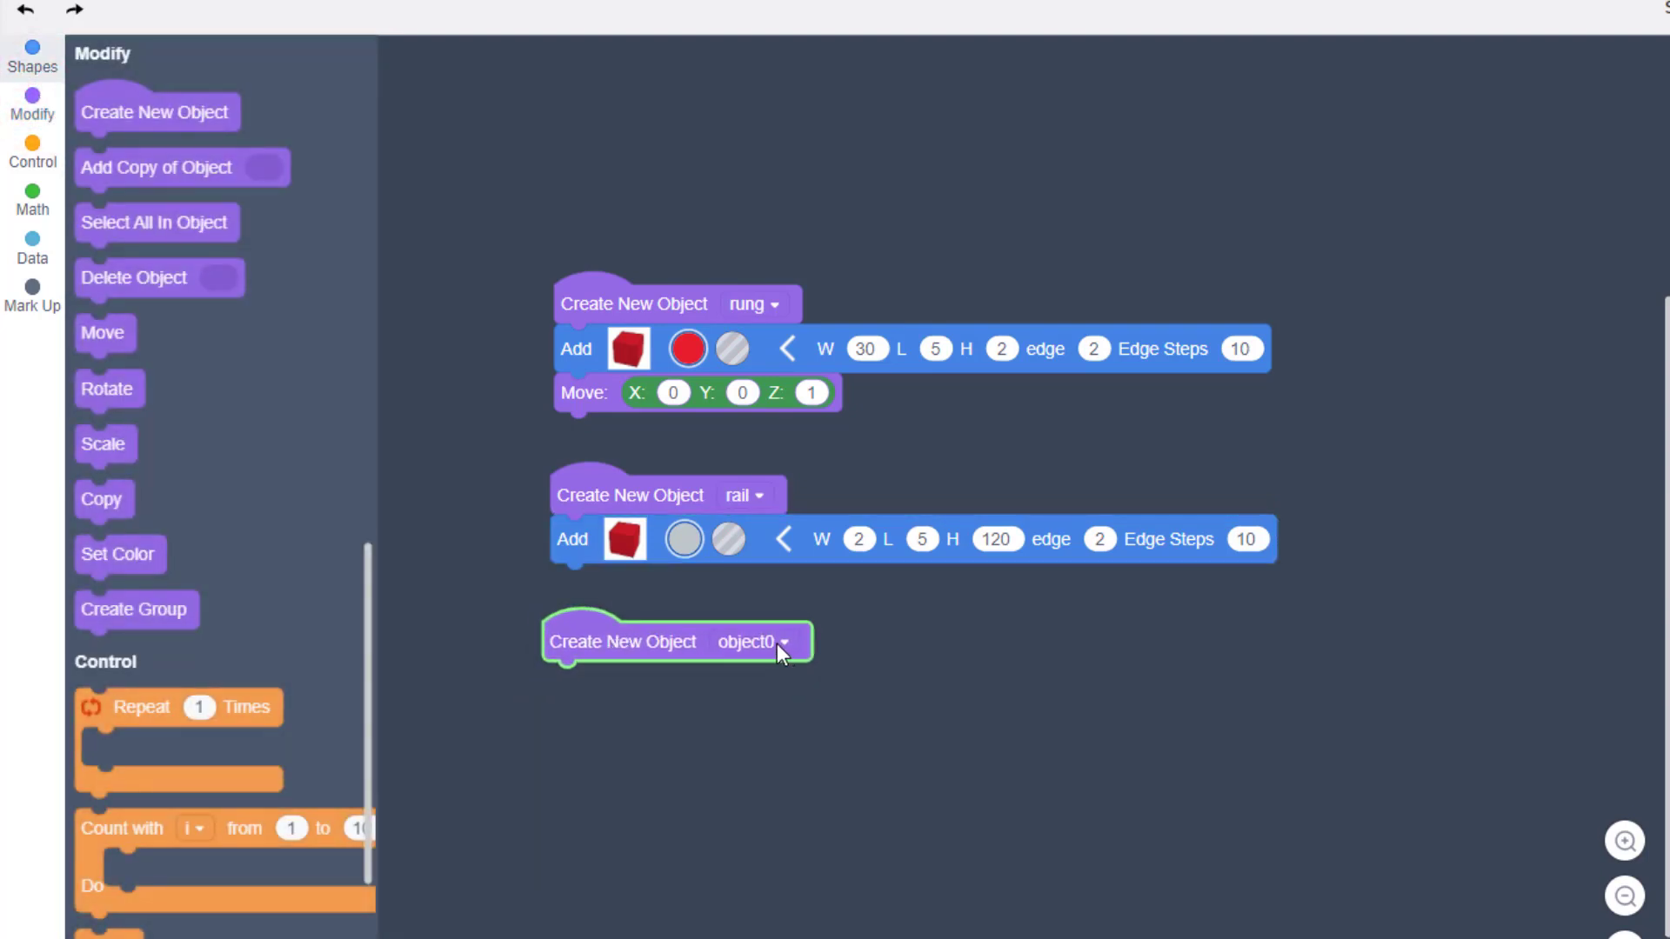
pyautogui.click(783, 642)
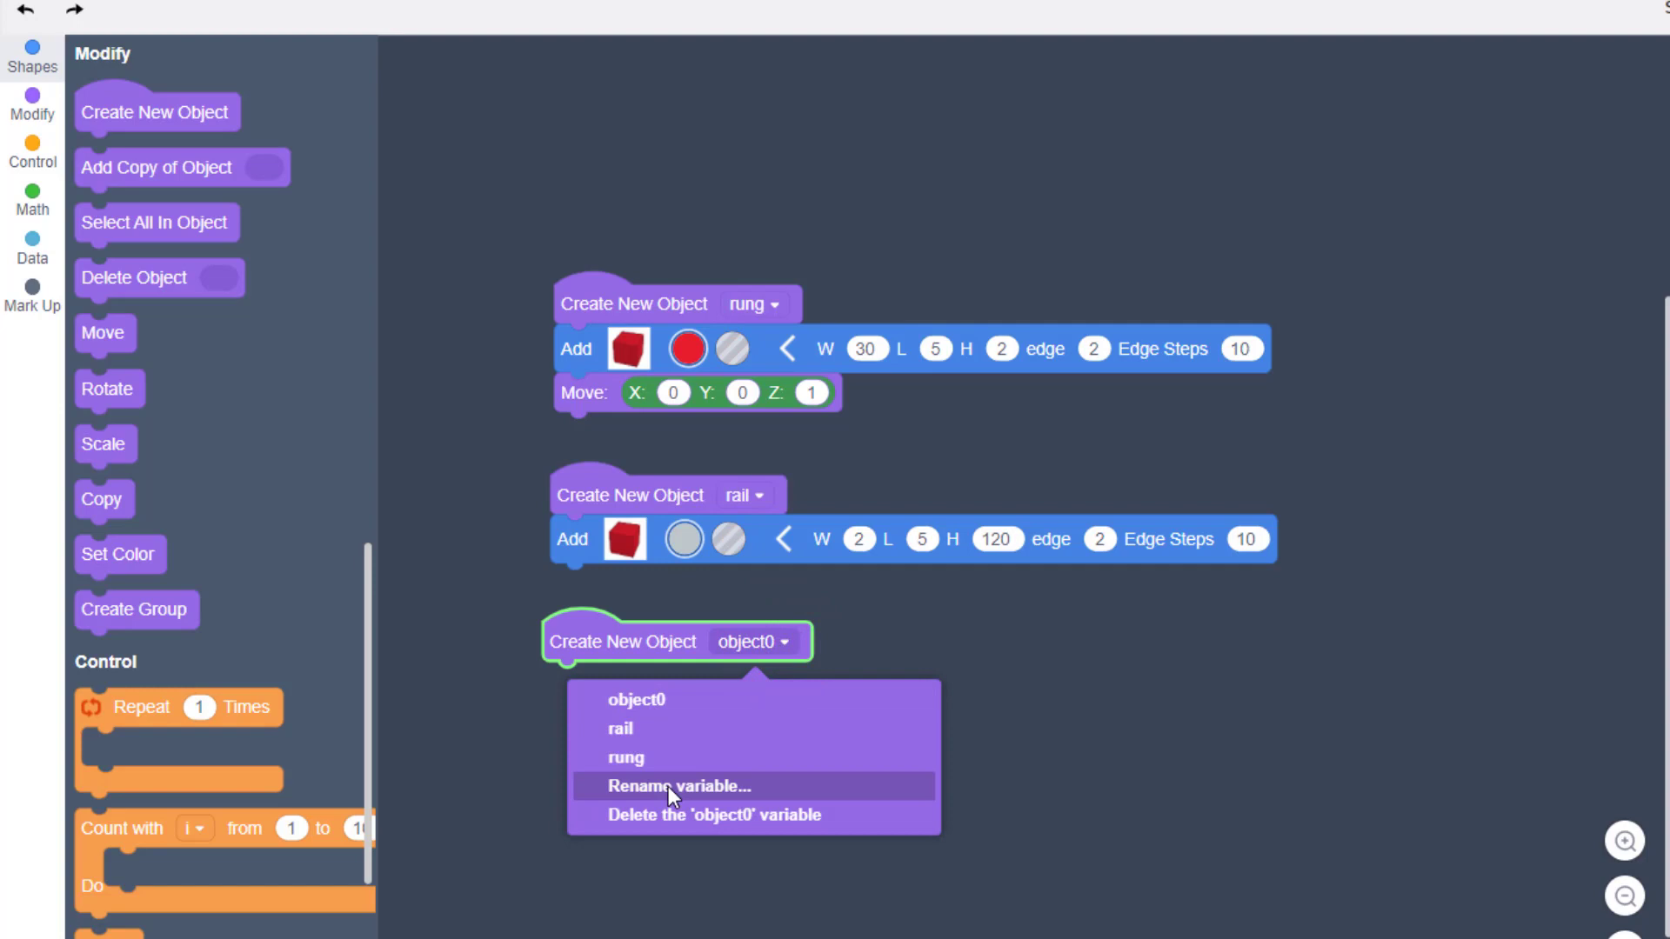
pyautogui.click(680, 786)
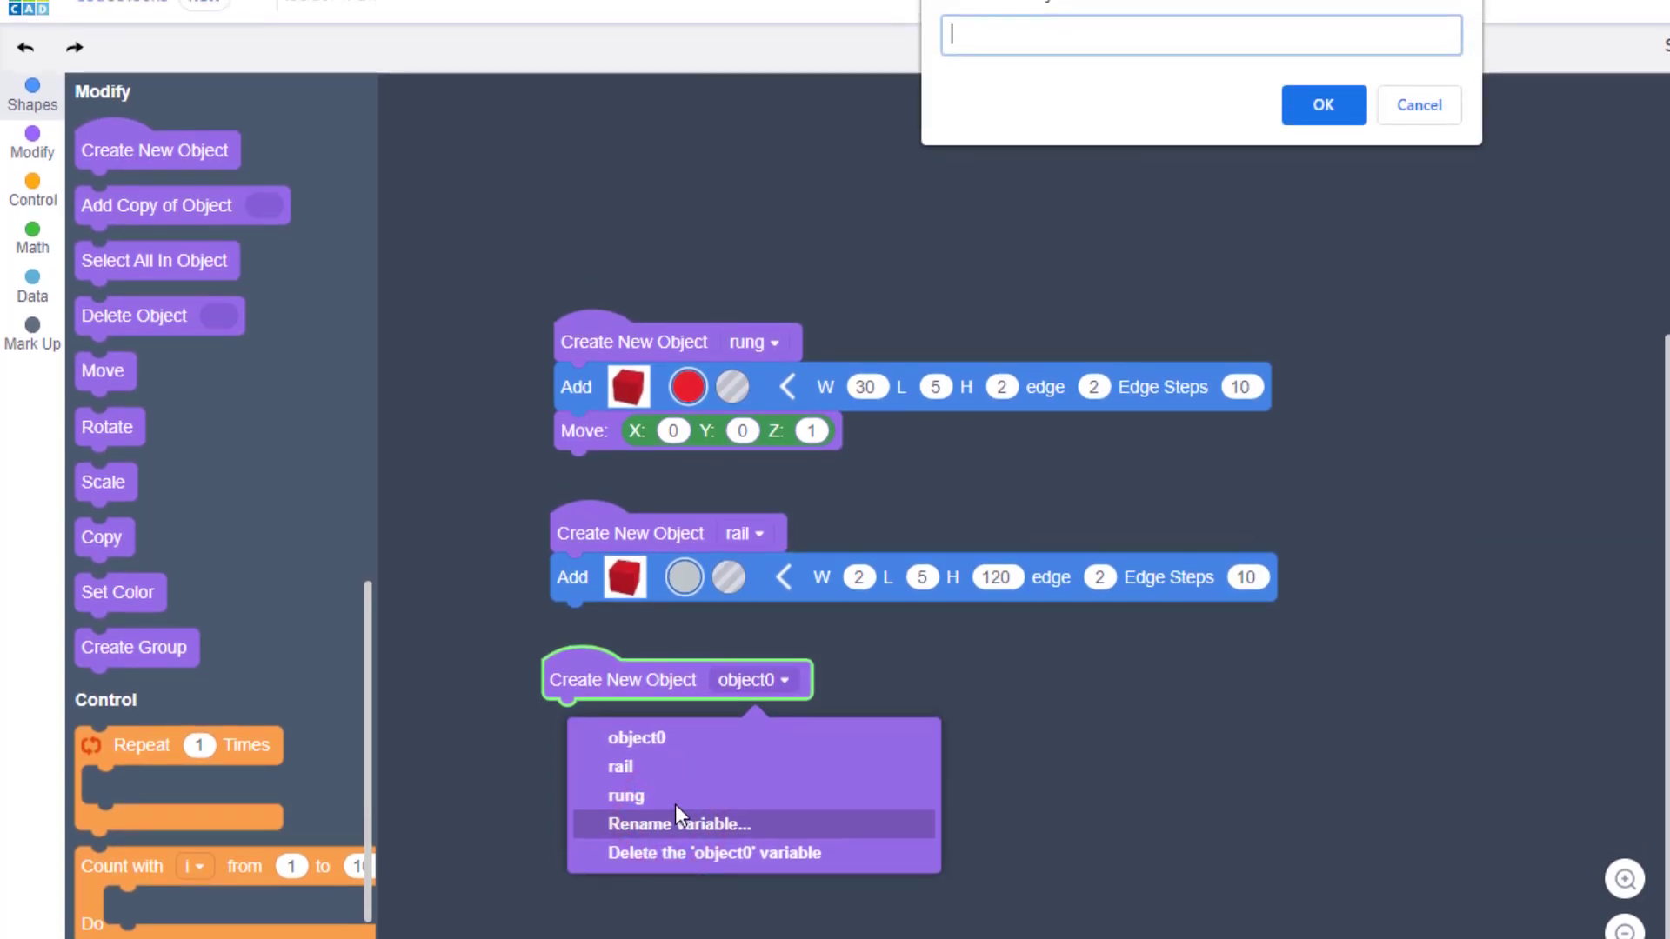
pyautogui.write('ladder')
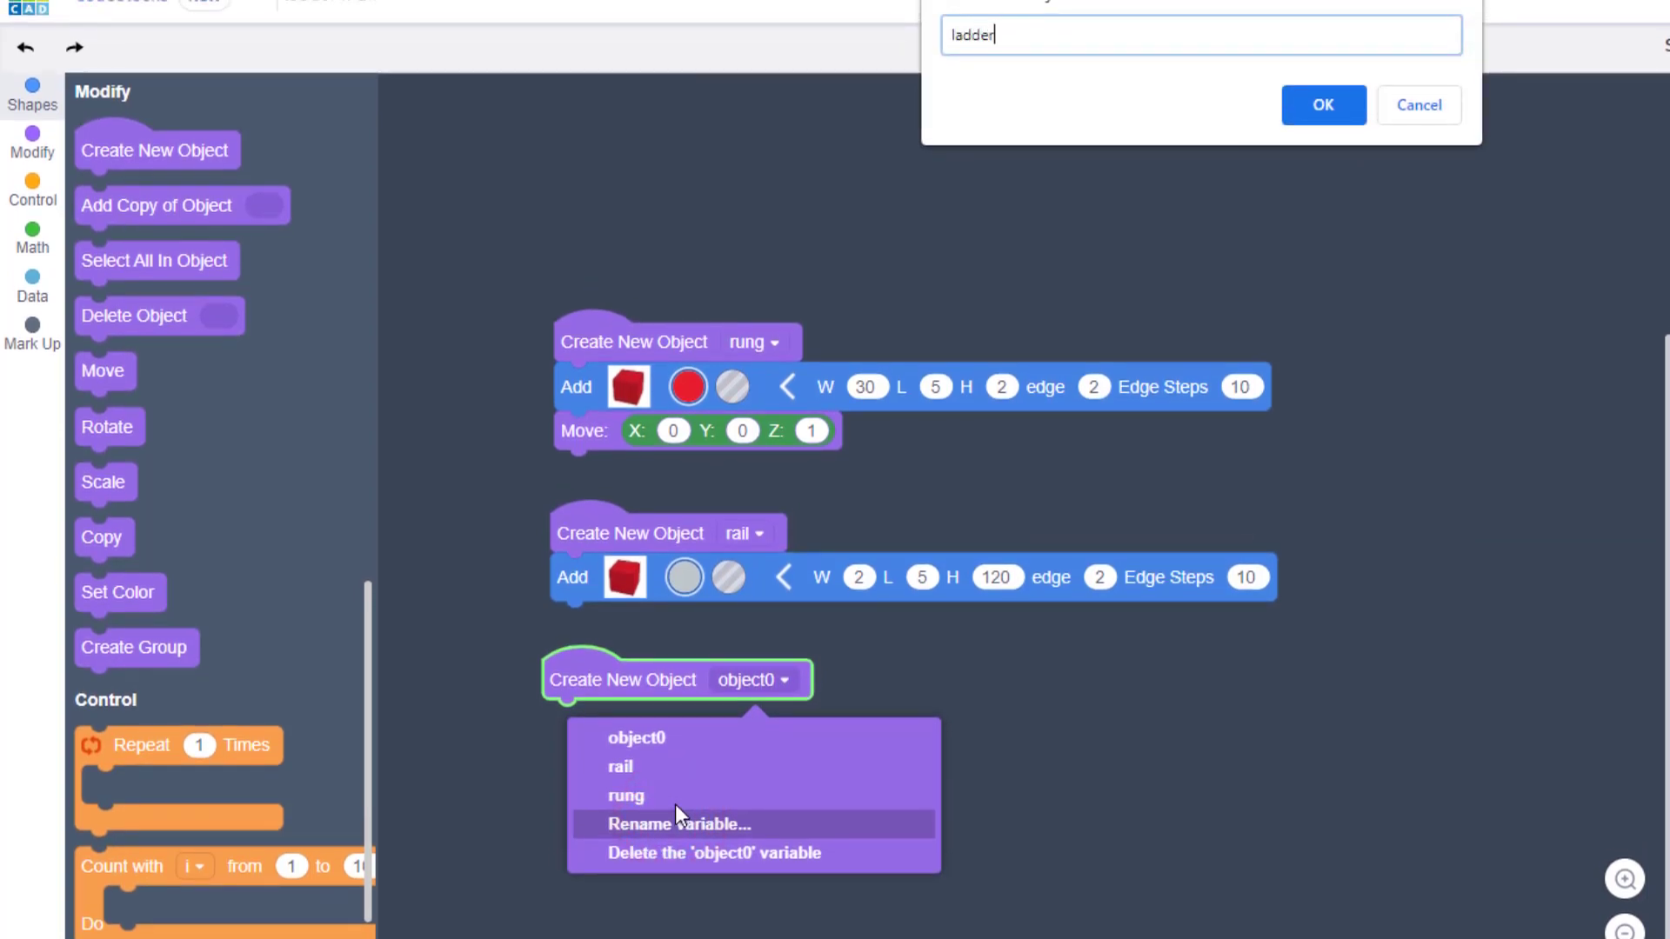
pyautogui.click(1320, 104)
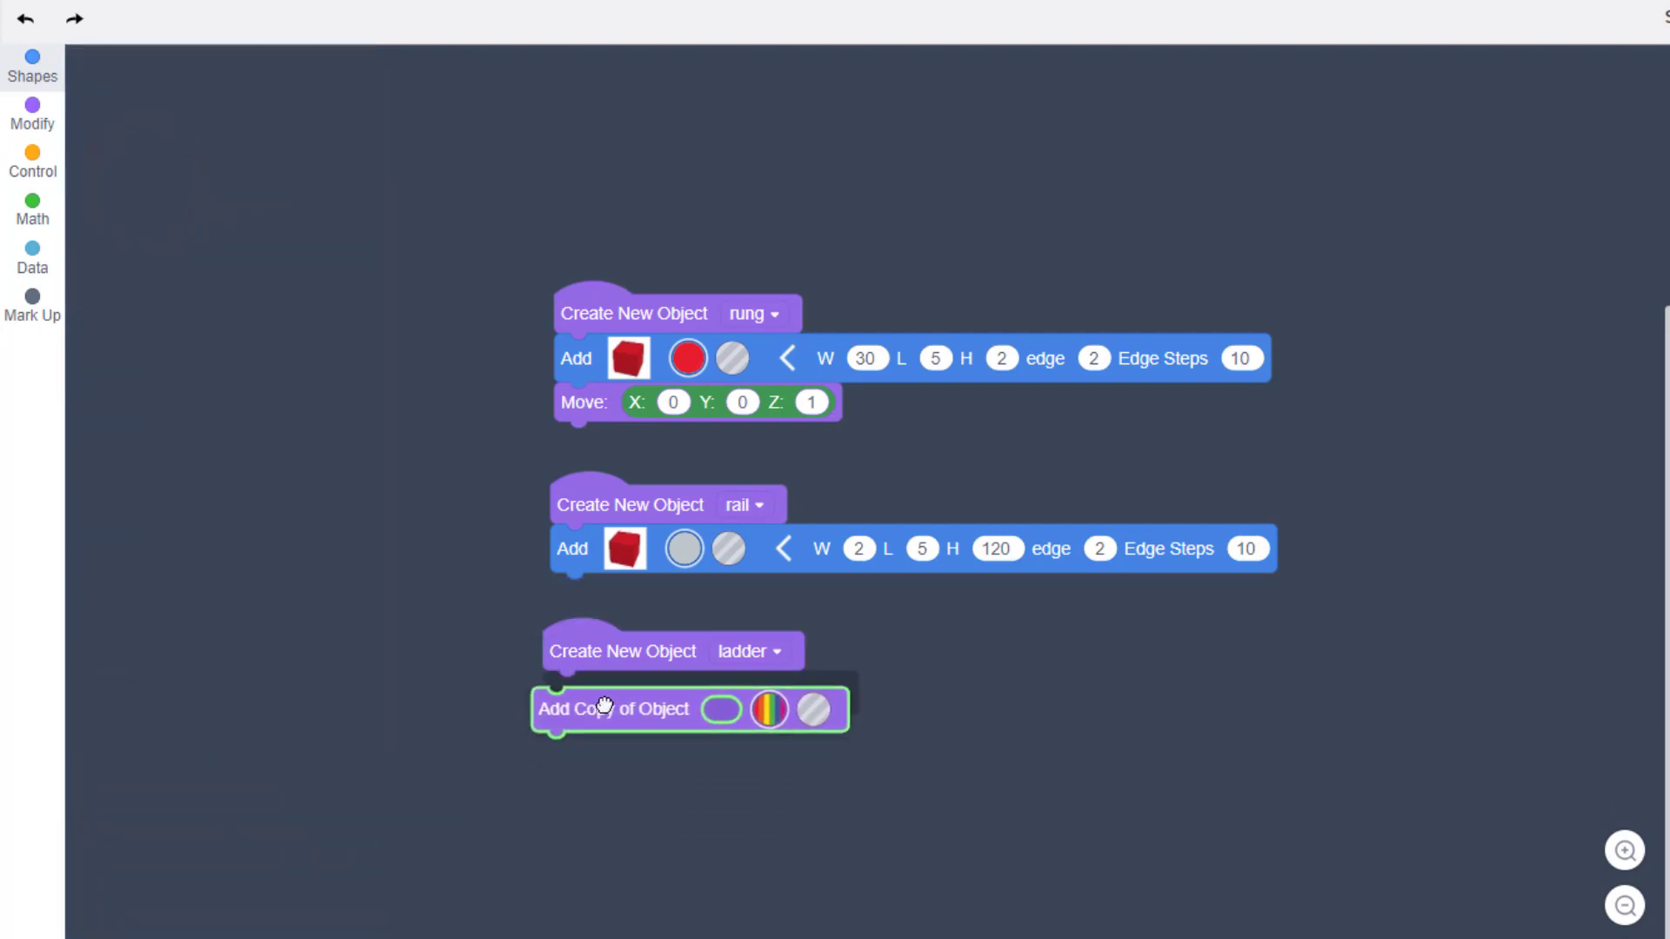
# Step: Have ladder add a copy of rail moved to X -15, Z 60 and run the preview
pyautogui.click(31, 115)
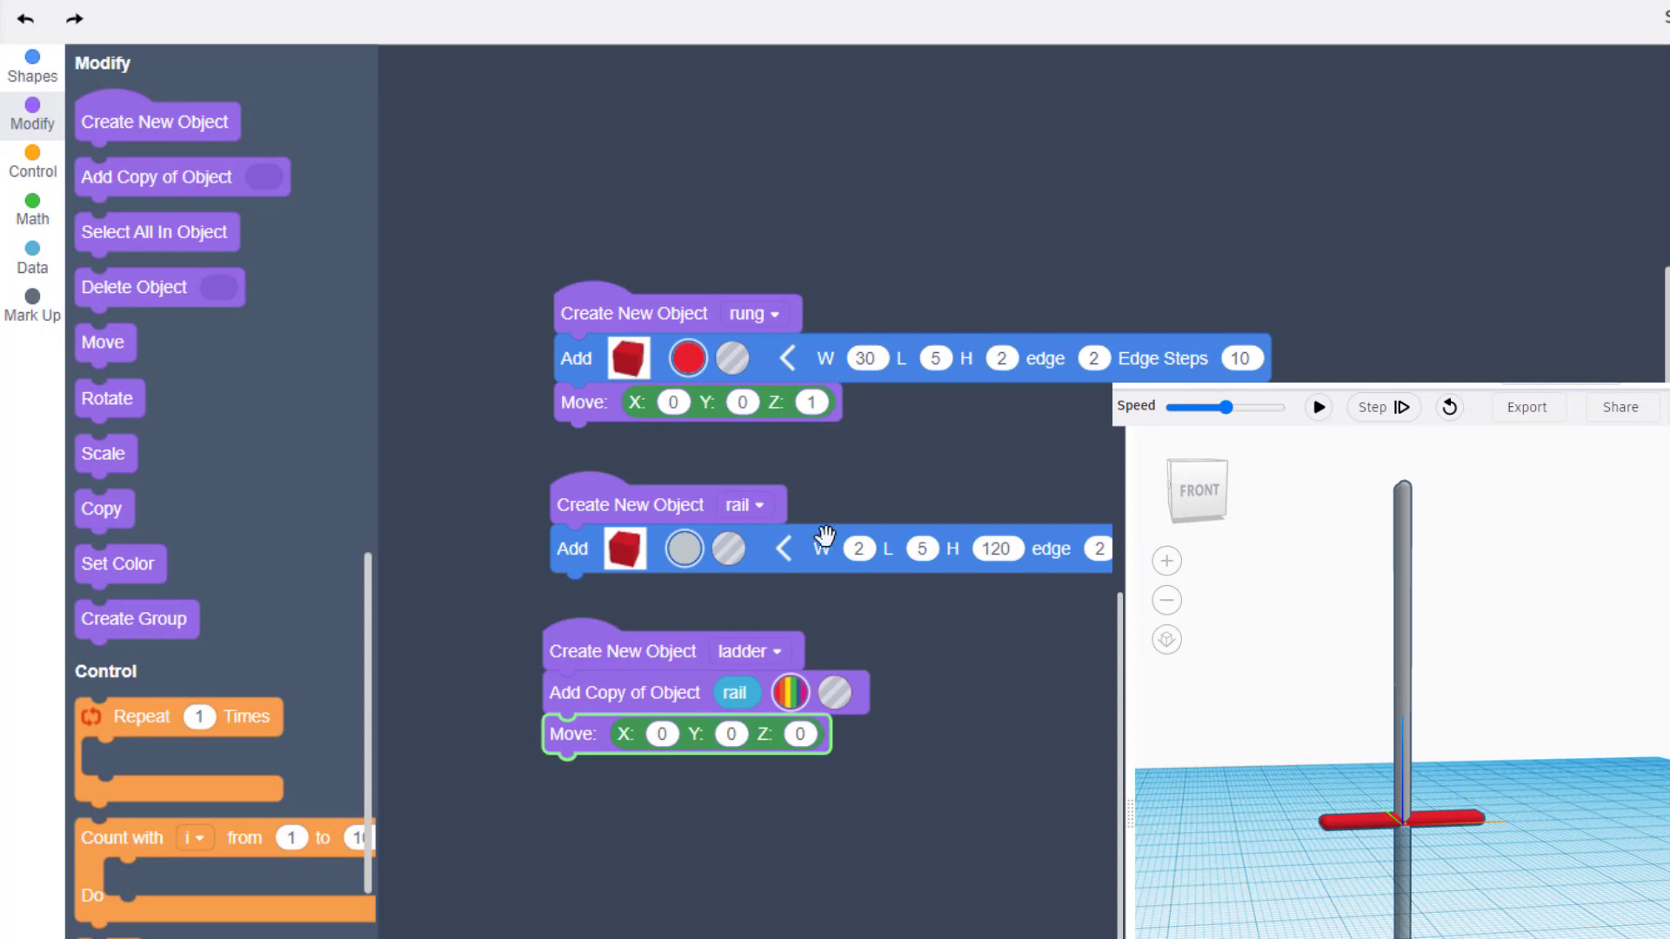
pyautogui.moveTo(671, 742)
pyautogui.write('-15')
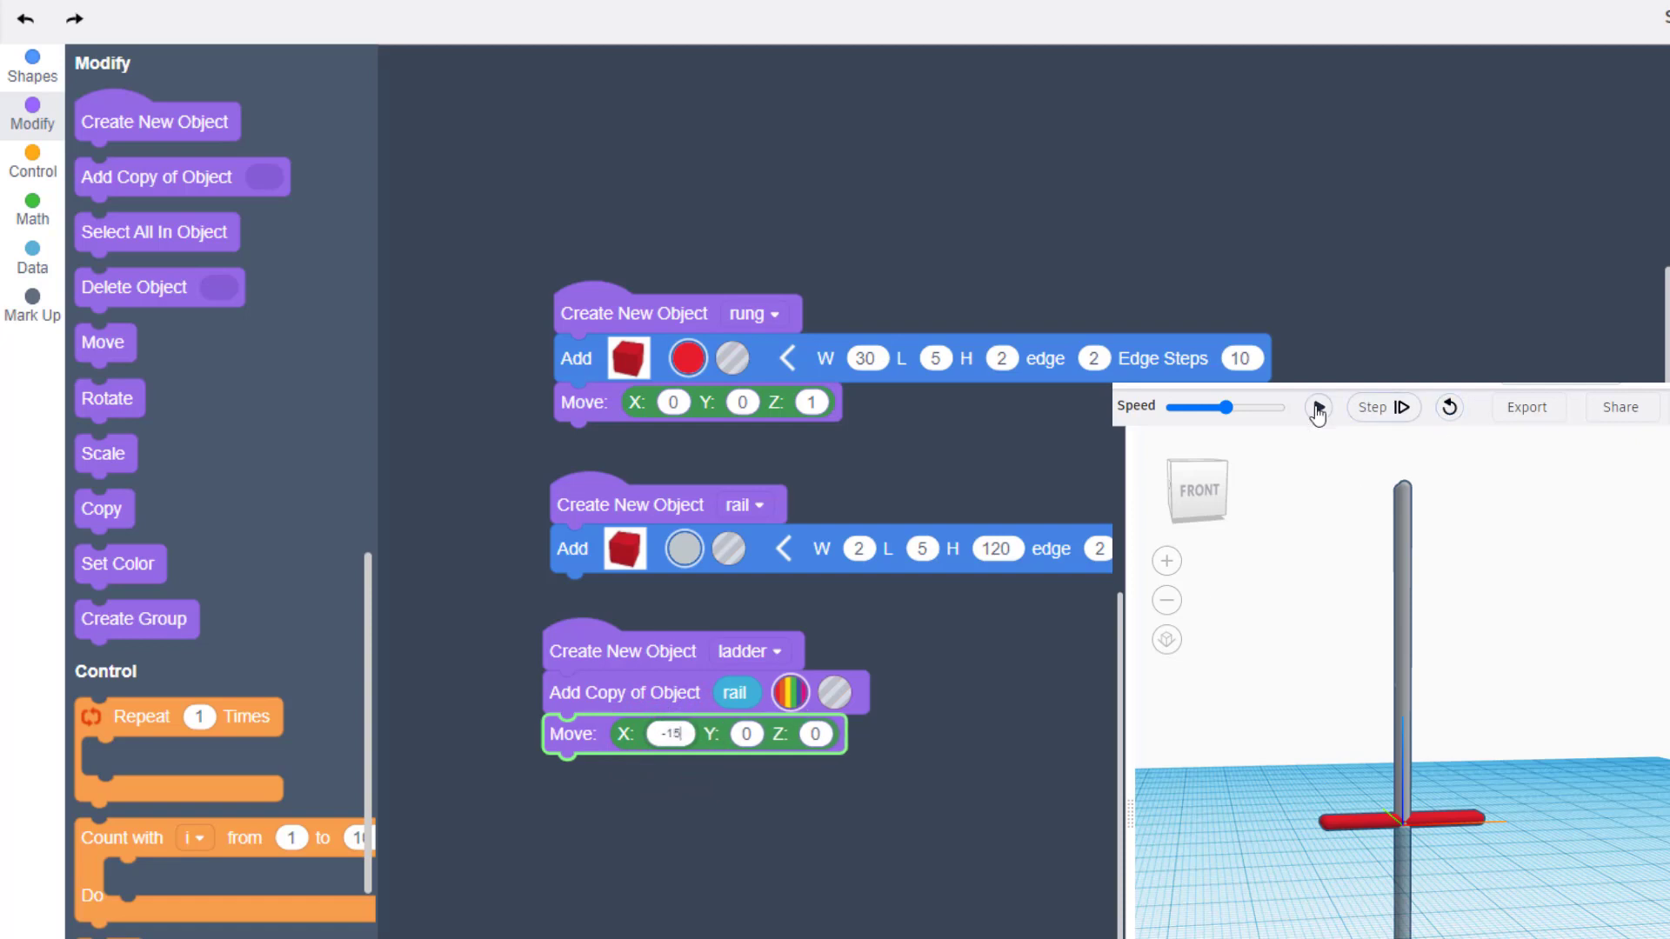
pyautogui.click(1317, 407)
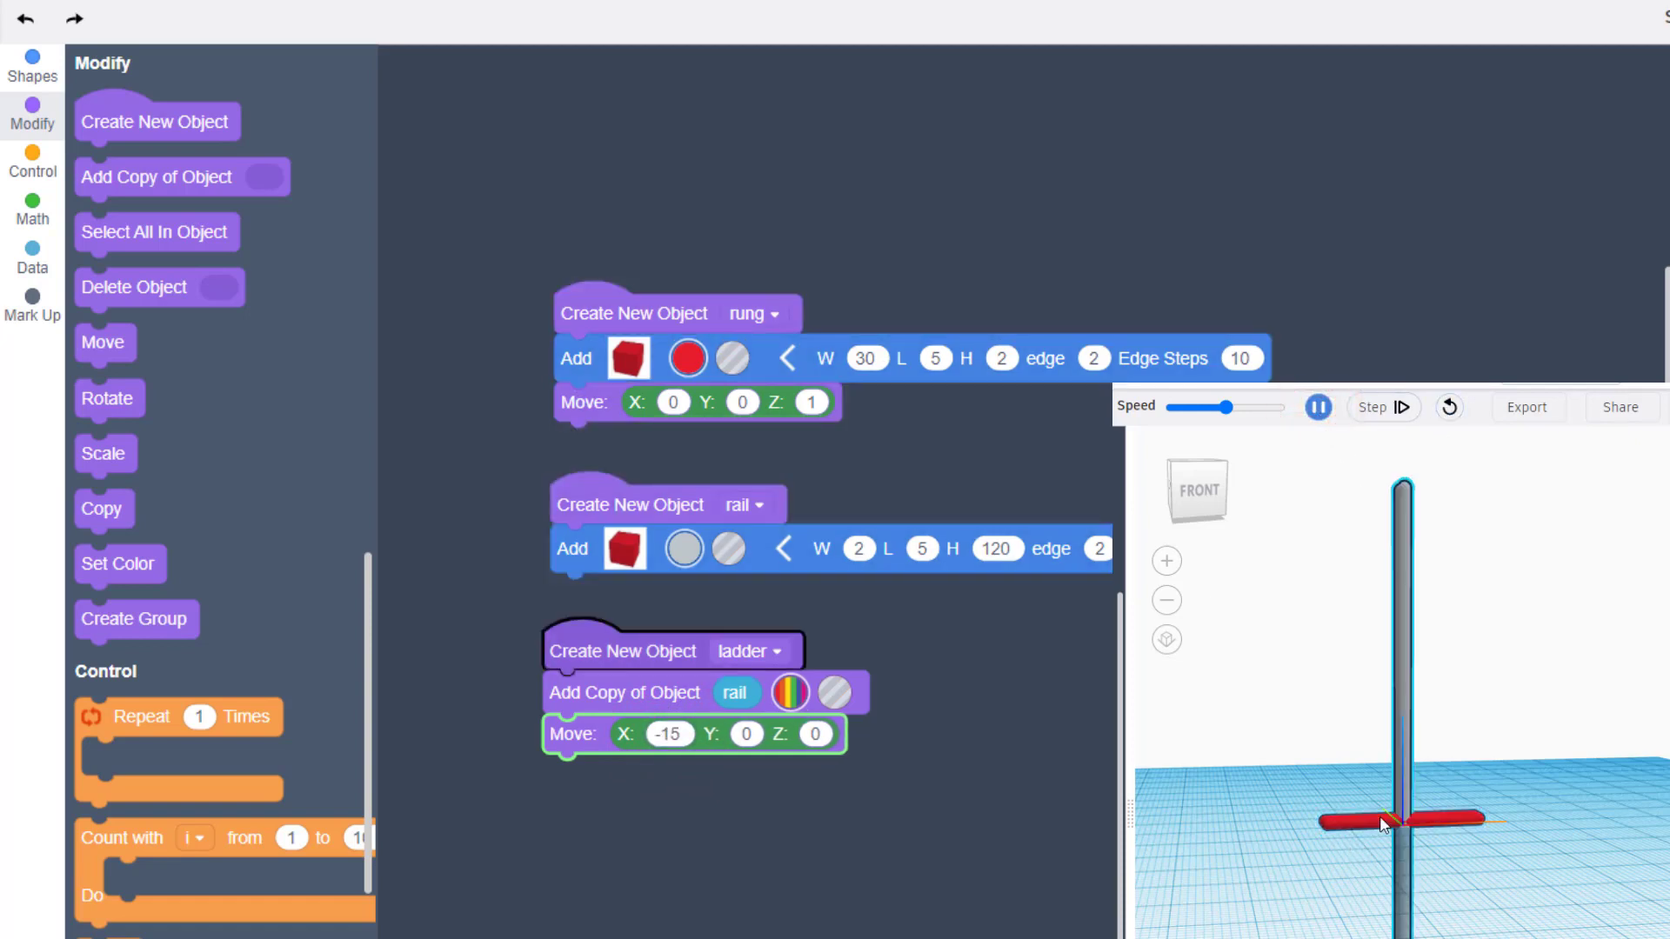
pyautogui.click(1317, 407)
pyautogui.write('60')
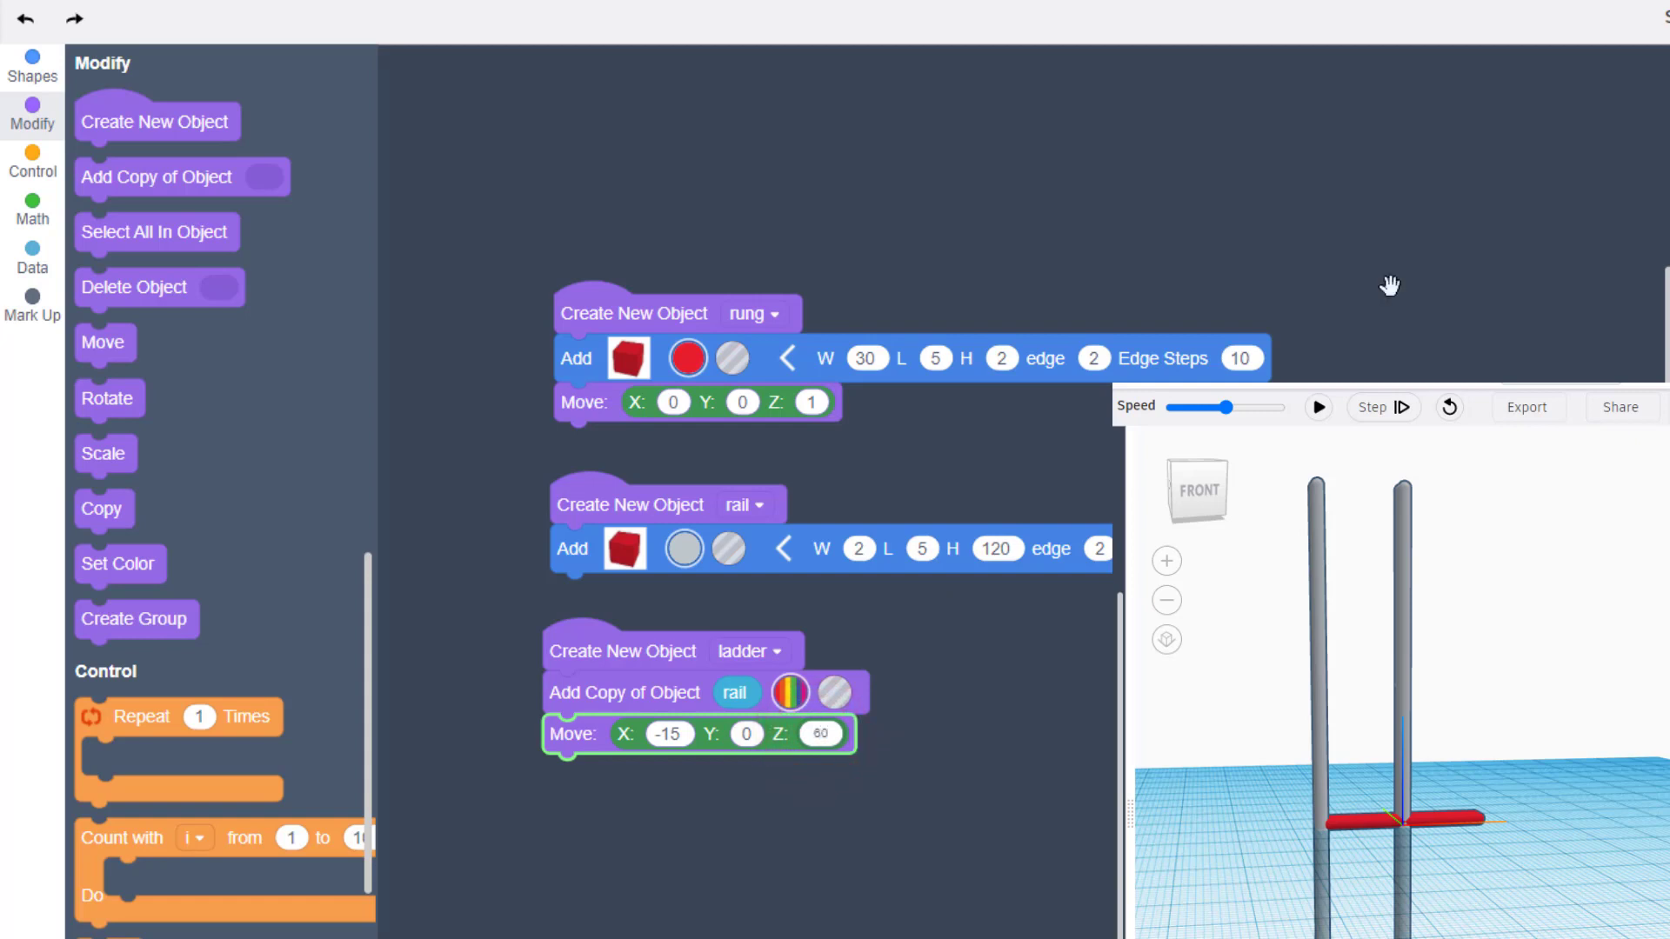
pyautogui.click(1316, 407)
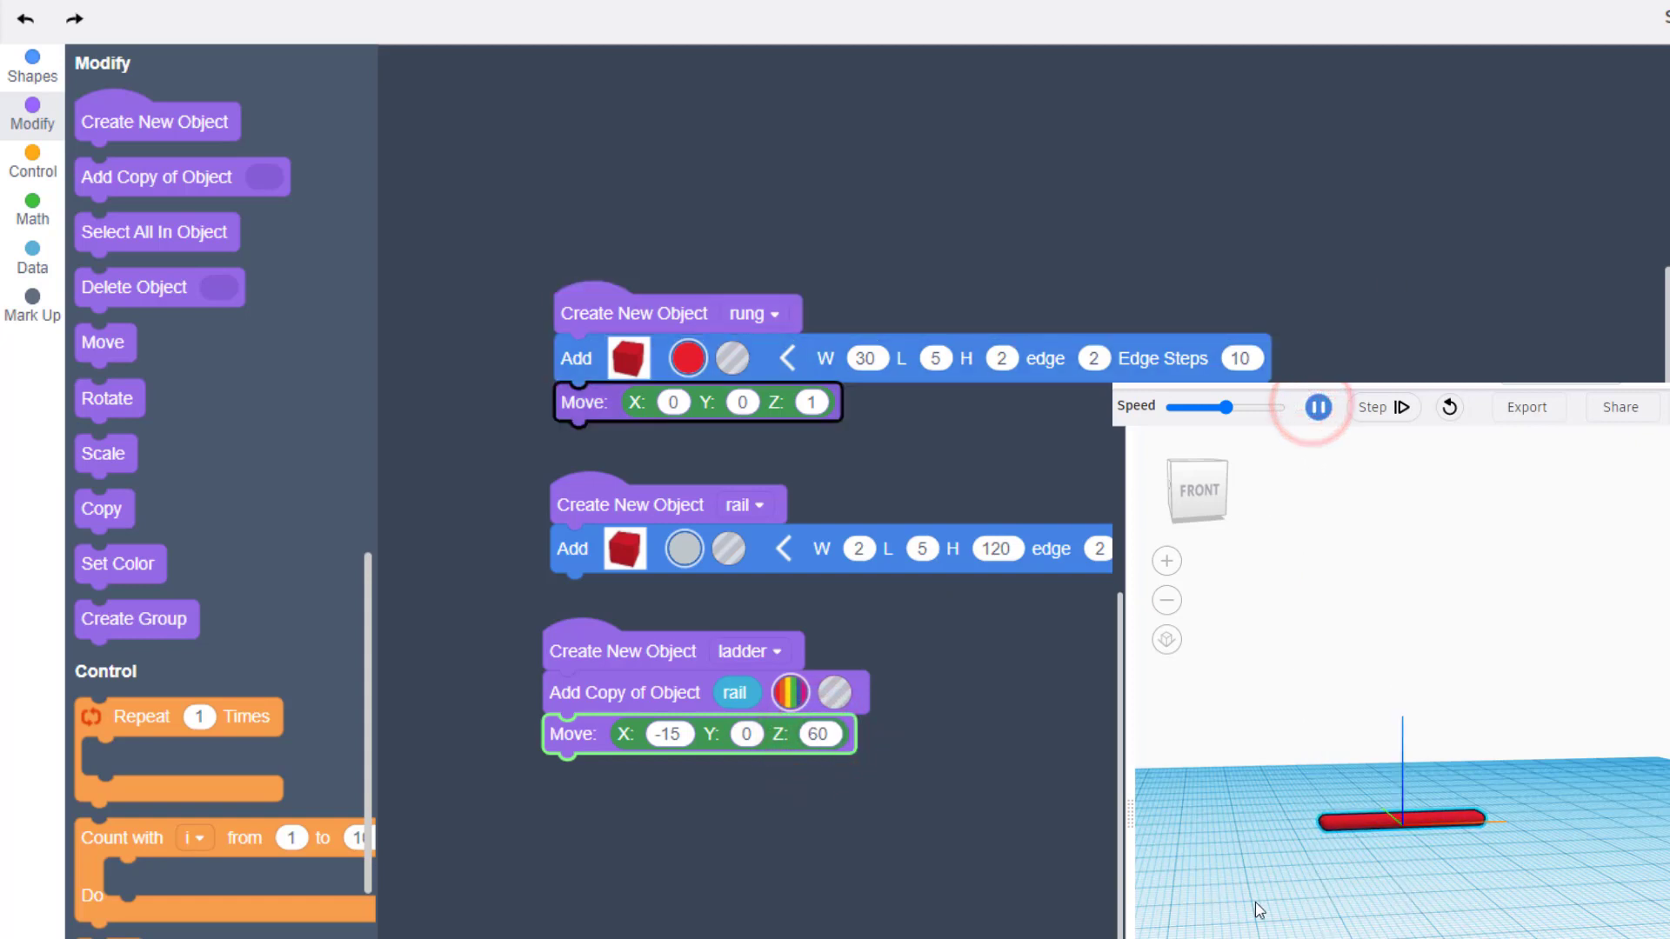
pyautogui.click(1317, 407)
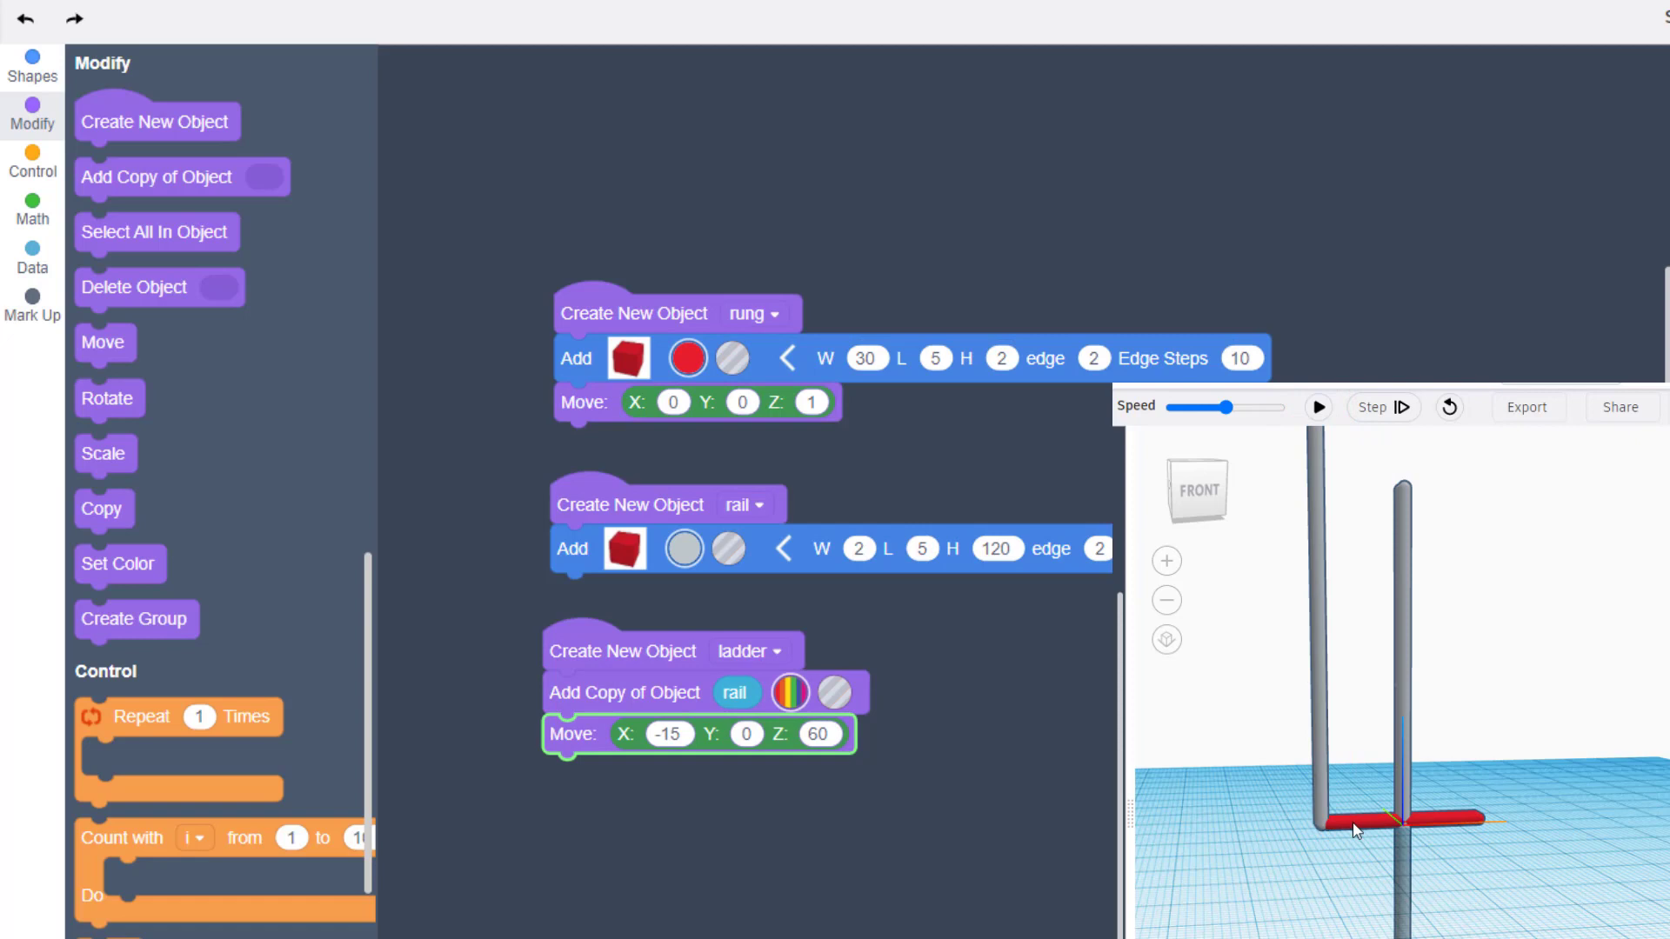
pyautogui.moveTo(1413, 729)
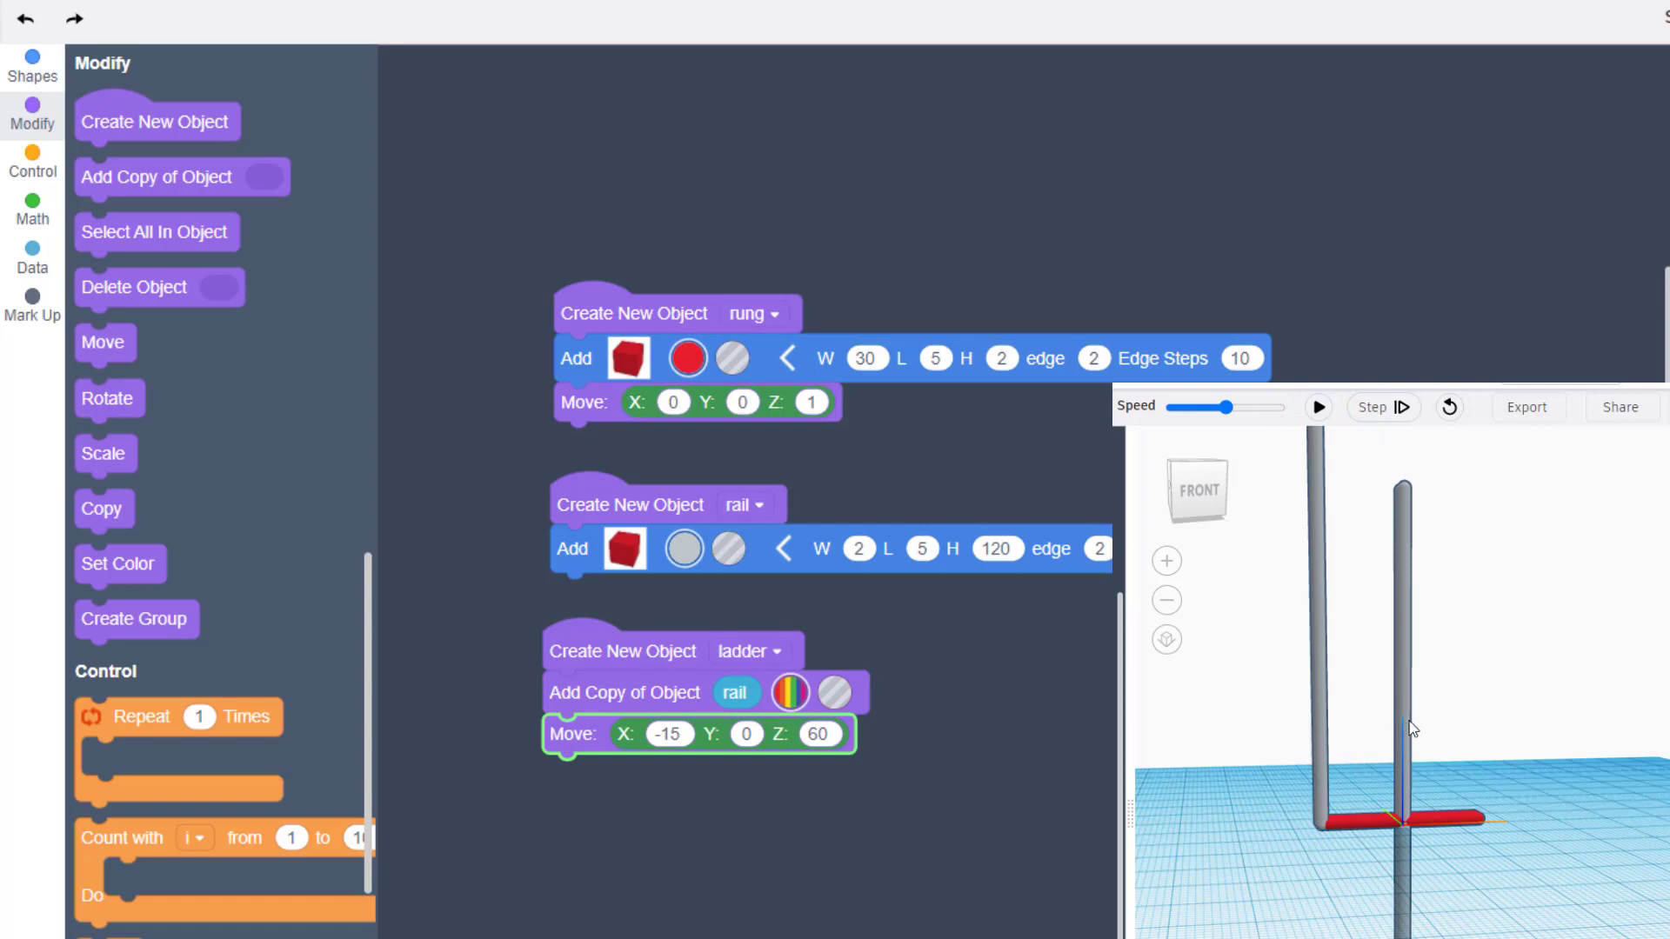
pyautogui.moveTo(1398, 756)
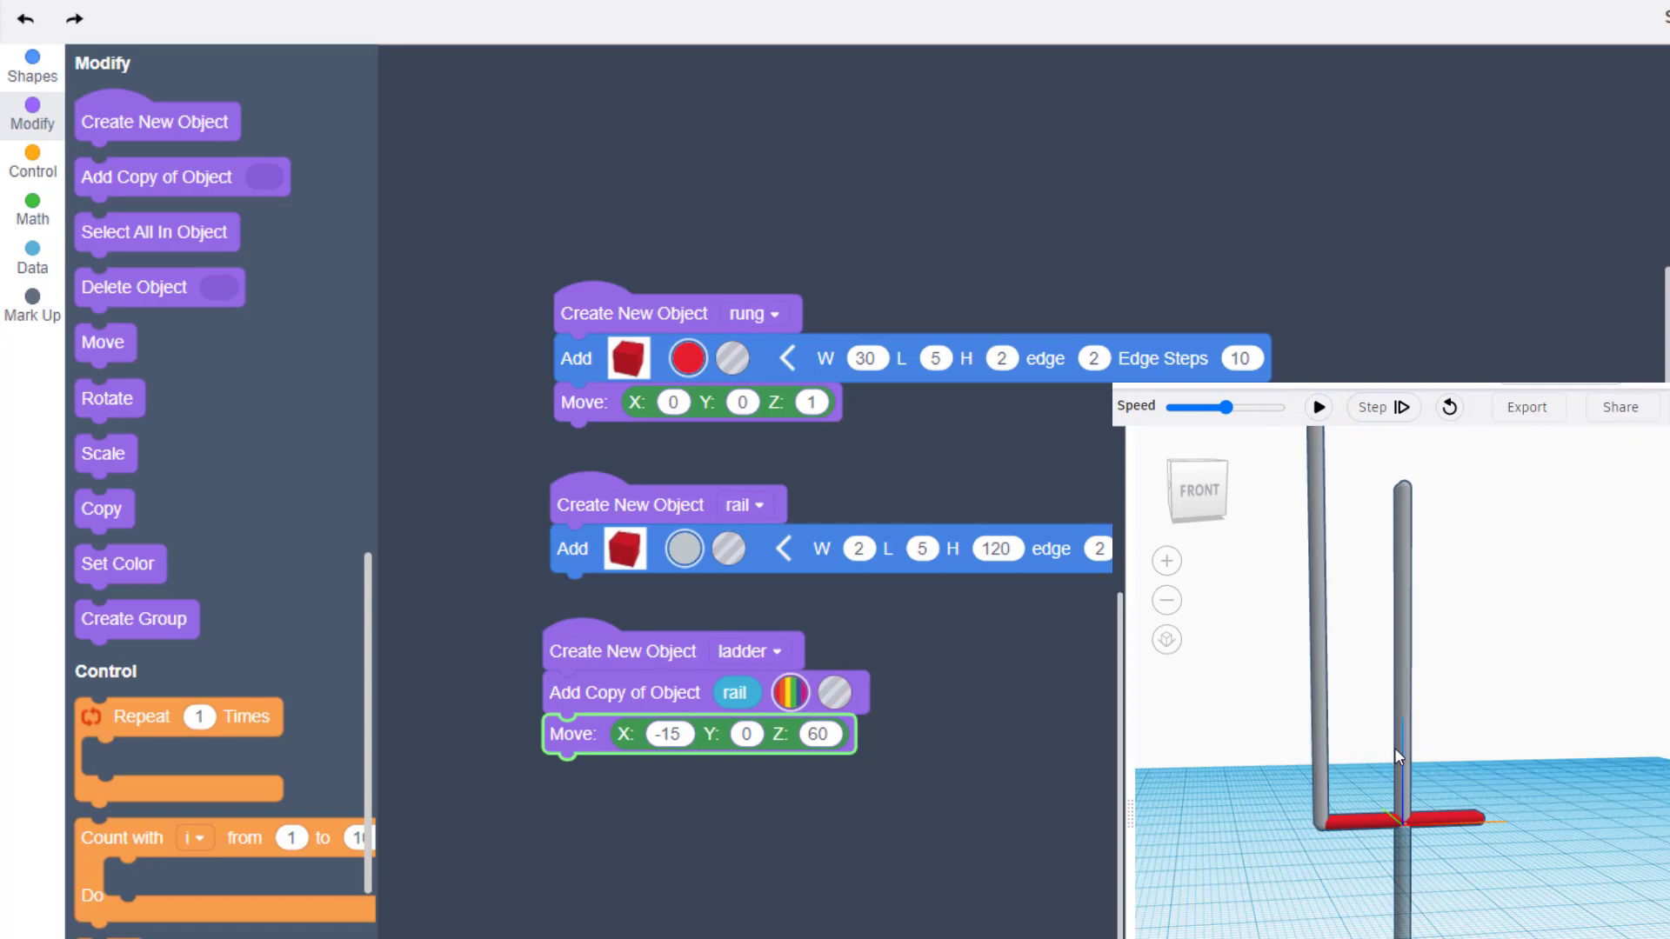
pyautogui.moveTo(1399, 779)
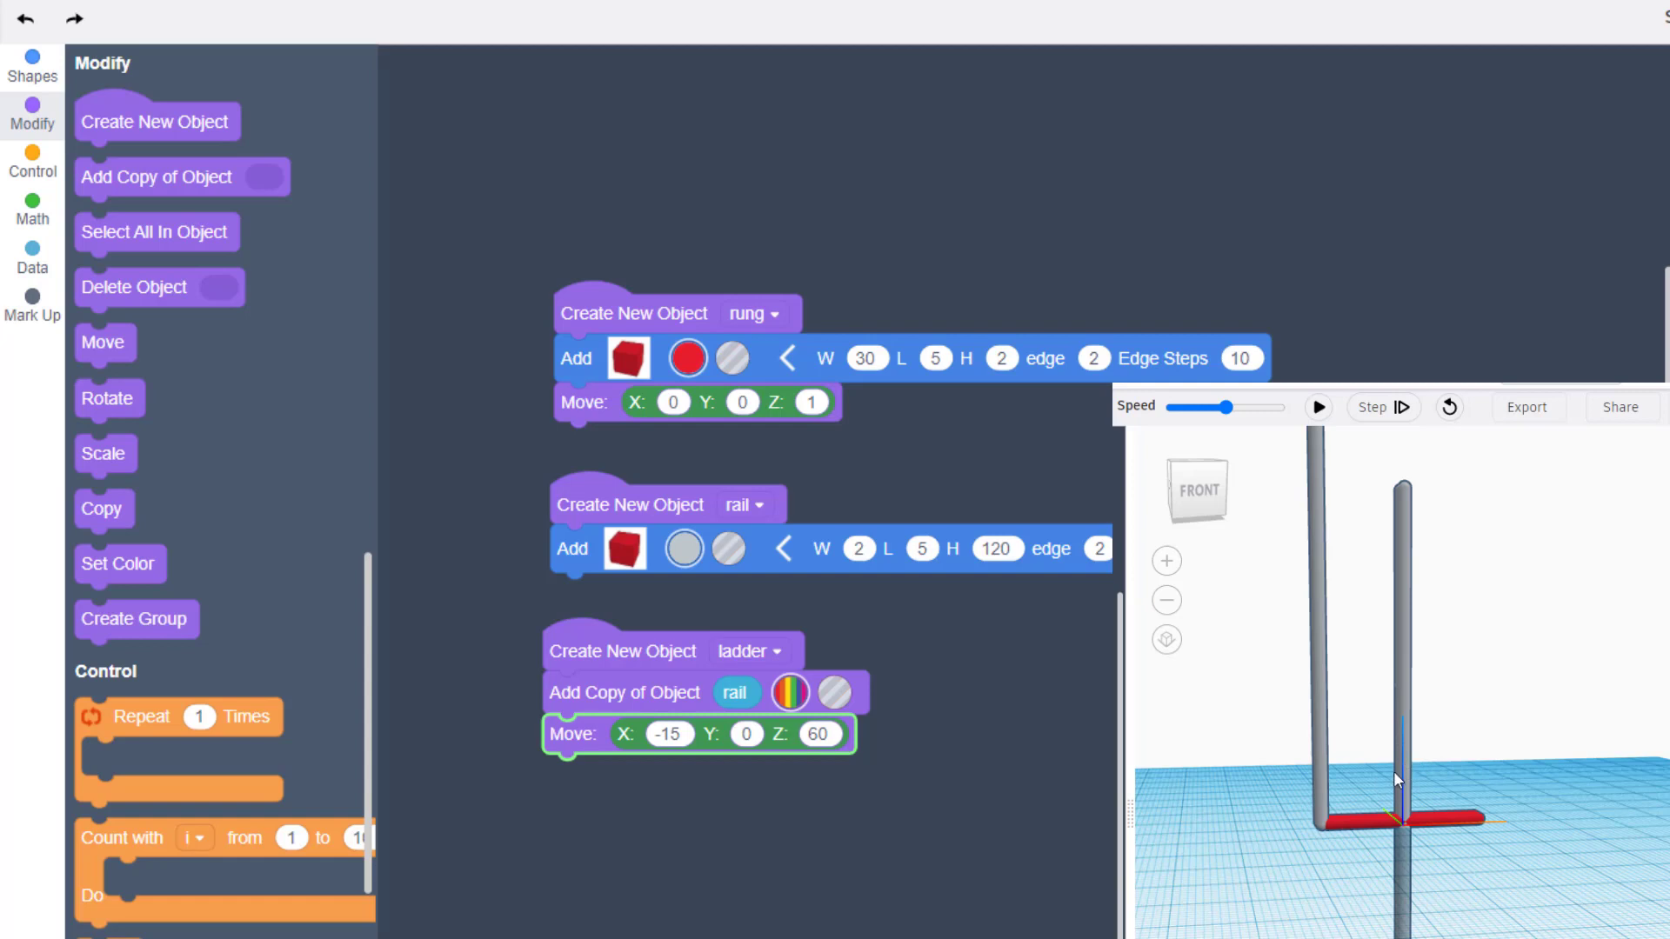
pyautogui.moveTo(1388, 755)
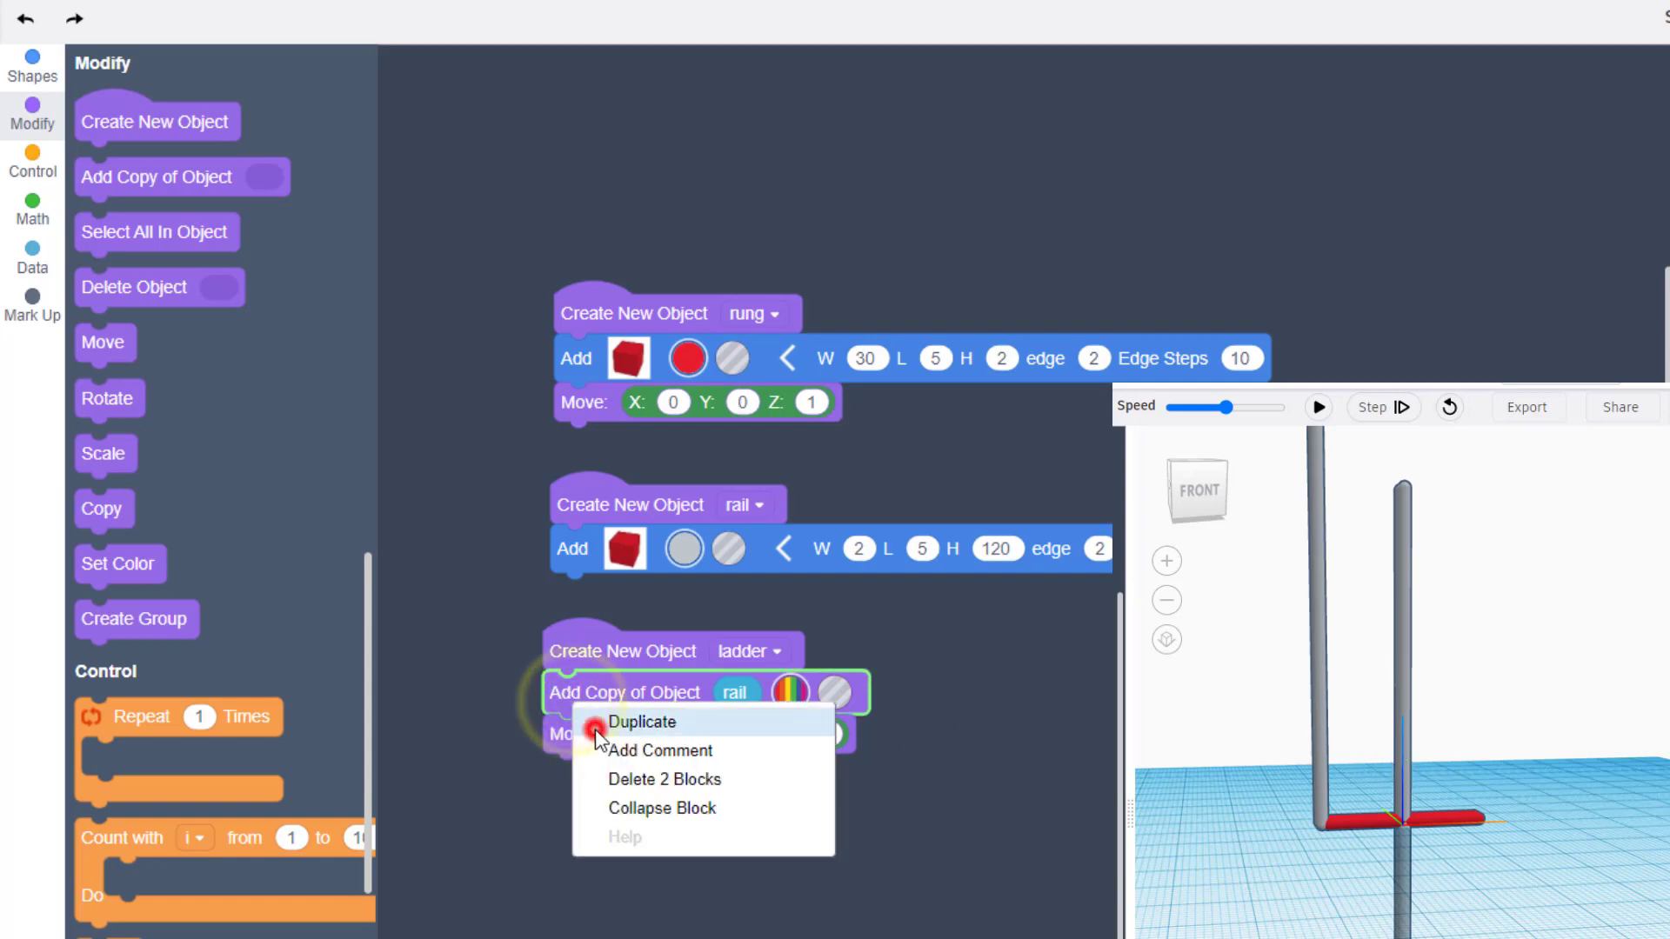
# Step: Duplicate the rail copy with its move for a second rail at X 15, Z 60
pyautogui.click(642, 722)
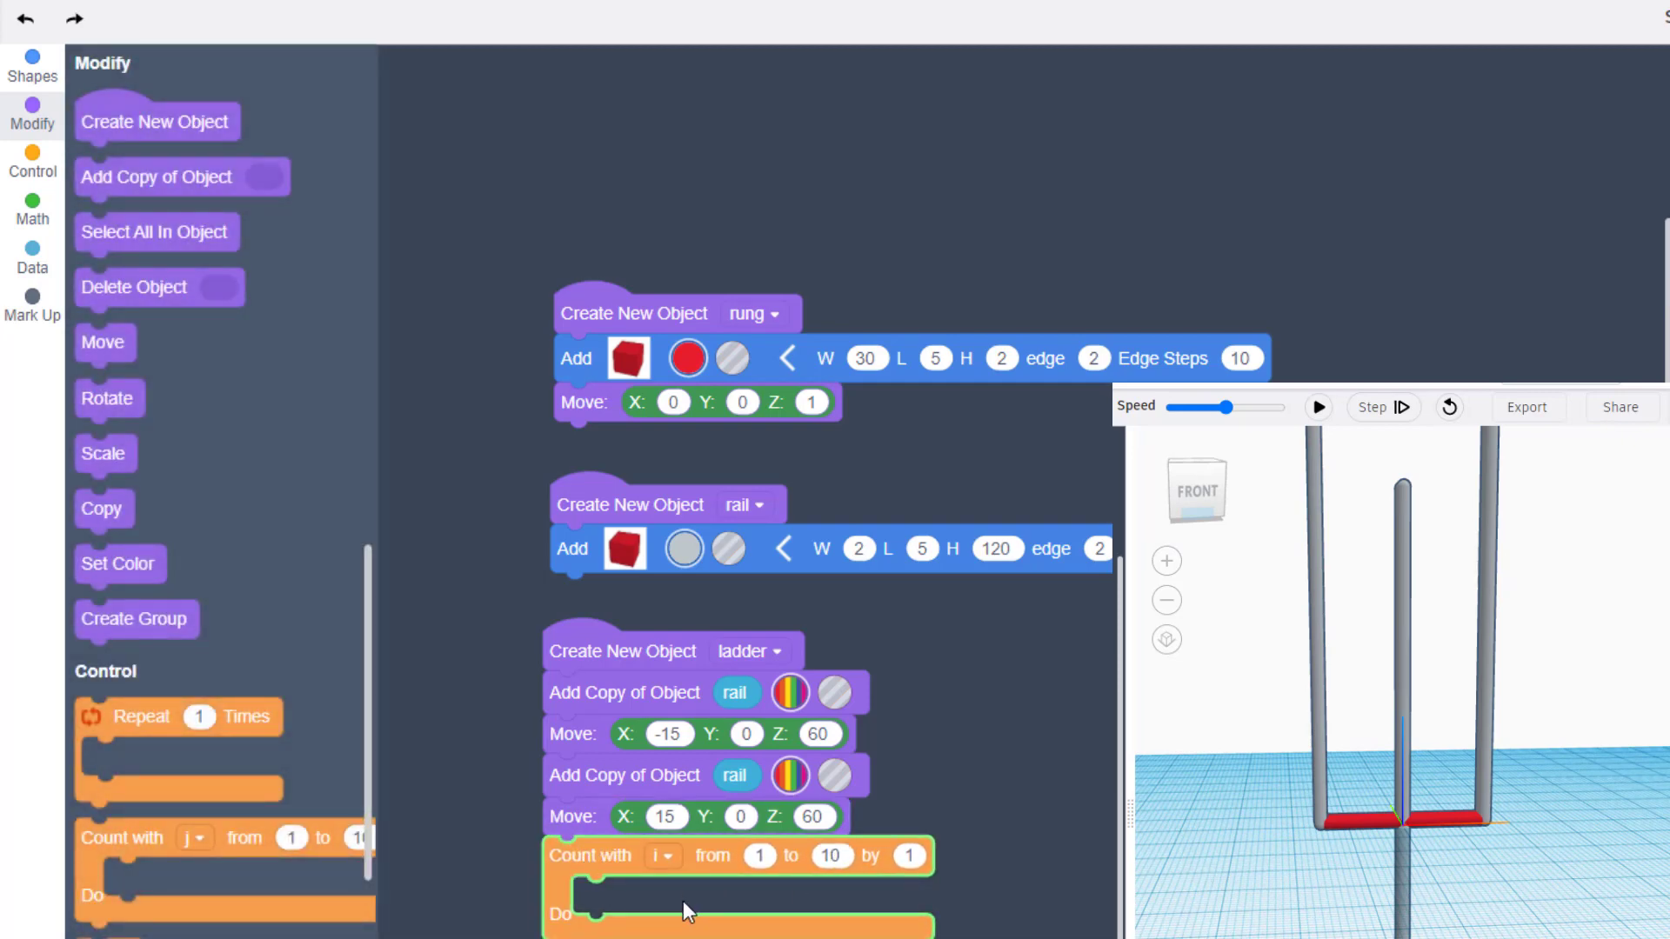
pyautogui.moveTo(155, 232)
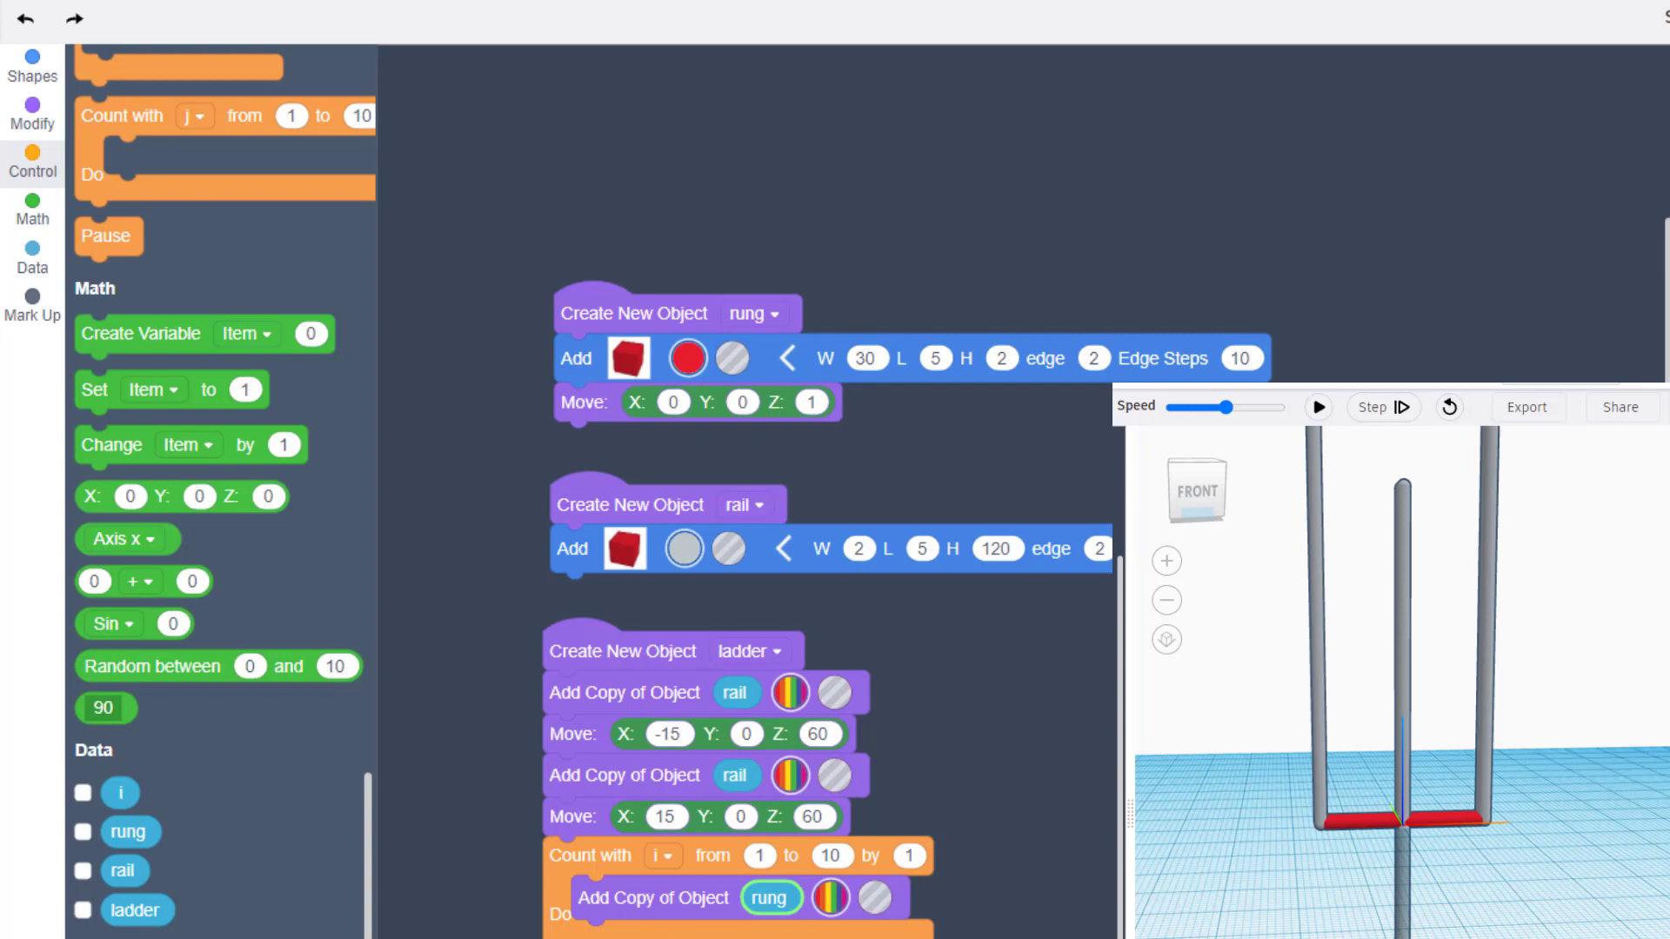
# Step: Move each rung copy up Z by i × 10, delete the original rail, and run
pyautogui.click(31, 104)
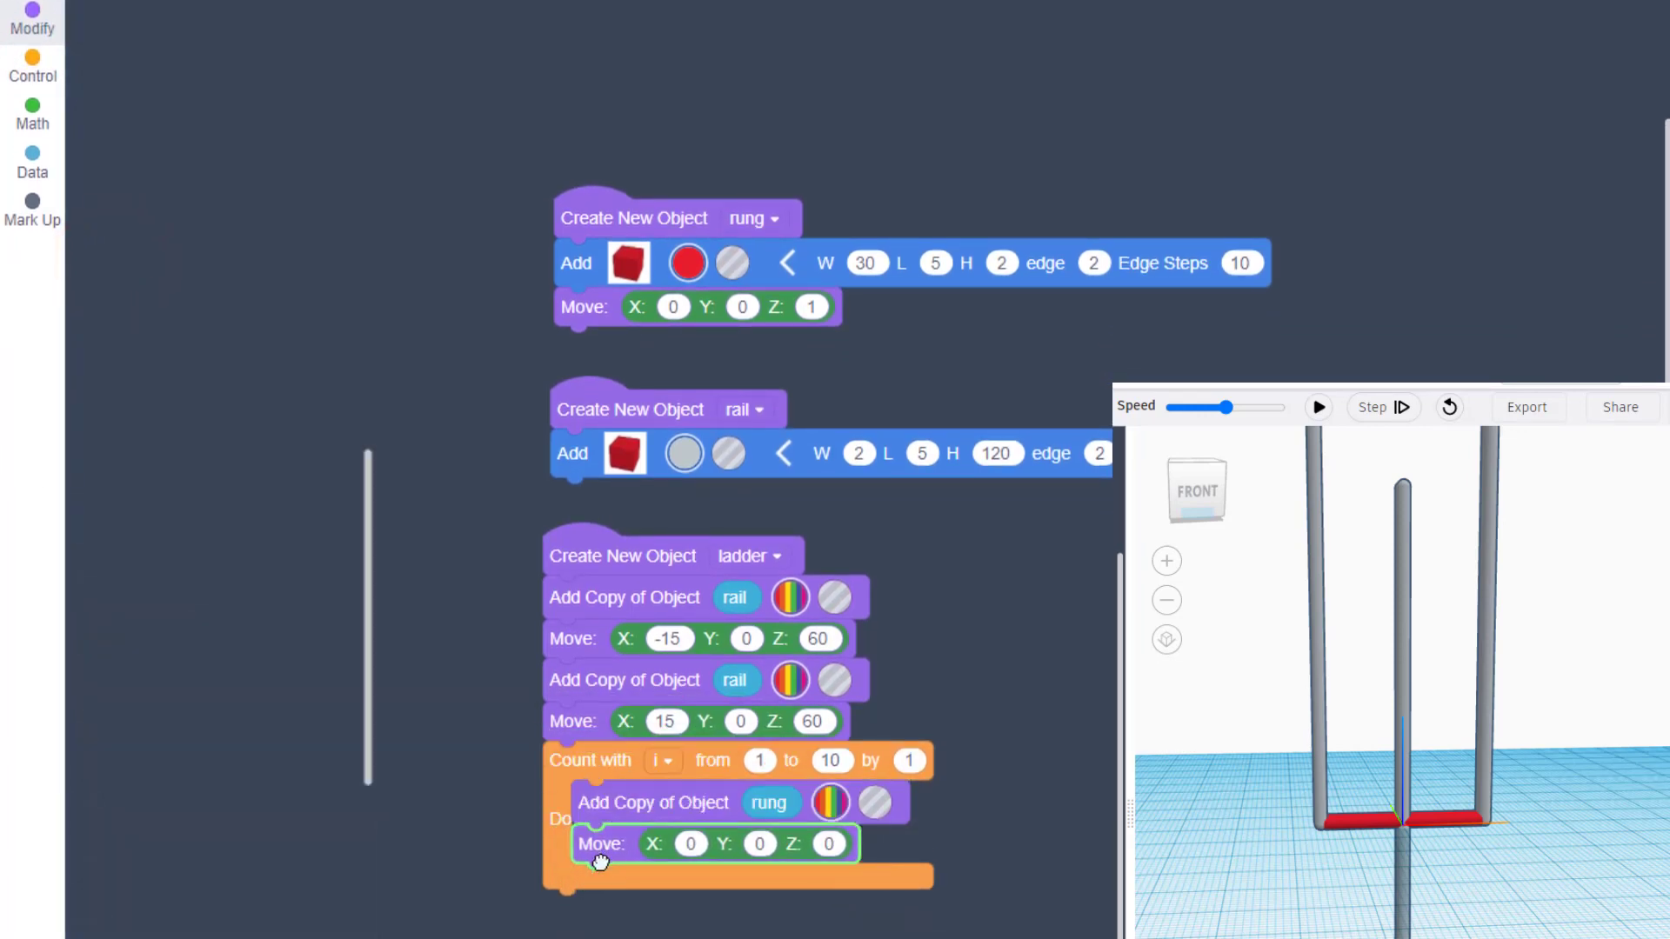
pyautogui.click(31, 18)
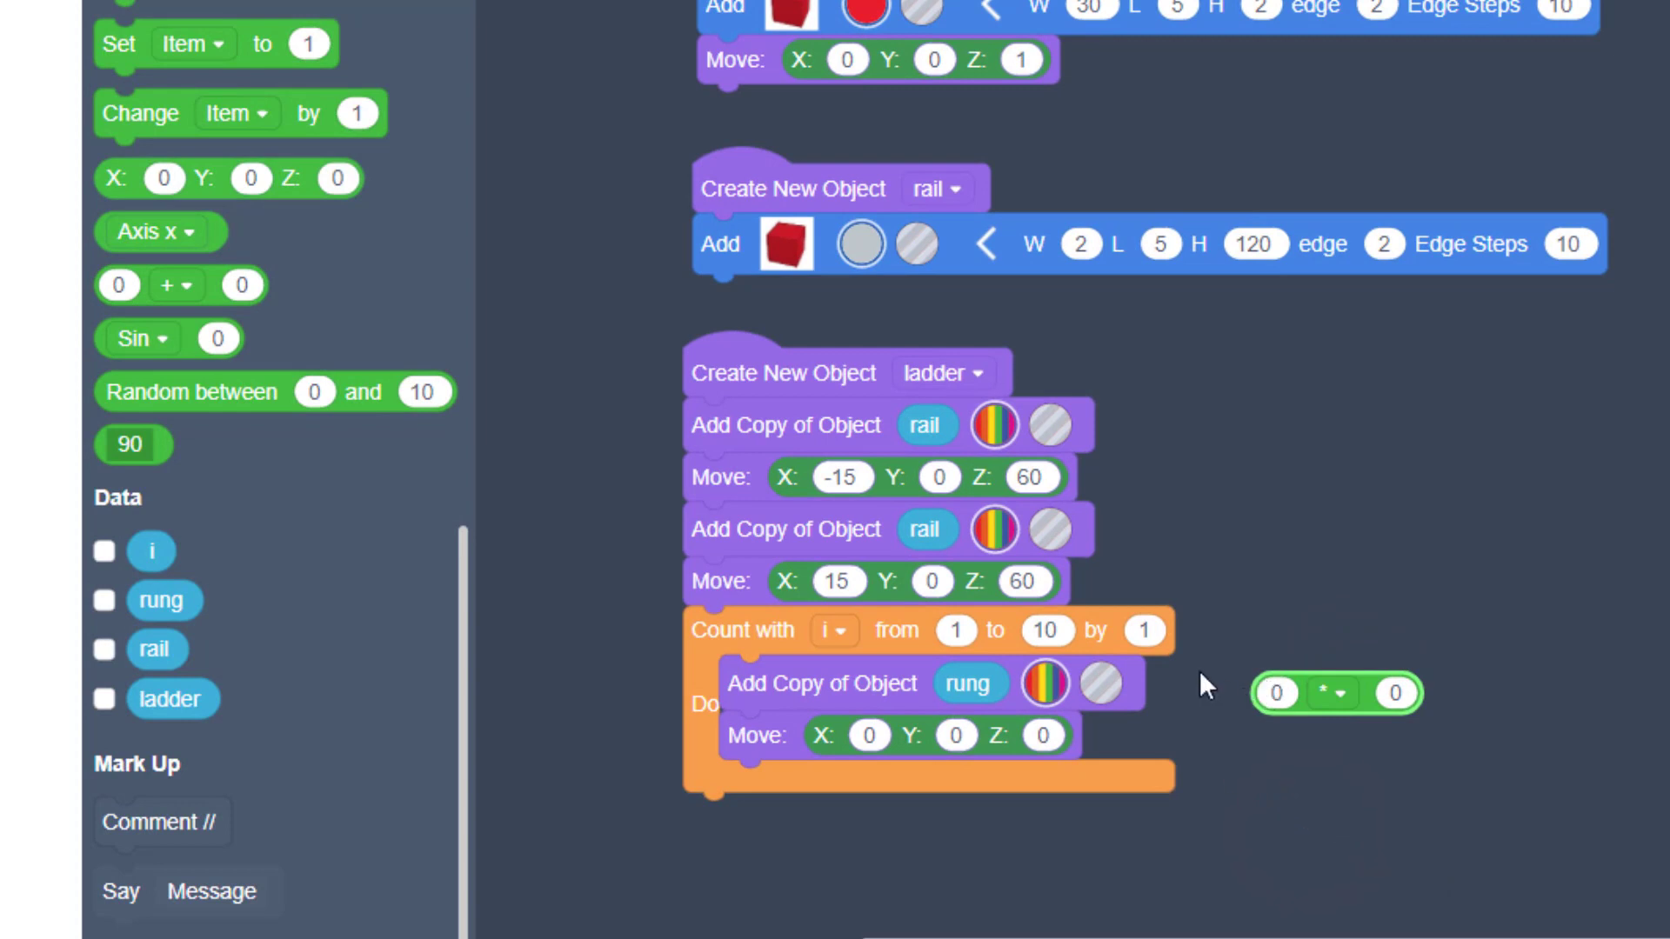
pyautogui.moveTo(151, 551)
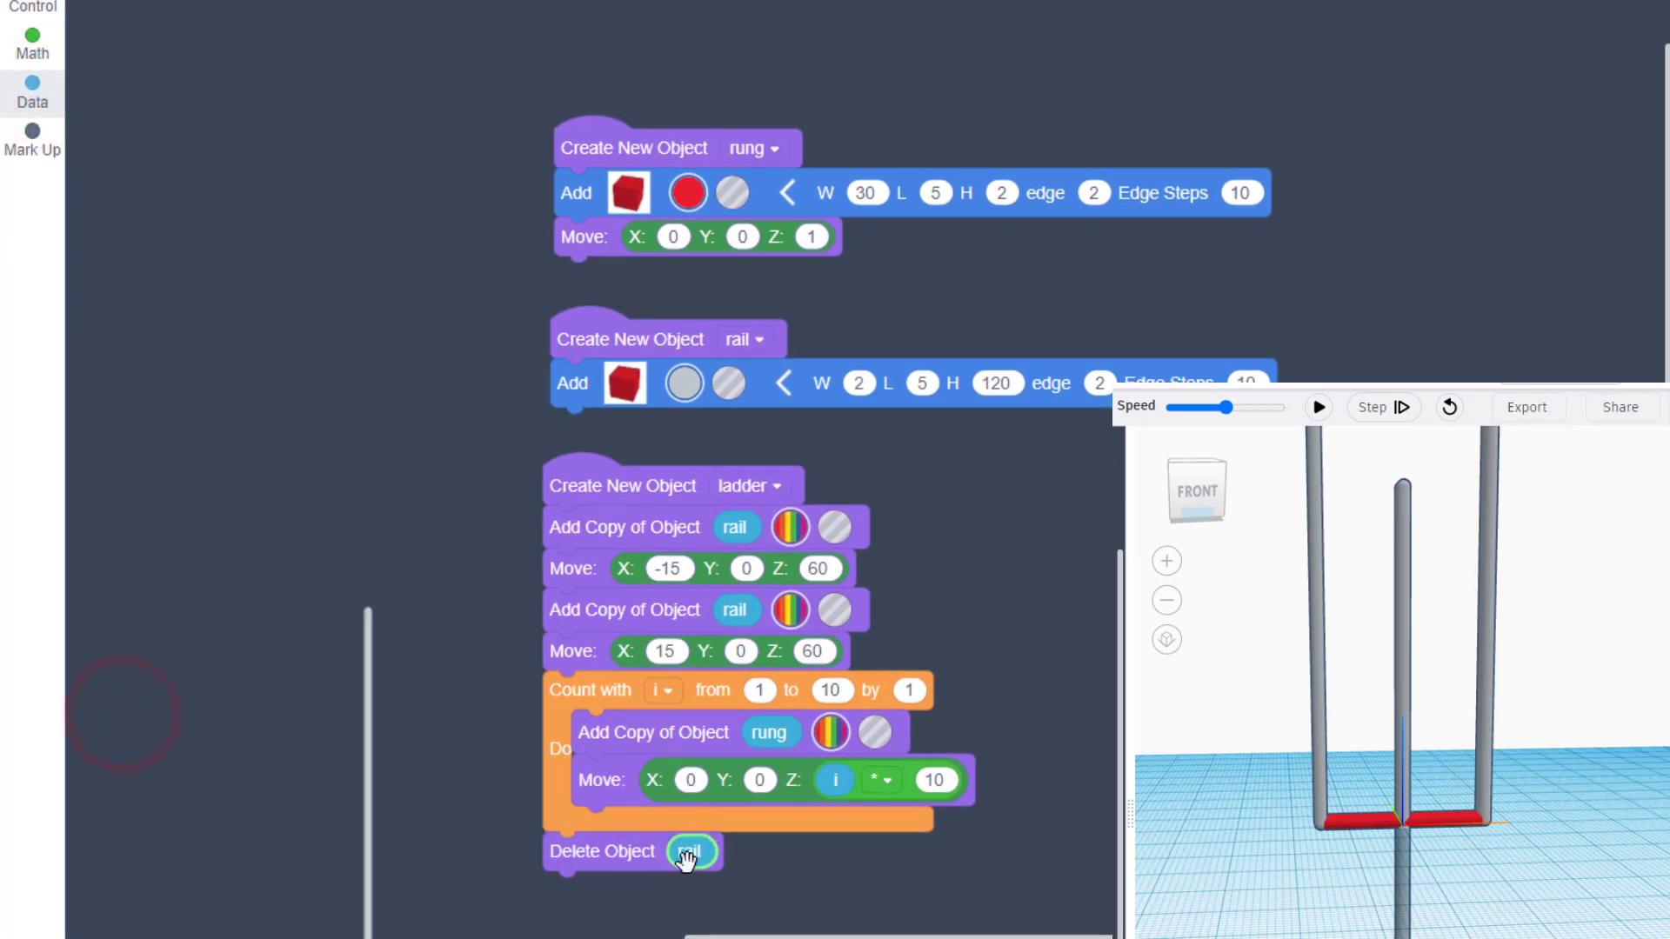
pyautogui.click(1319, 407)
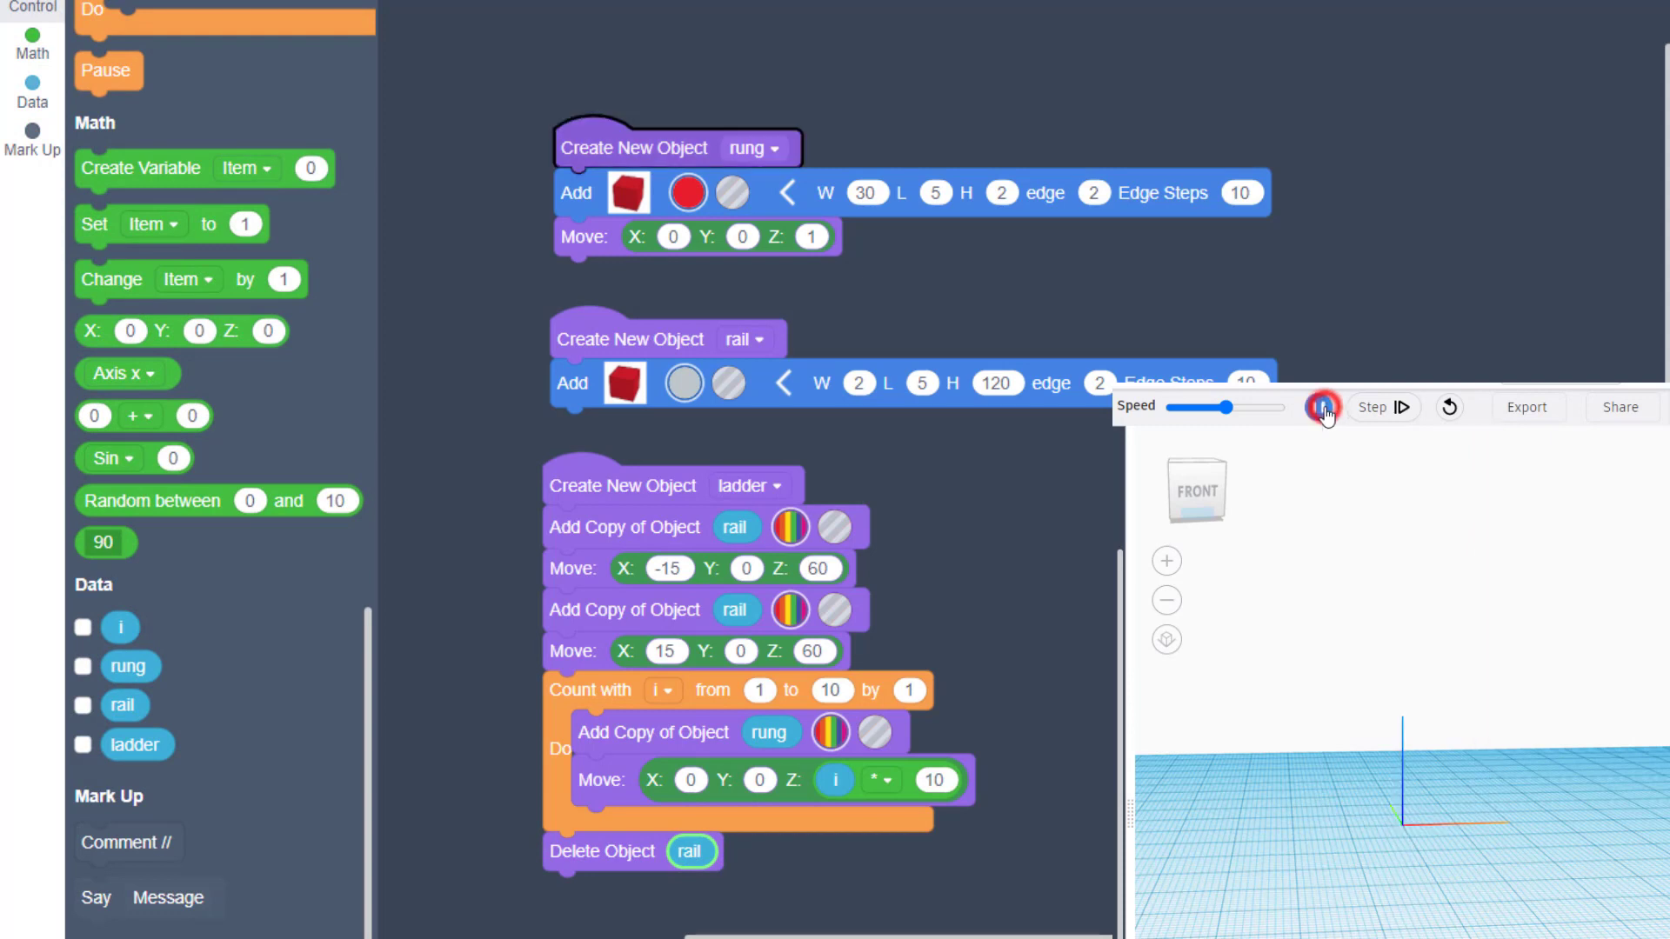
# Step: Run the program to build the two-rail ladder with stacked rungs in the preview
pyautogui.click(1322, 407)
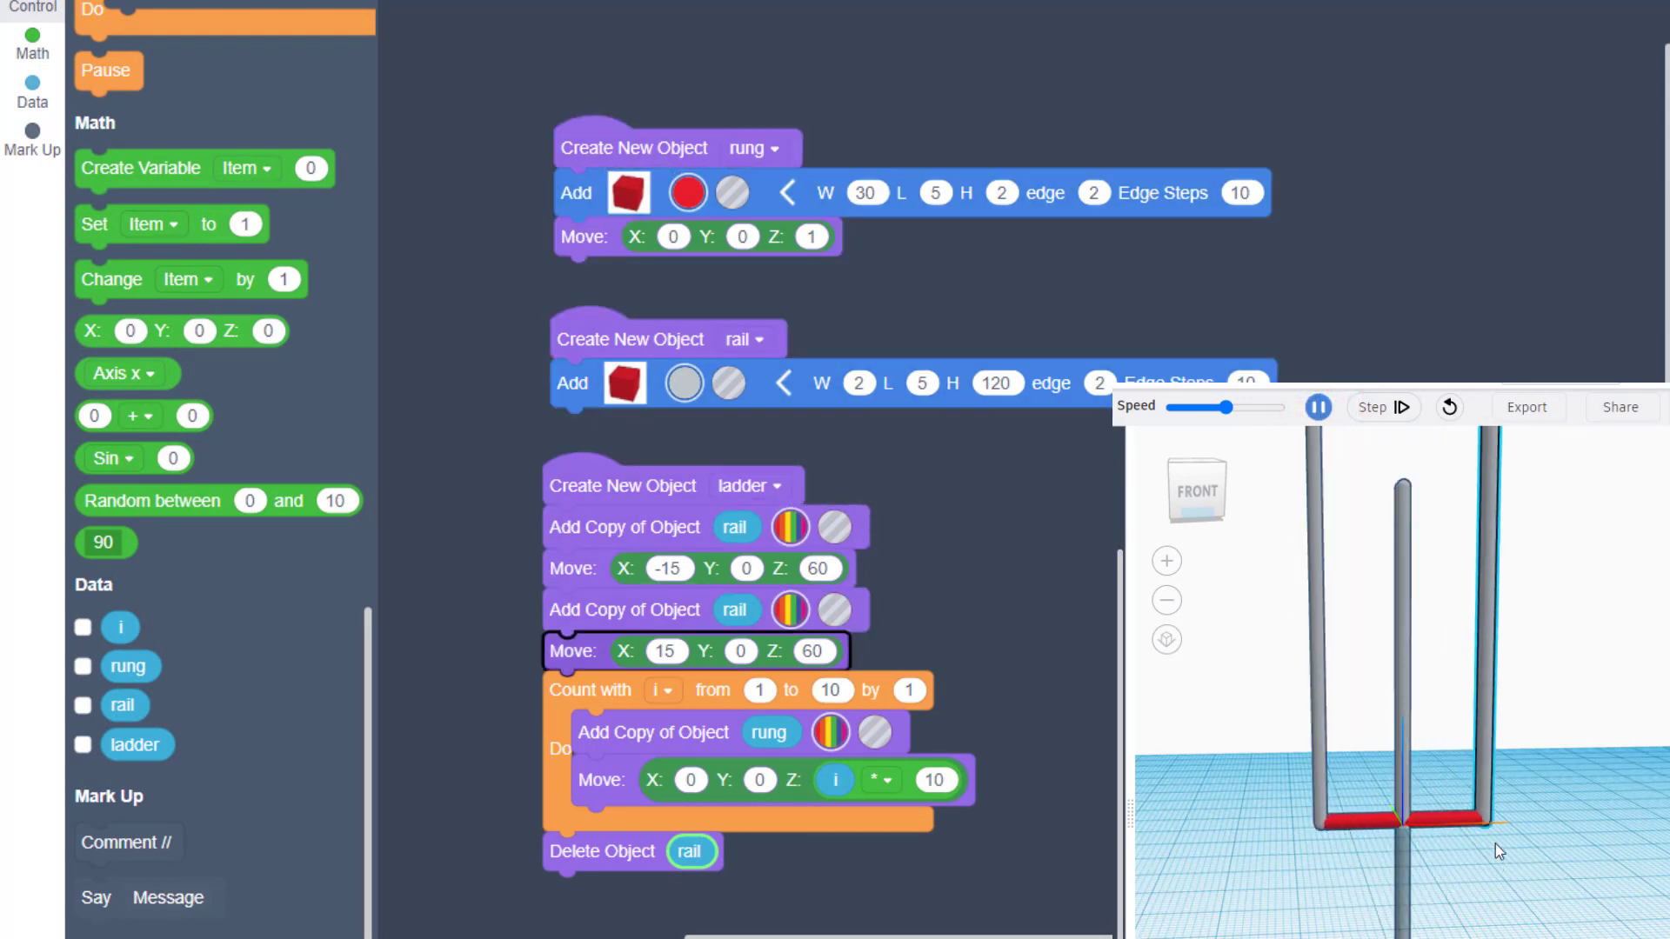
pyautogui.click(1379, 407)
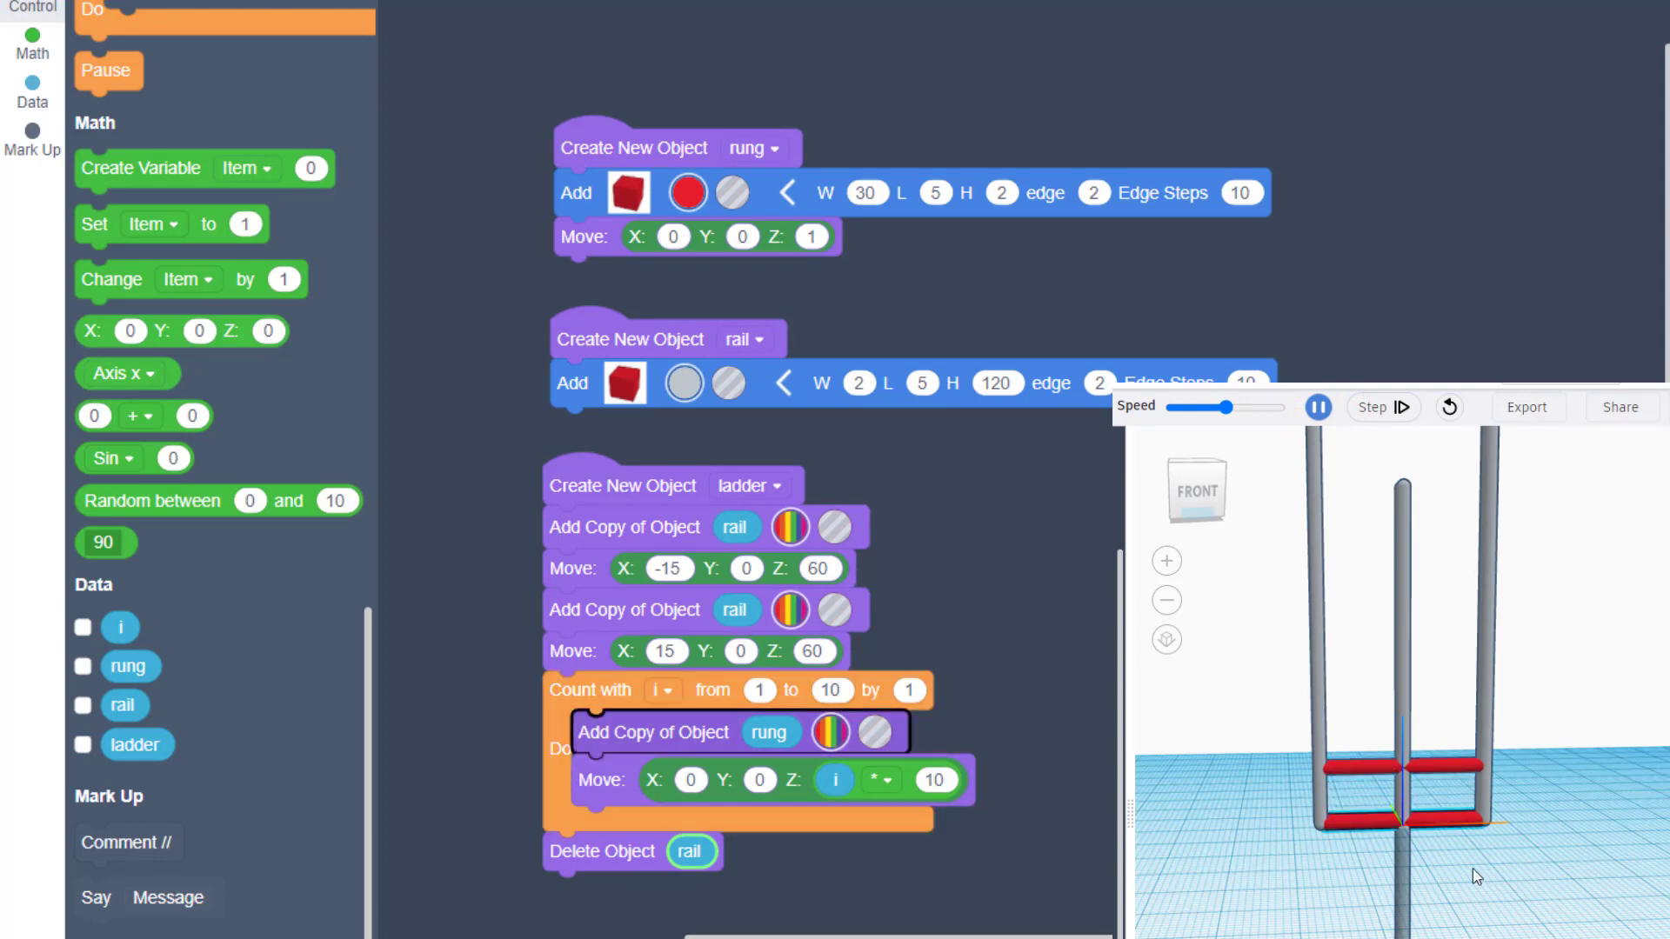
pyautogui.click(1382, 407)
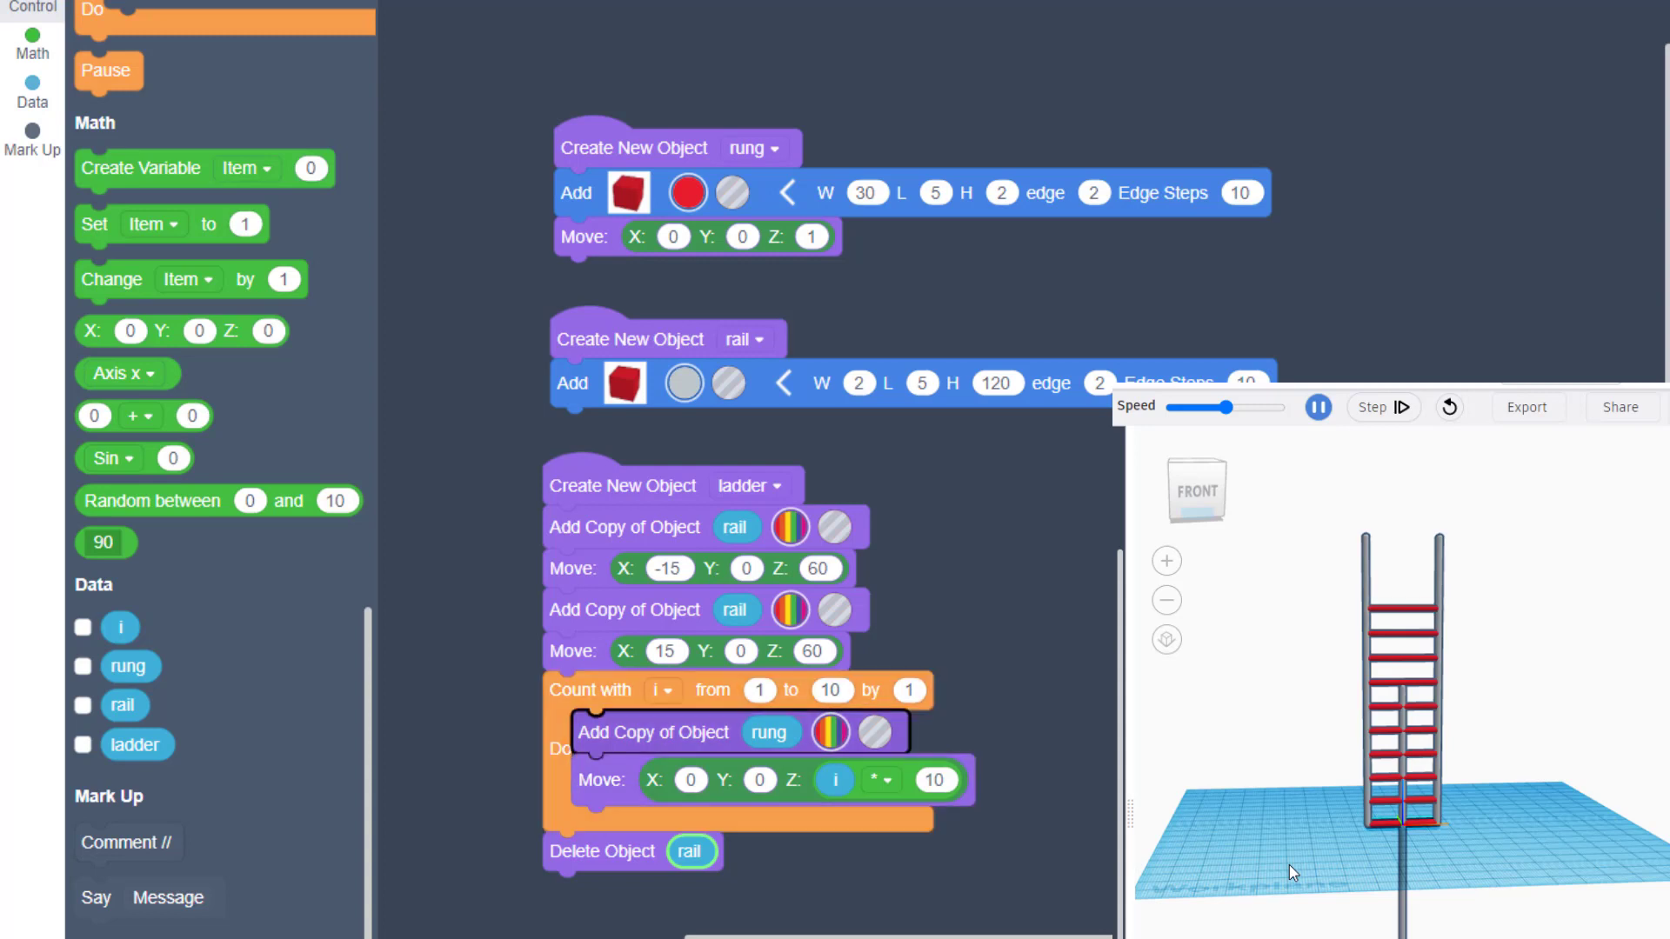
pyautogui.click(1317, 407)
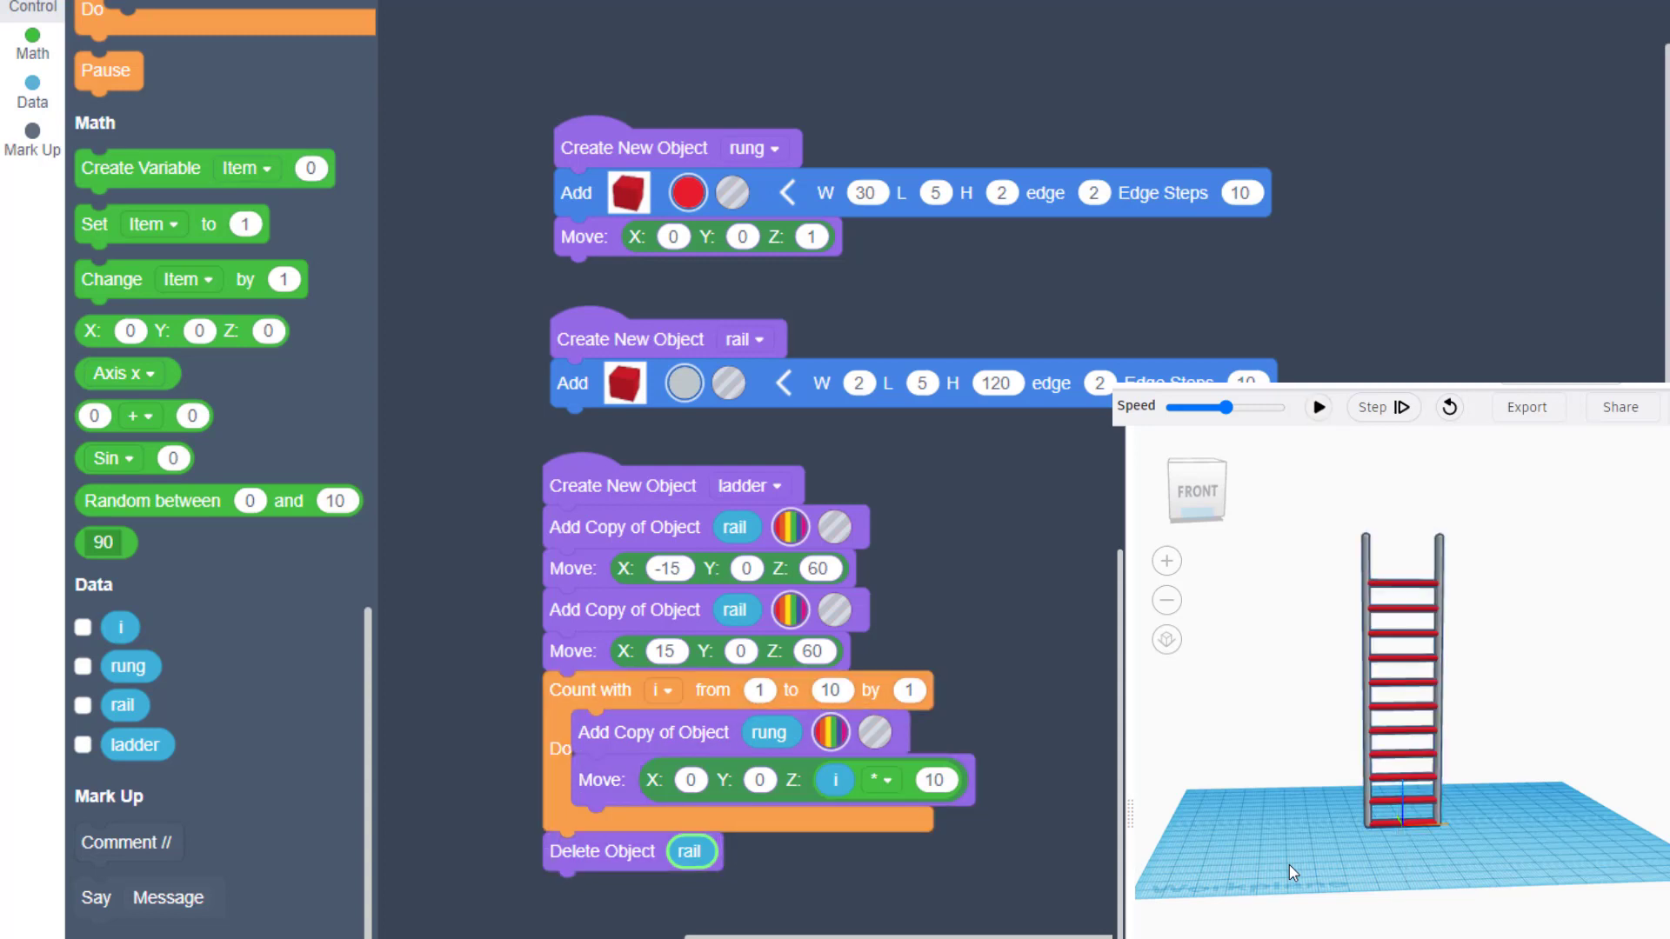
pyautogui.moveTo(1248, 777)
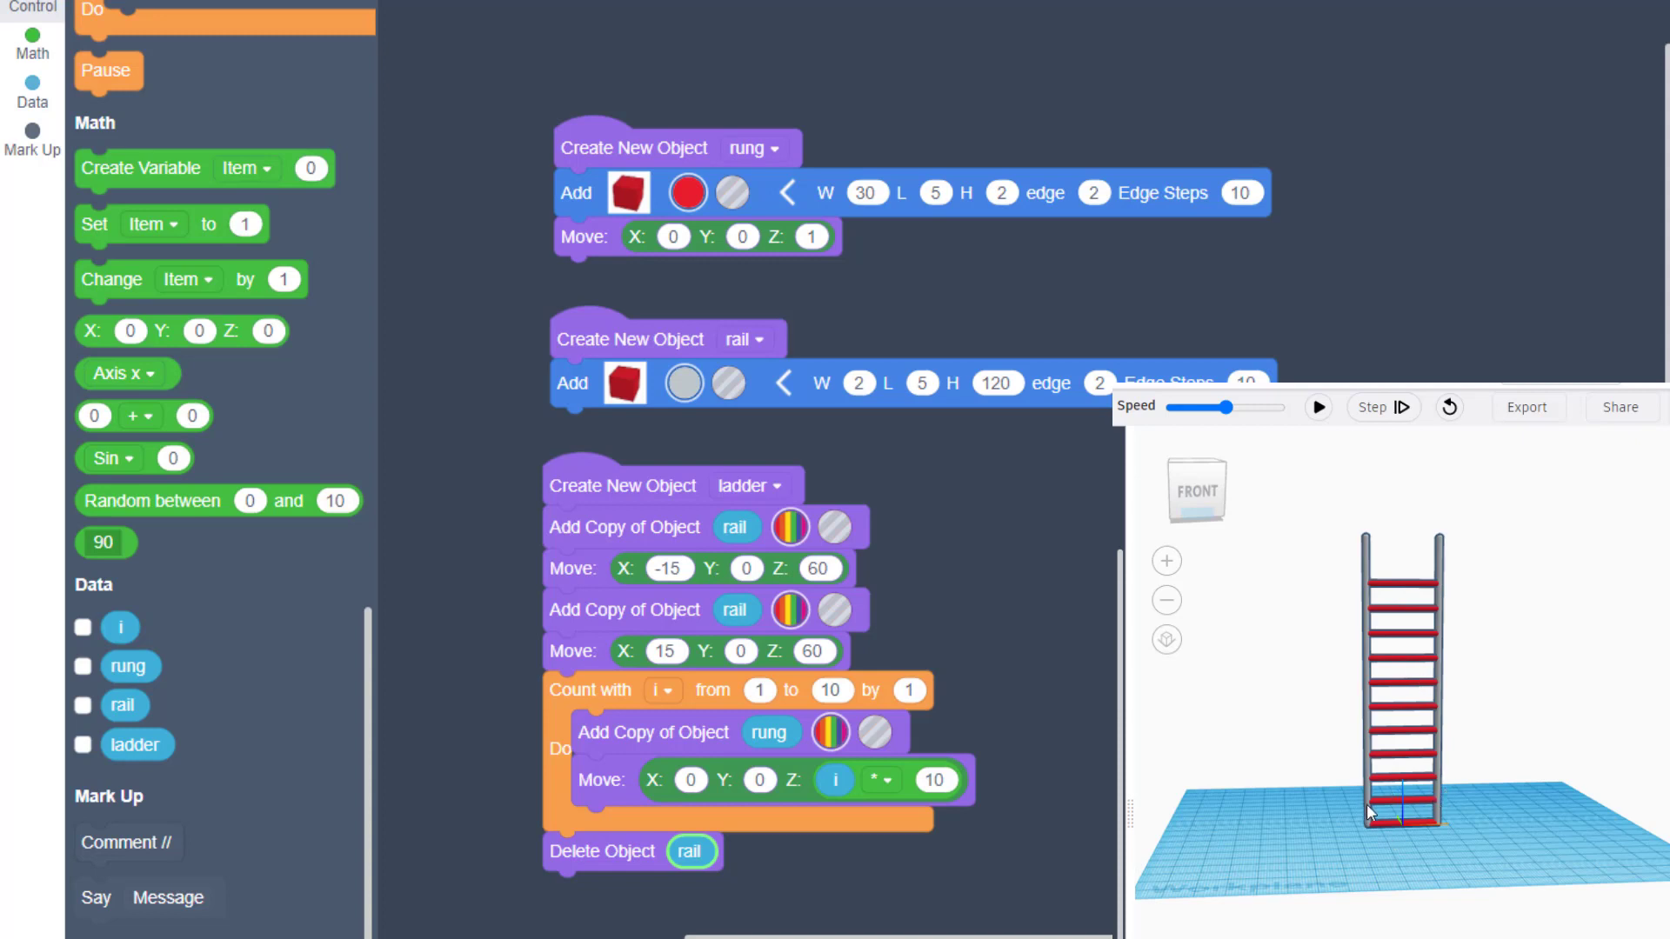
pyautogui.moveTo(1150, 878)
pyautogui.write('11')
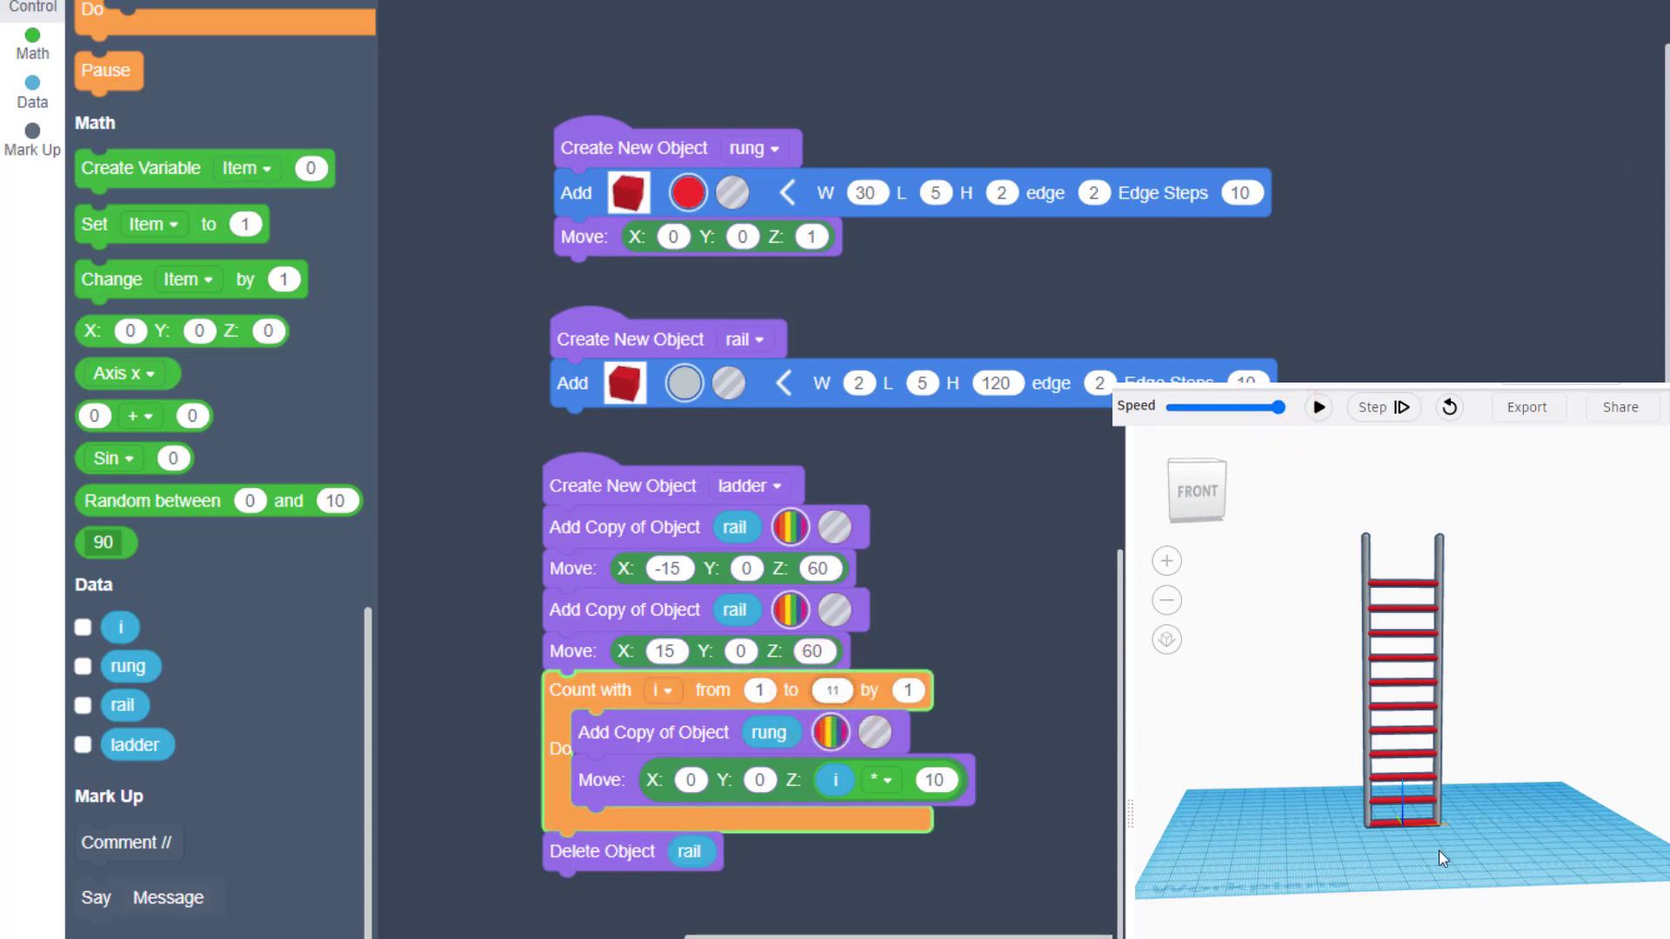
pyautogui.moveTo(226, 329)
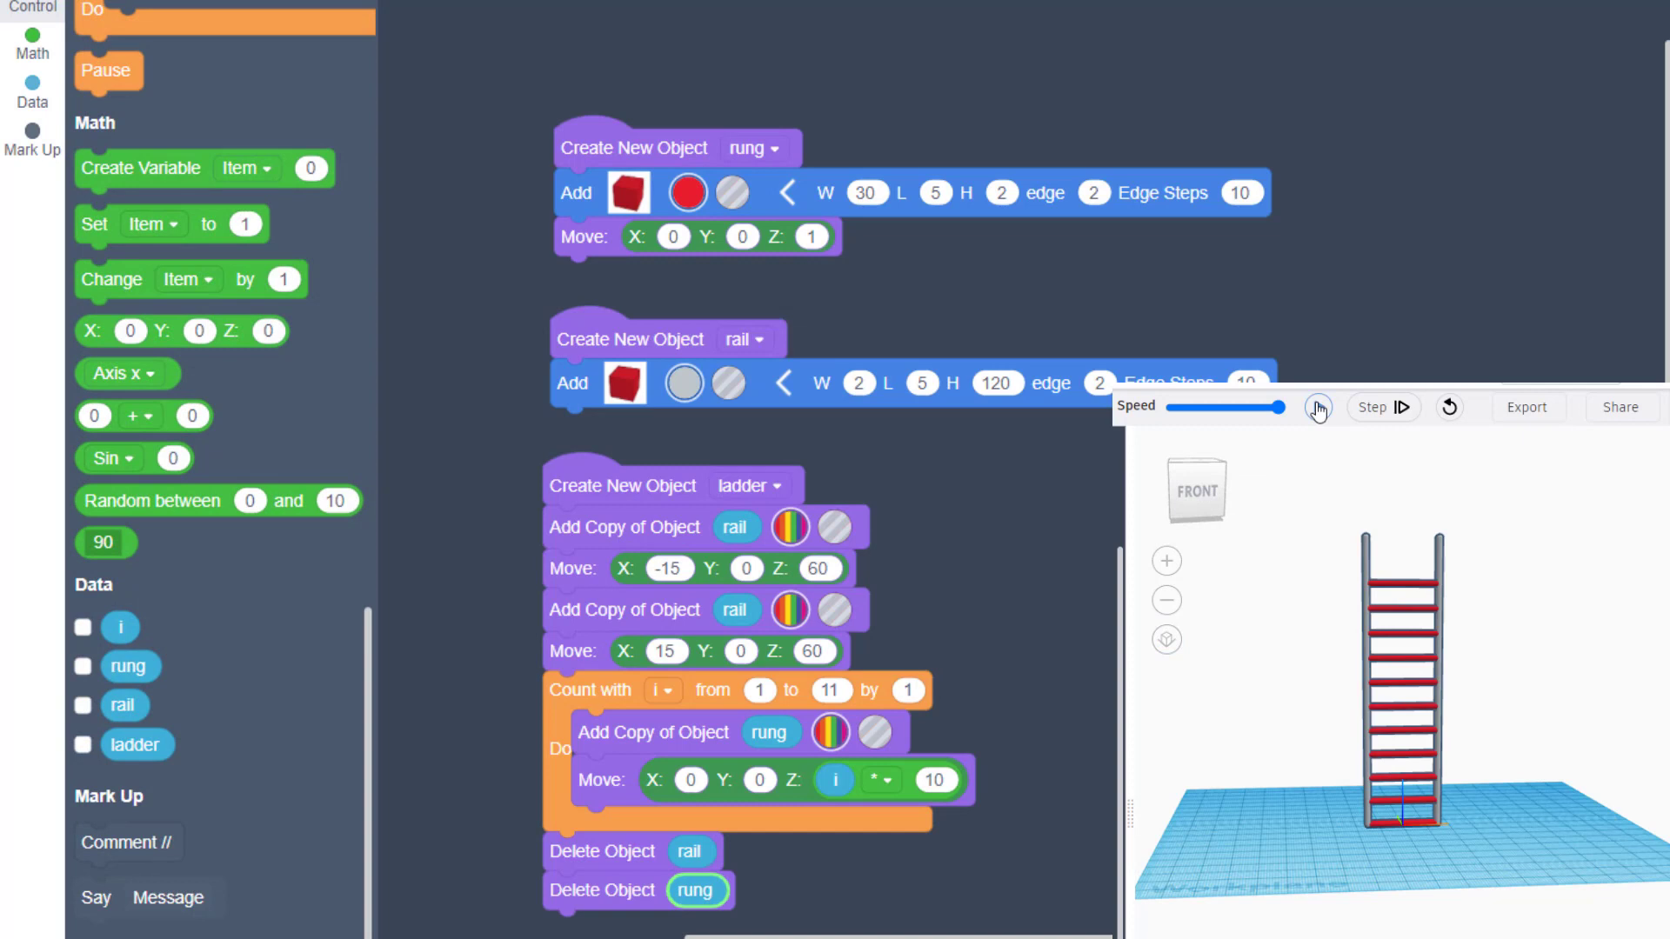
# Step: Run the program with the loop counting to 11 and the original rung deleted
pyautogui.click(1316, 405)
pyautogui.write('20')
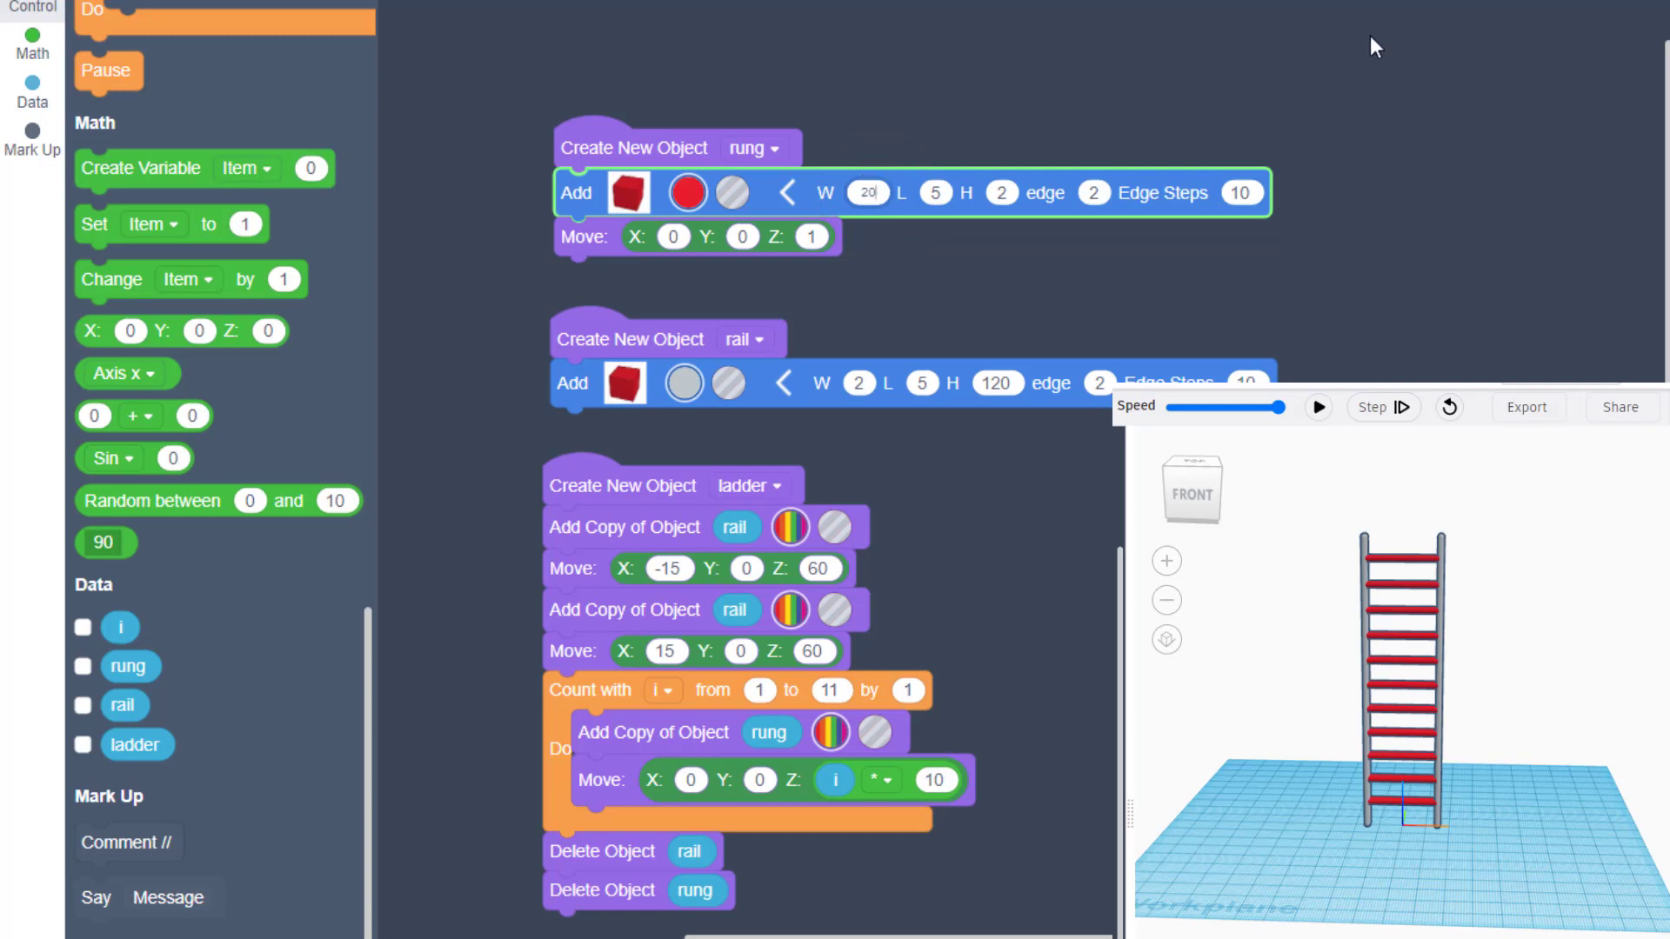
# Step: Rebuild with rung width 20 and the rail copies moved to X -10 and X 10
pyautogui.click(1317, 407)
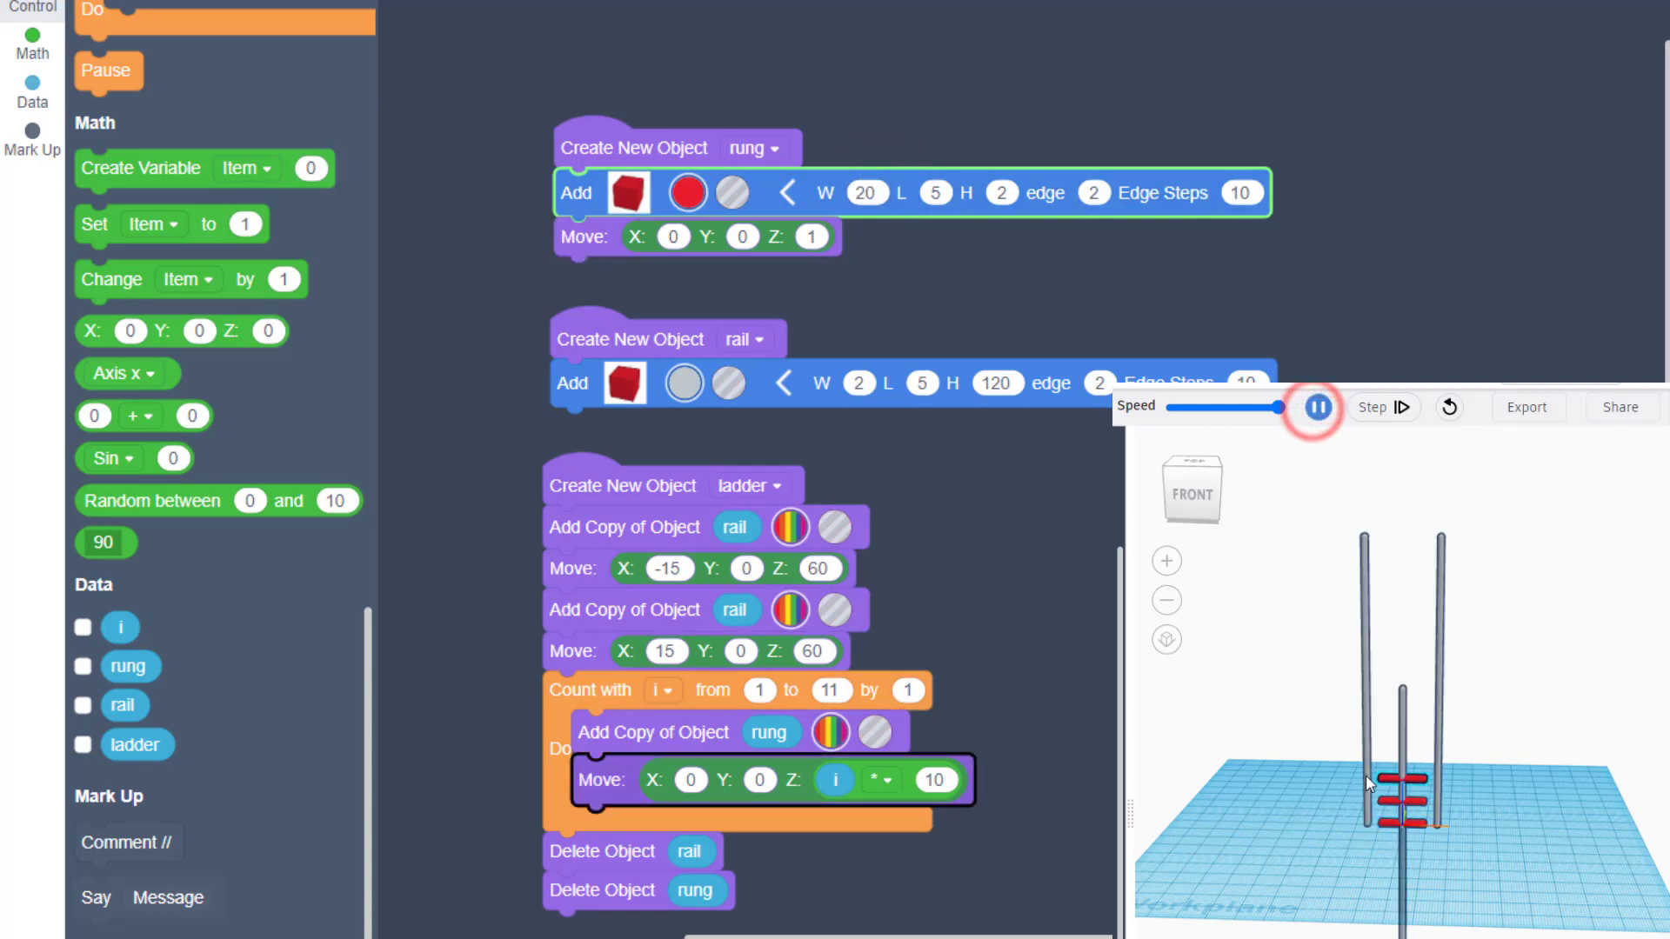
pyautogui.click(1317, 407)
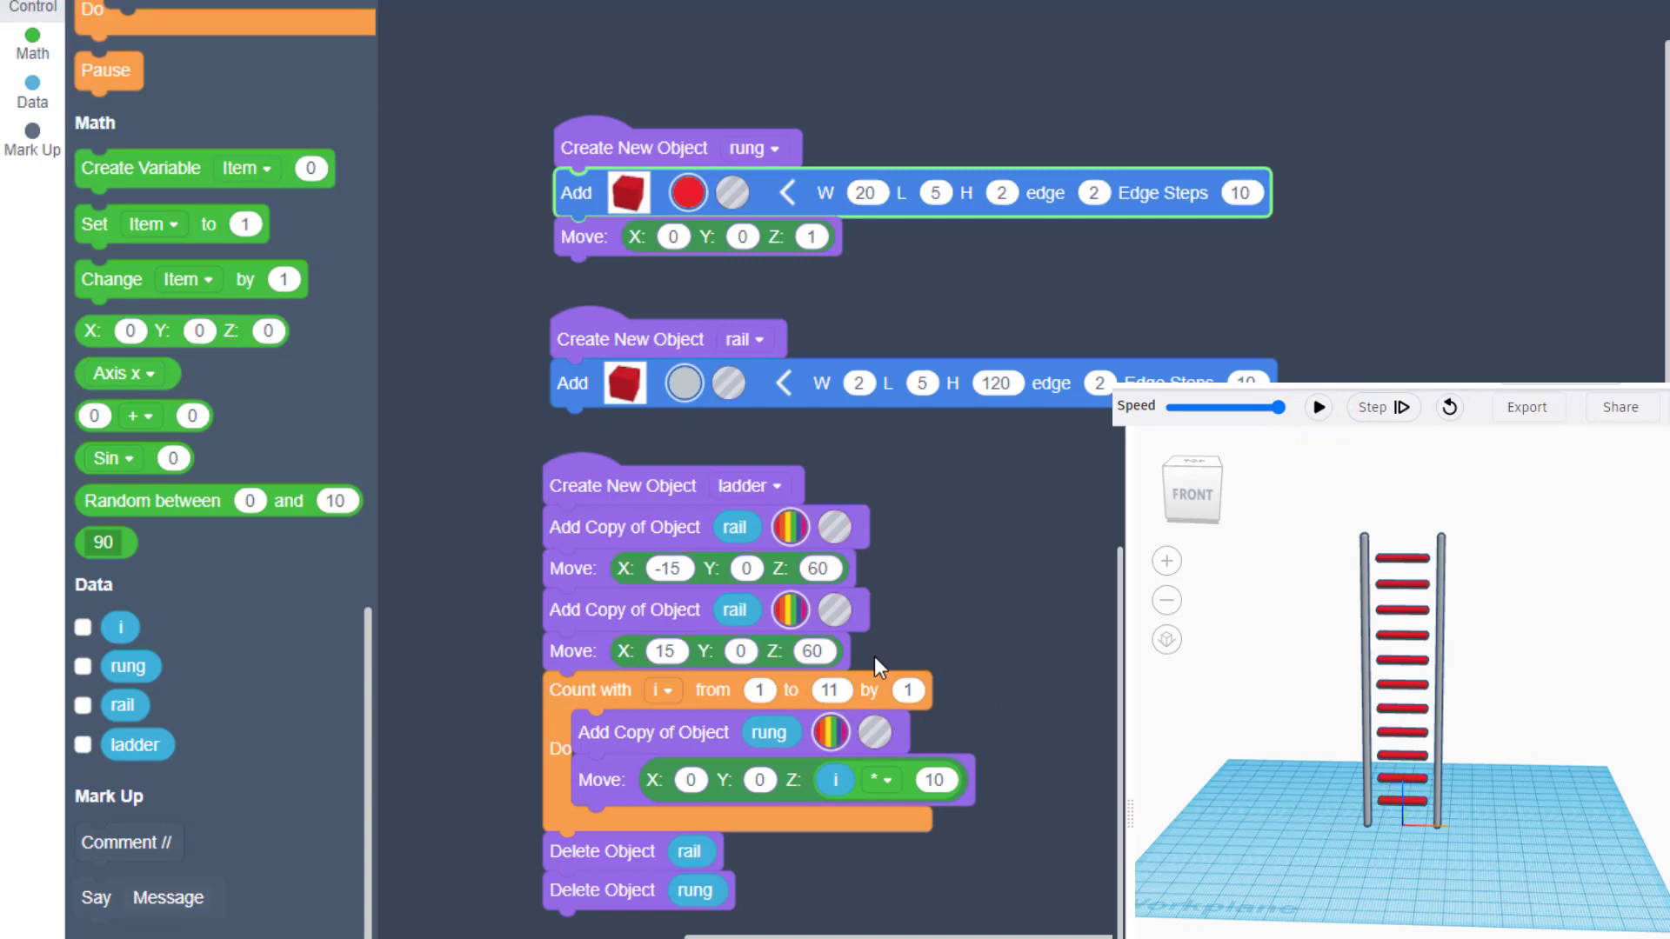
pyautogui.moveTo(711, 691)
pyautogui.write('-10')
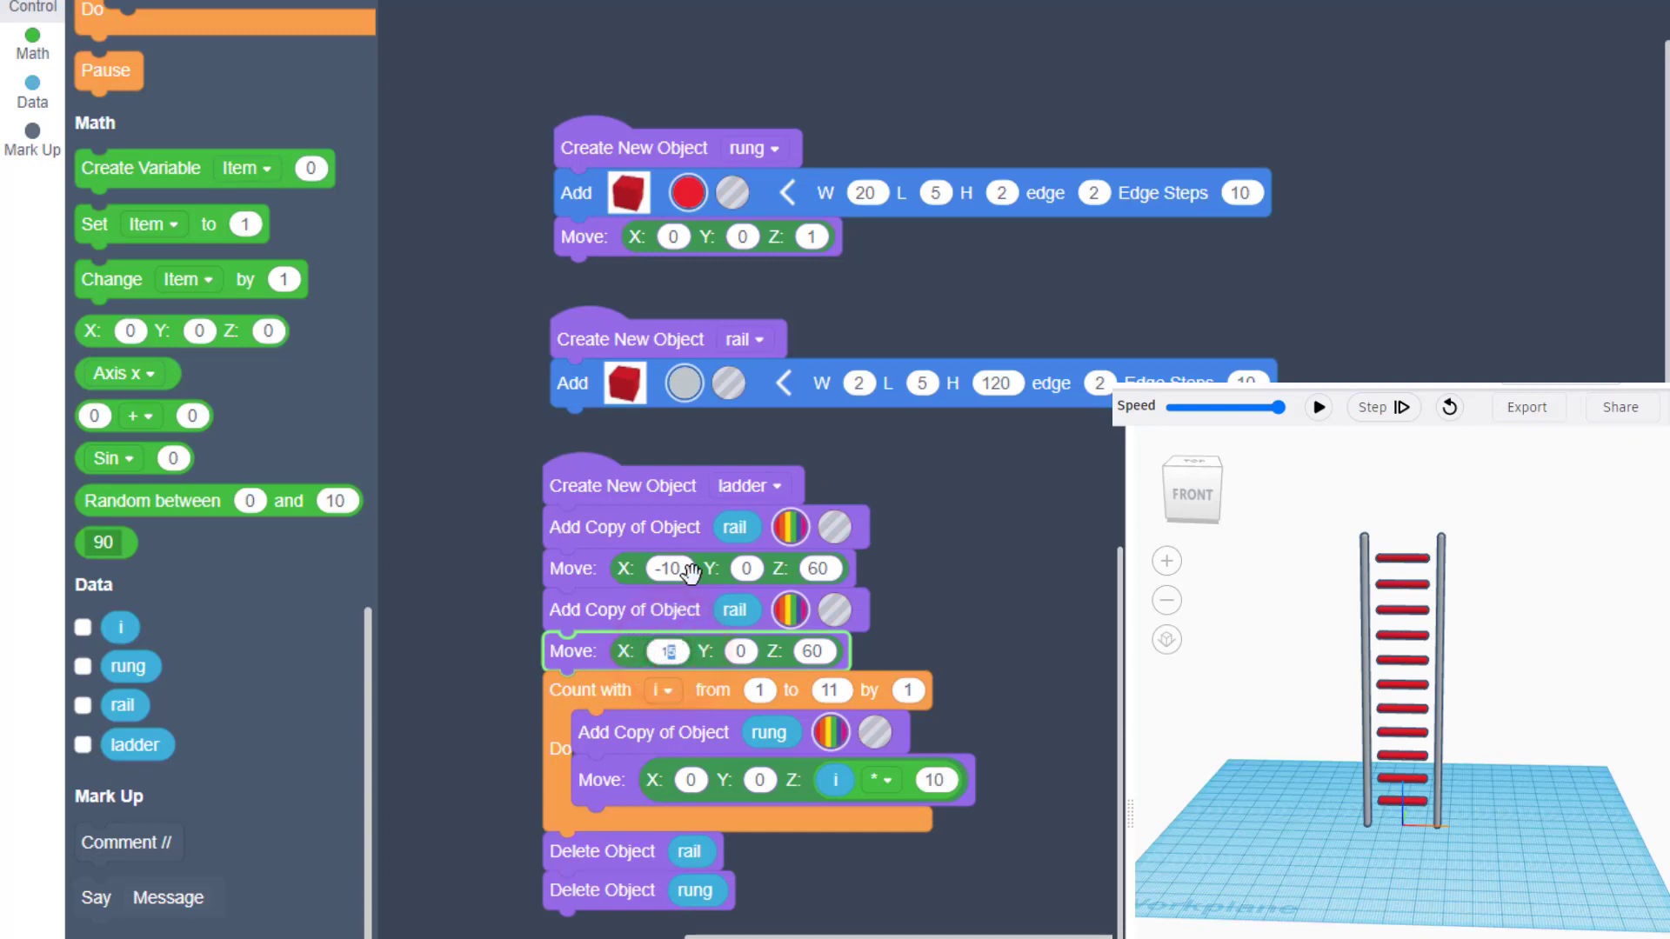
pyautogui.click(1320, 407)
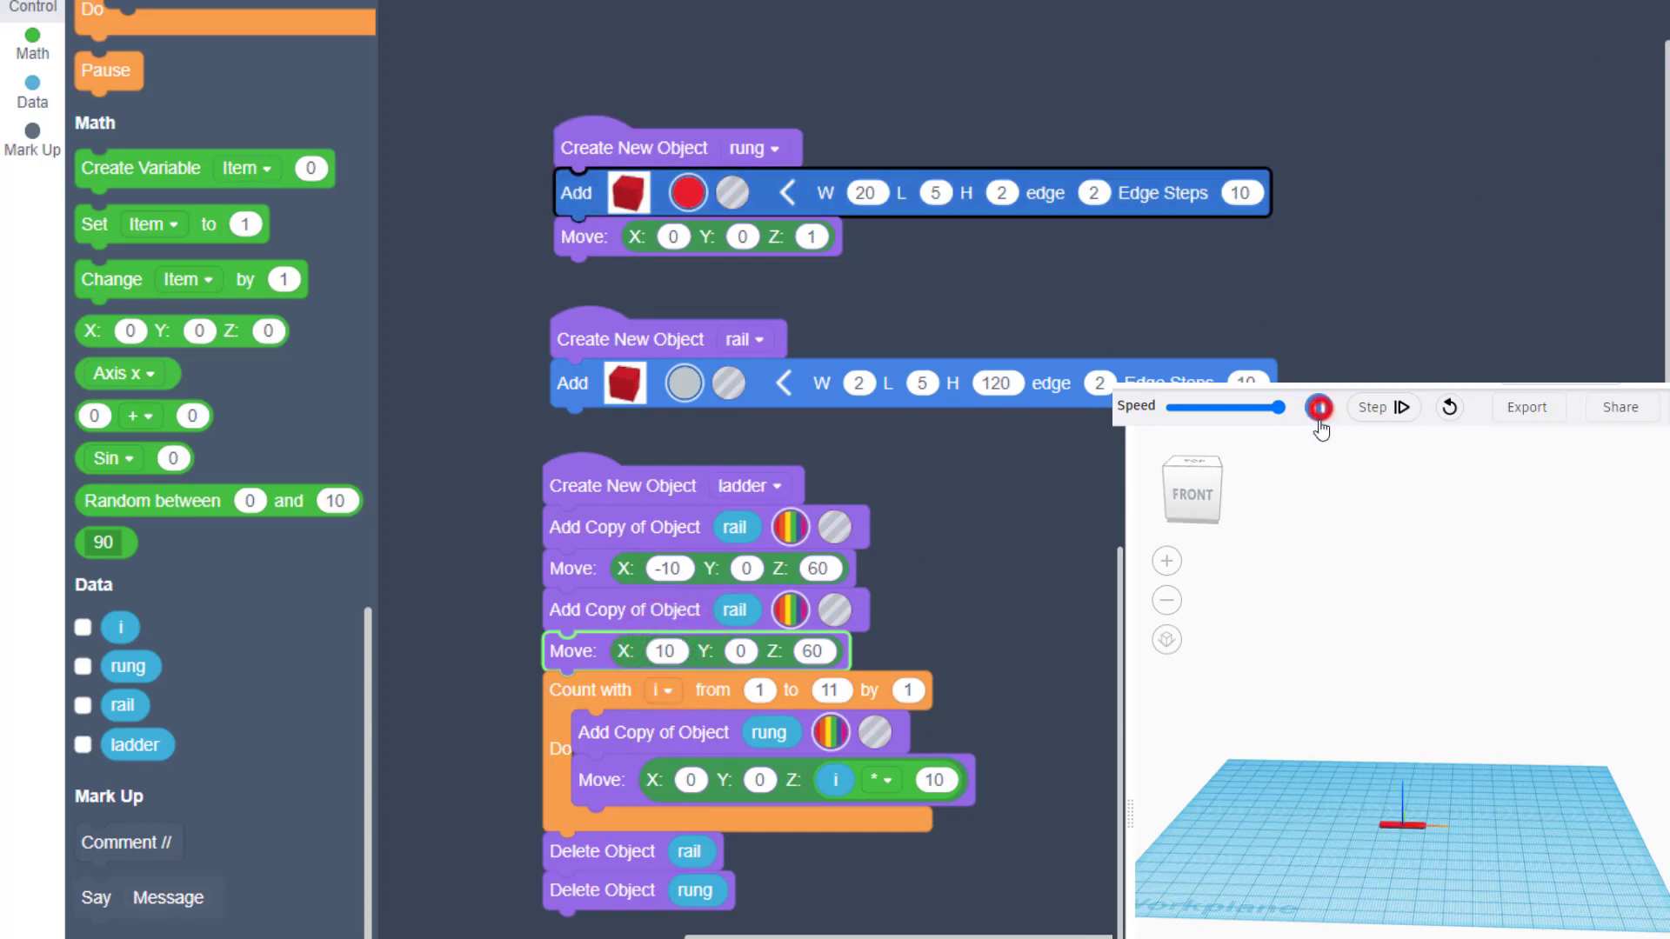
pyautogui.click(1320, 407)
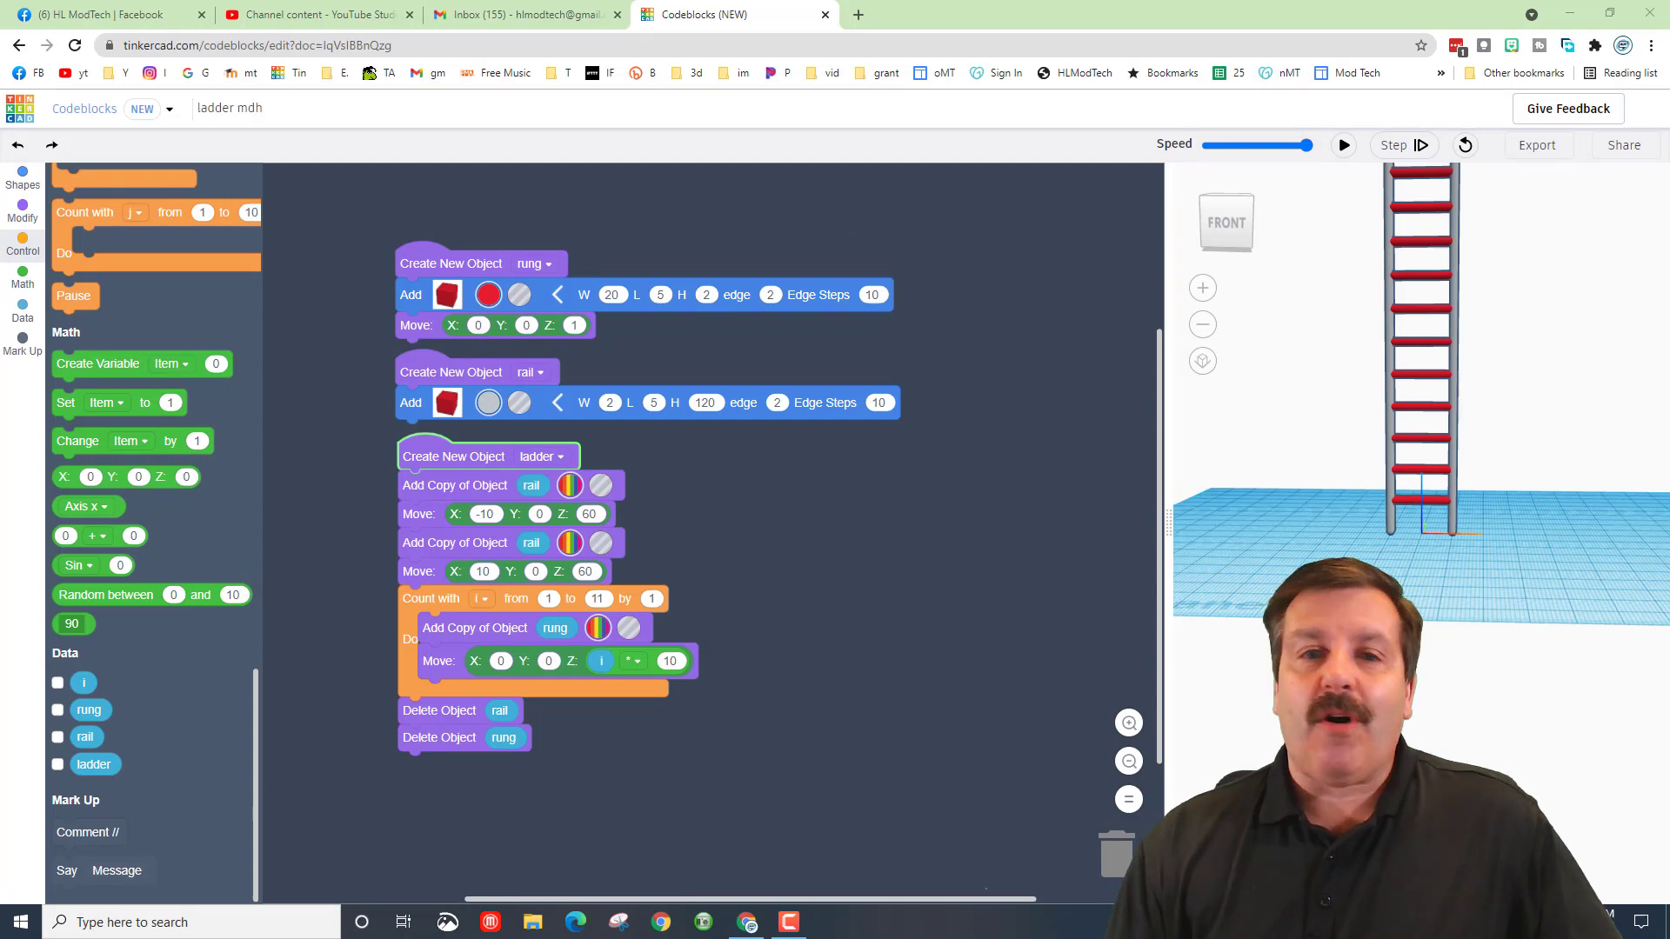
pyautogui.moveTo(431, 515)
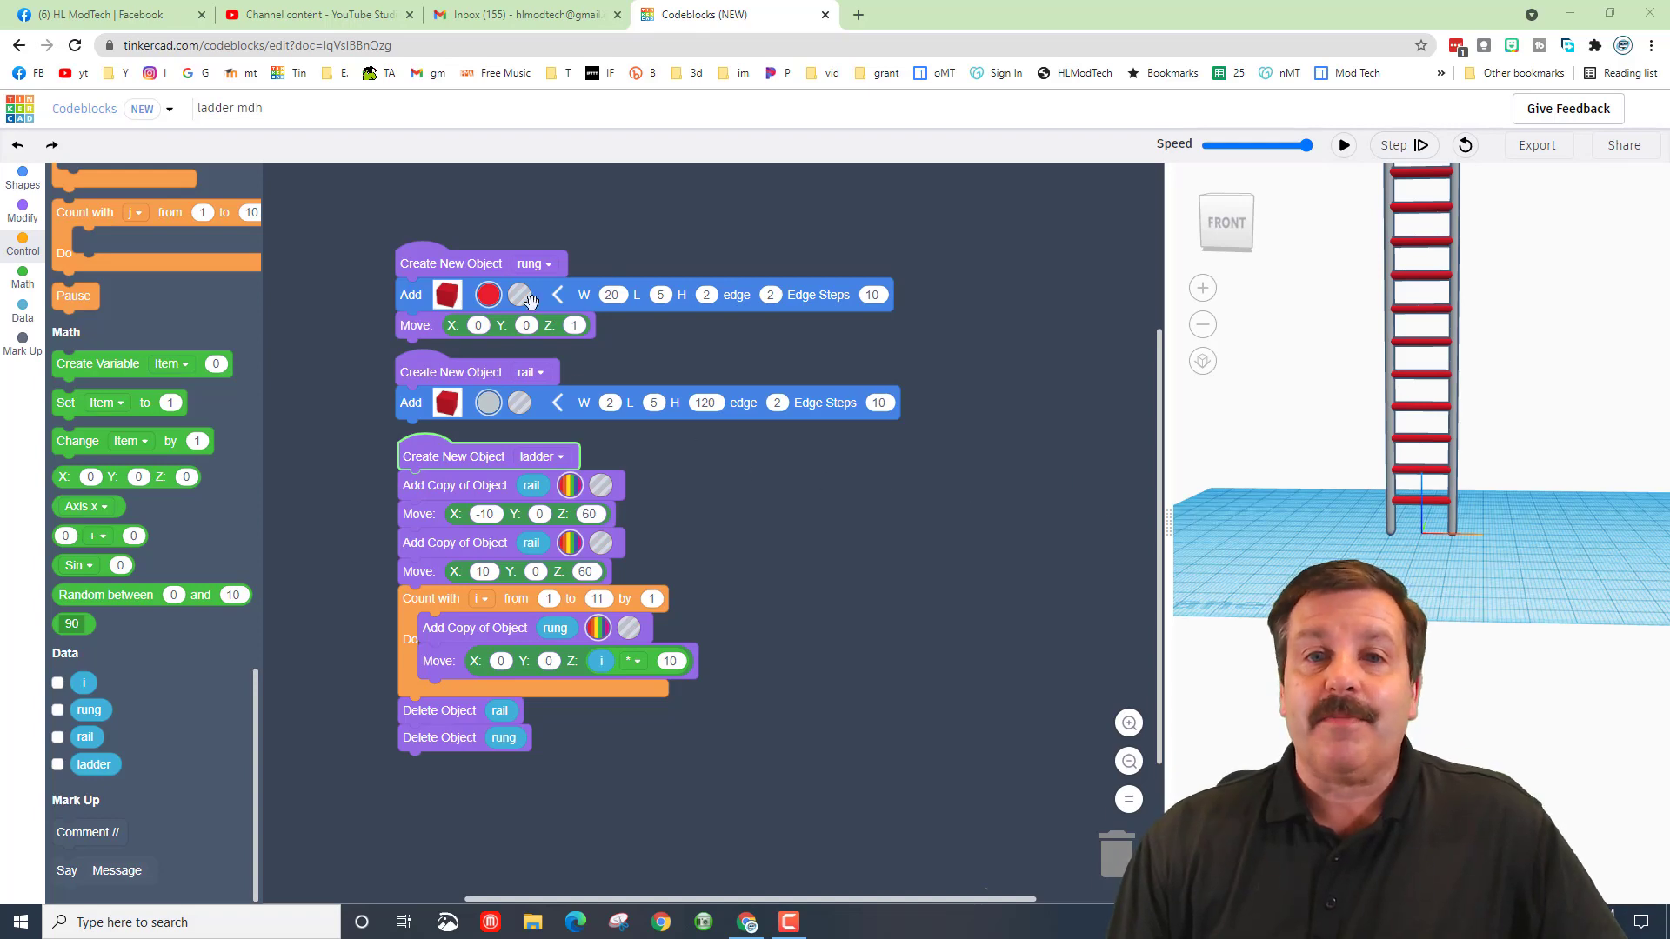
# Step: Colour the rungs dark blue, rerun the ladder, and bring up the export options
pyautogui.click(487, 296)
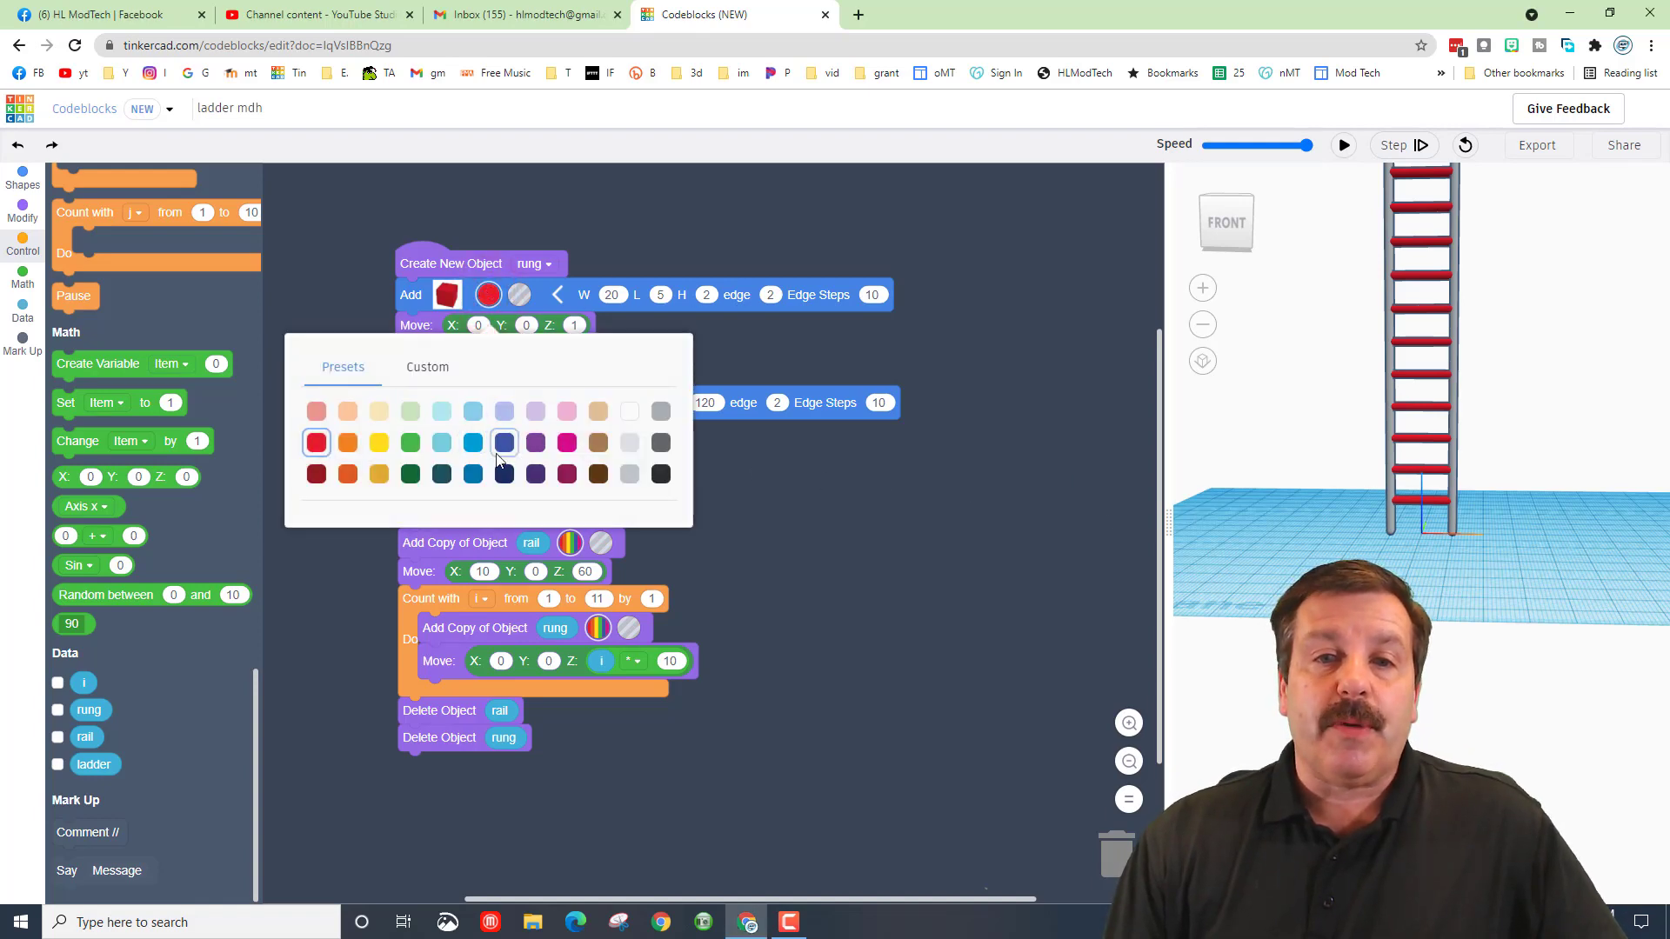
pyautogui.click(1344, 145)
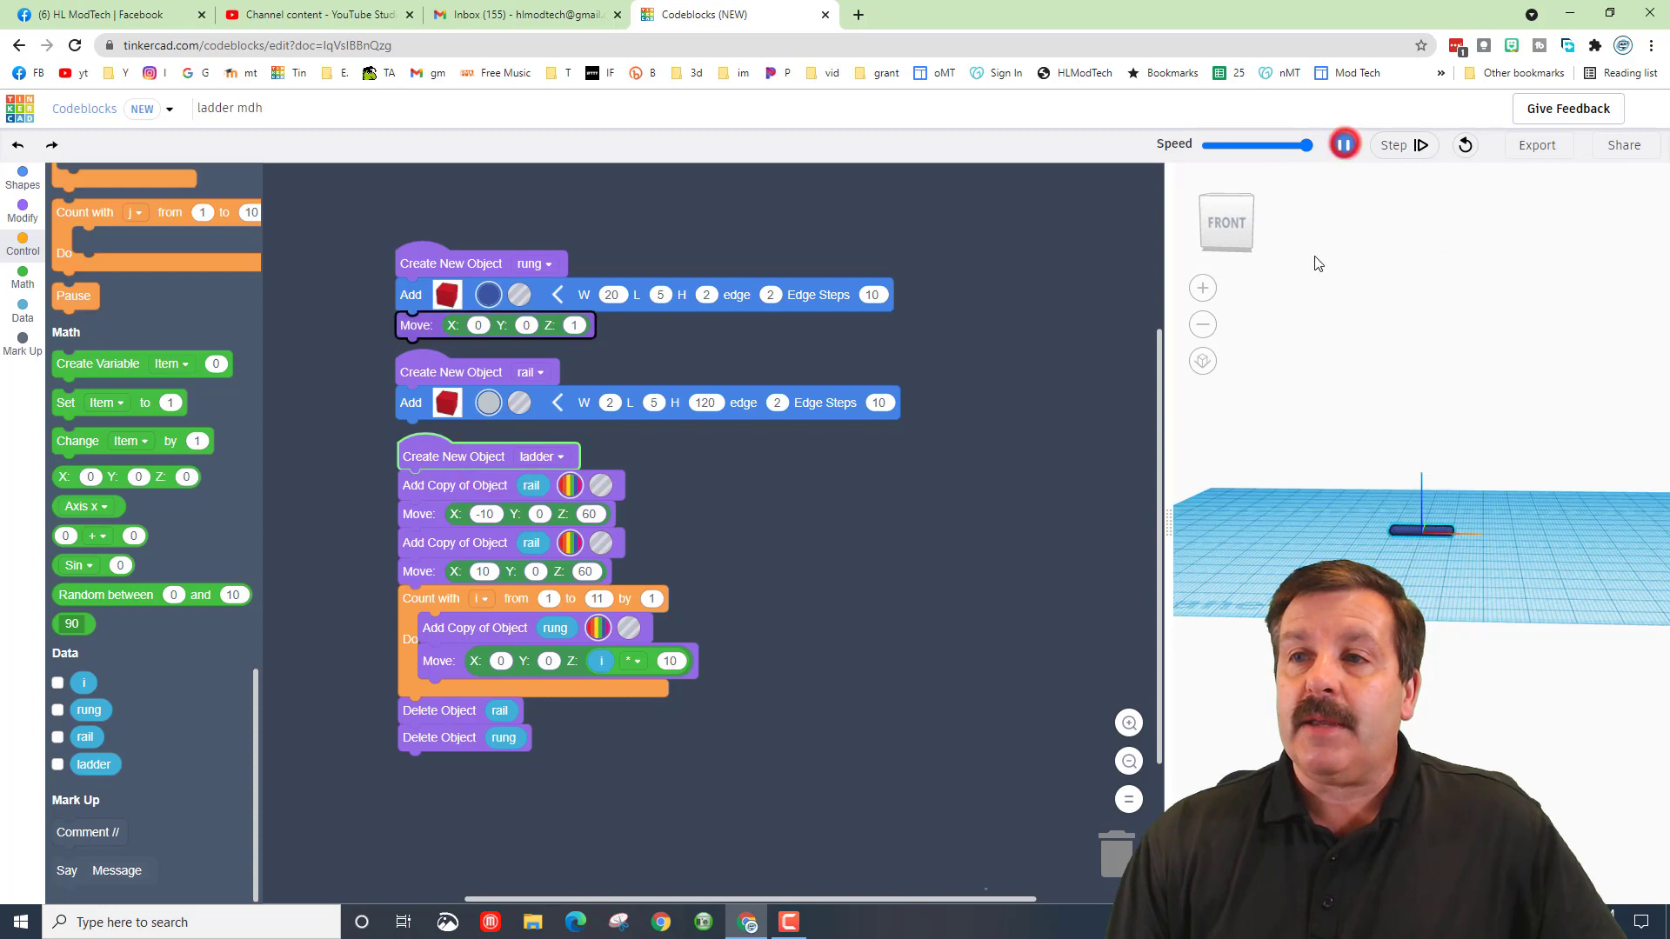
pyautogui.click(1344, 144)
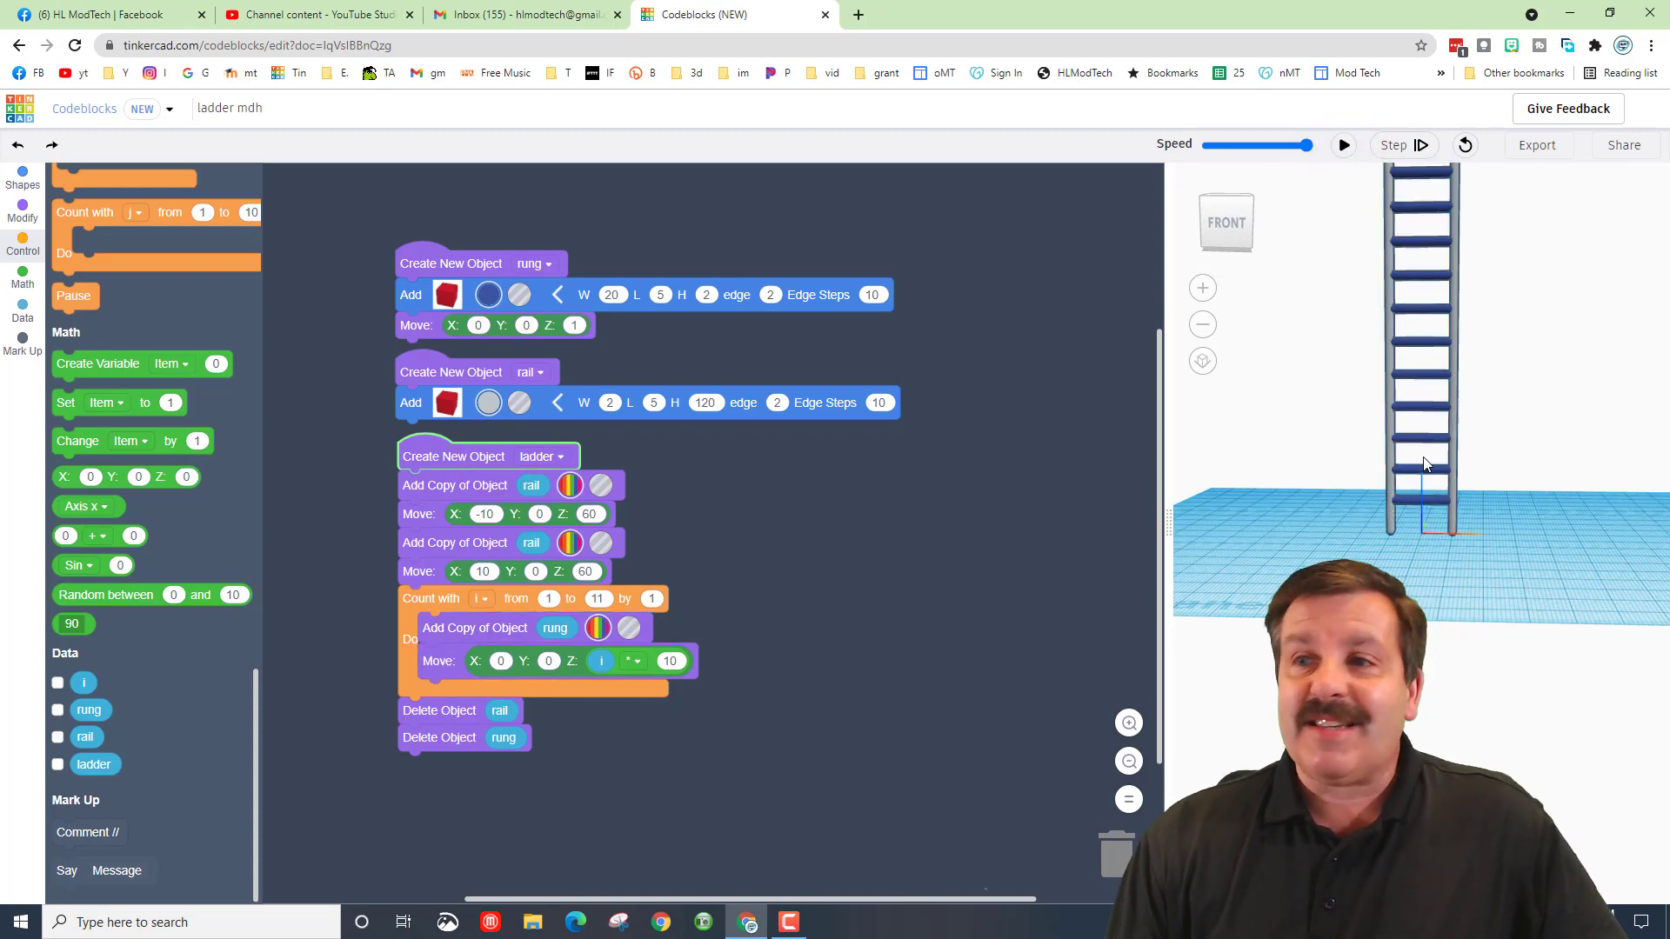
pyautogui.moveTo(1524, 228)
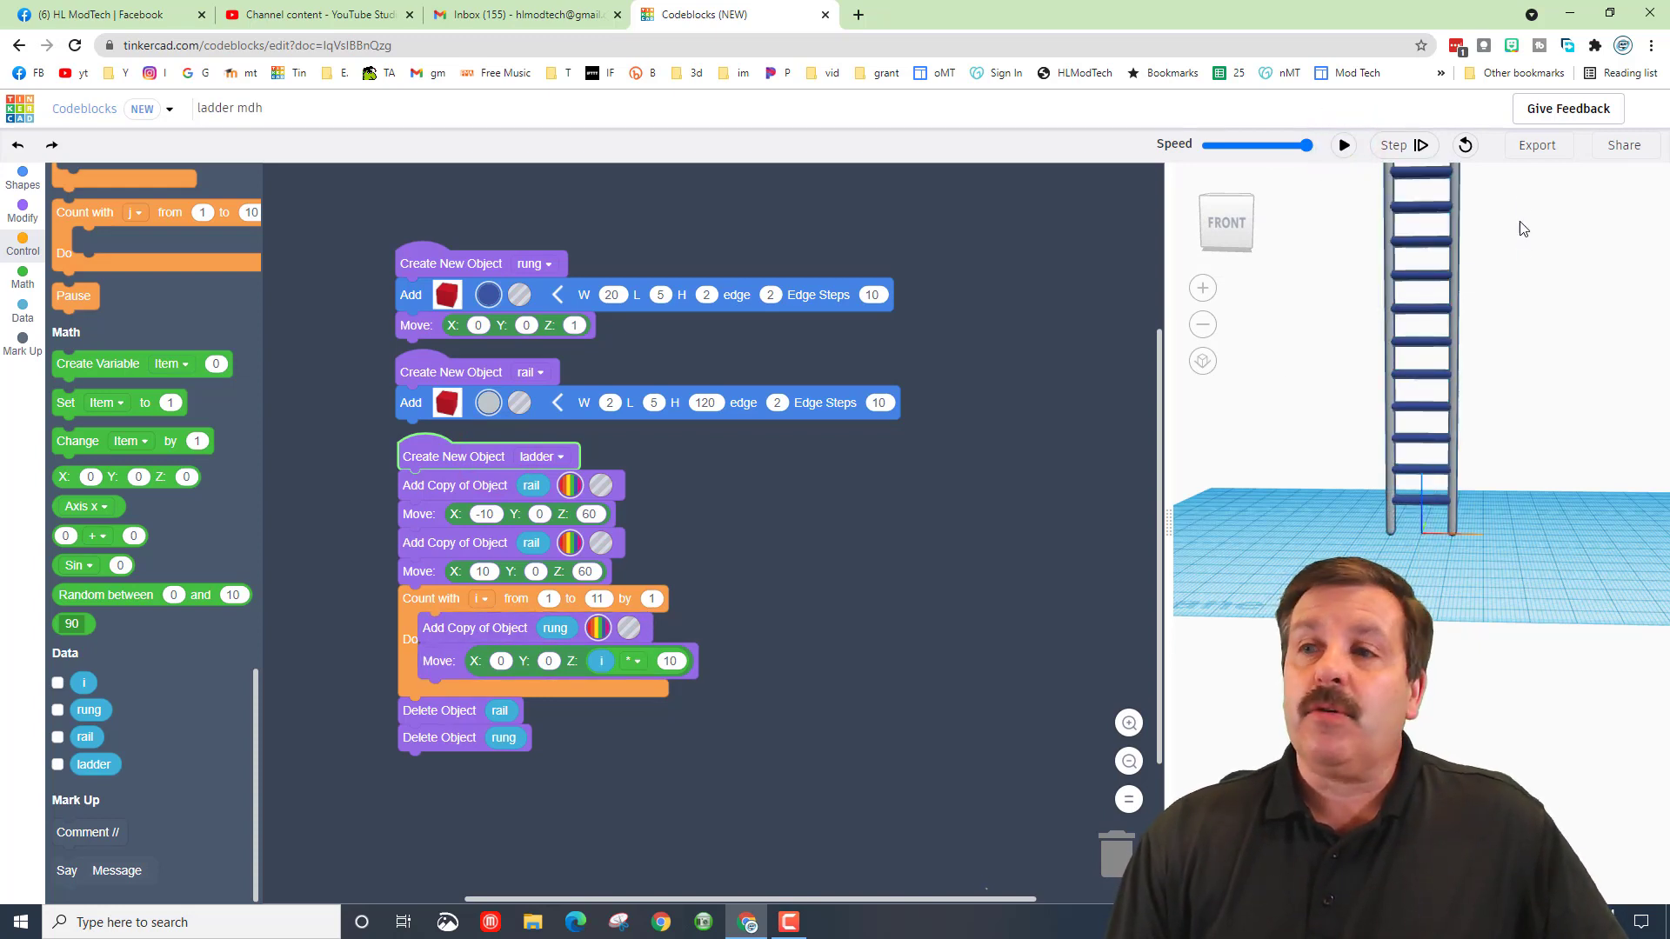
pyautogui.click(1536, 145)
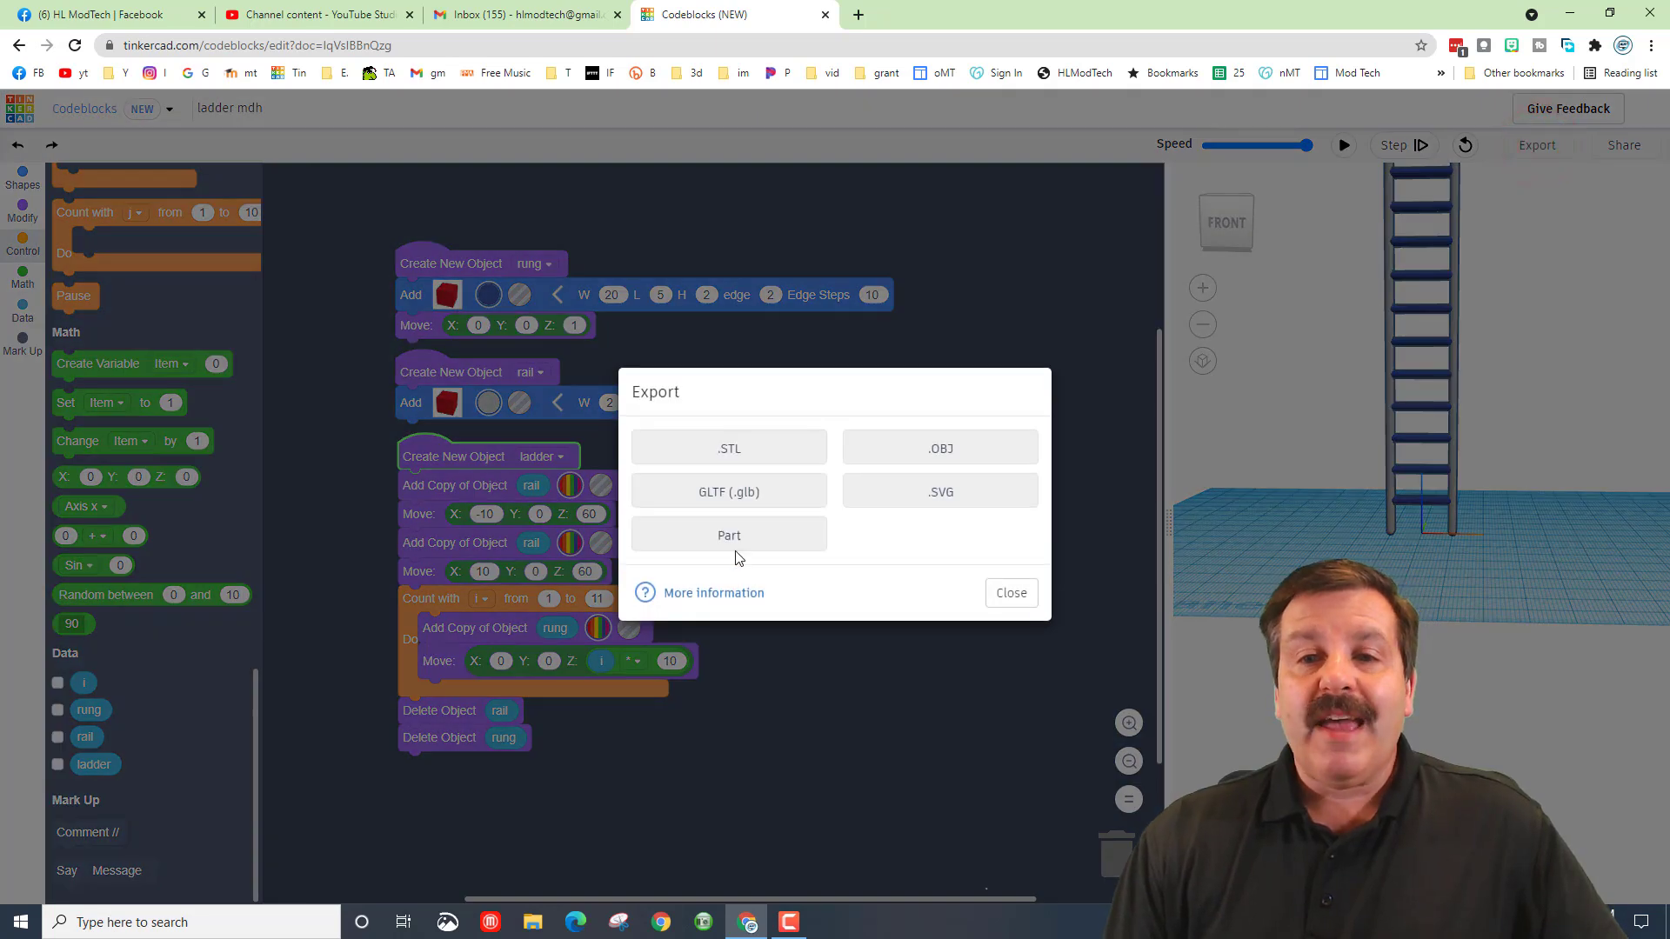
# Step: Export the ladder as a Part named 'ladder' and return to the program
pyautogui.click(729, 534)
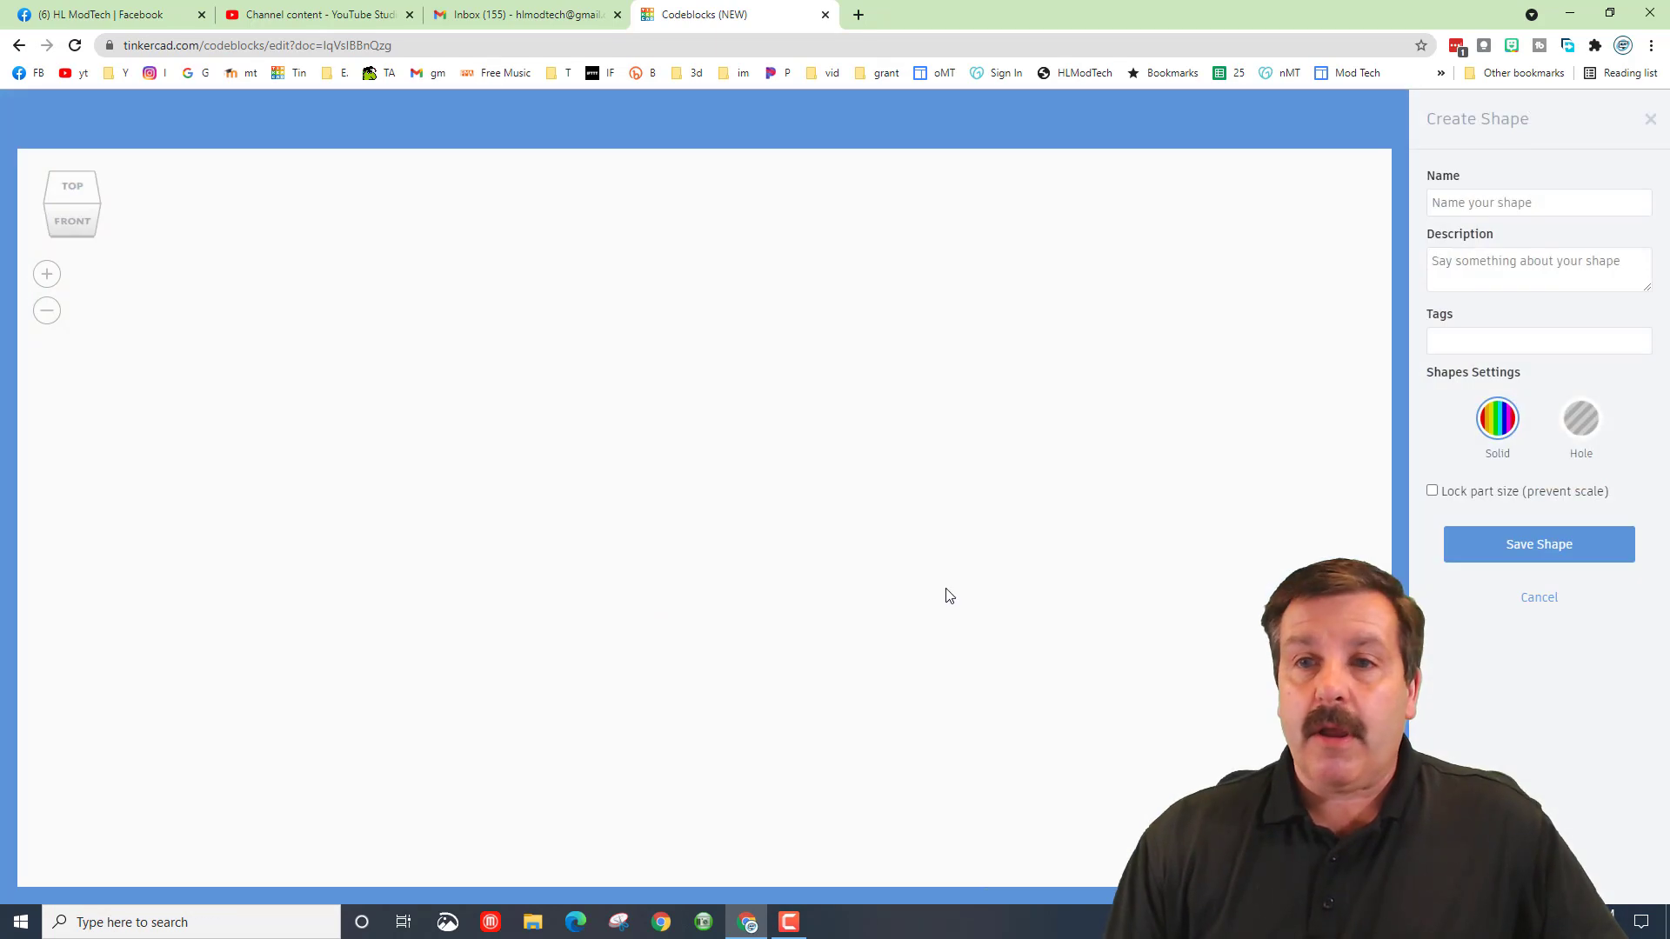
pyautogui.click(1538, 202)
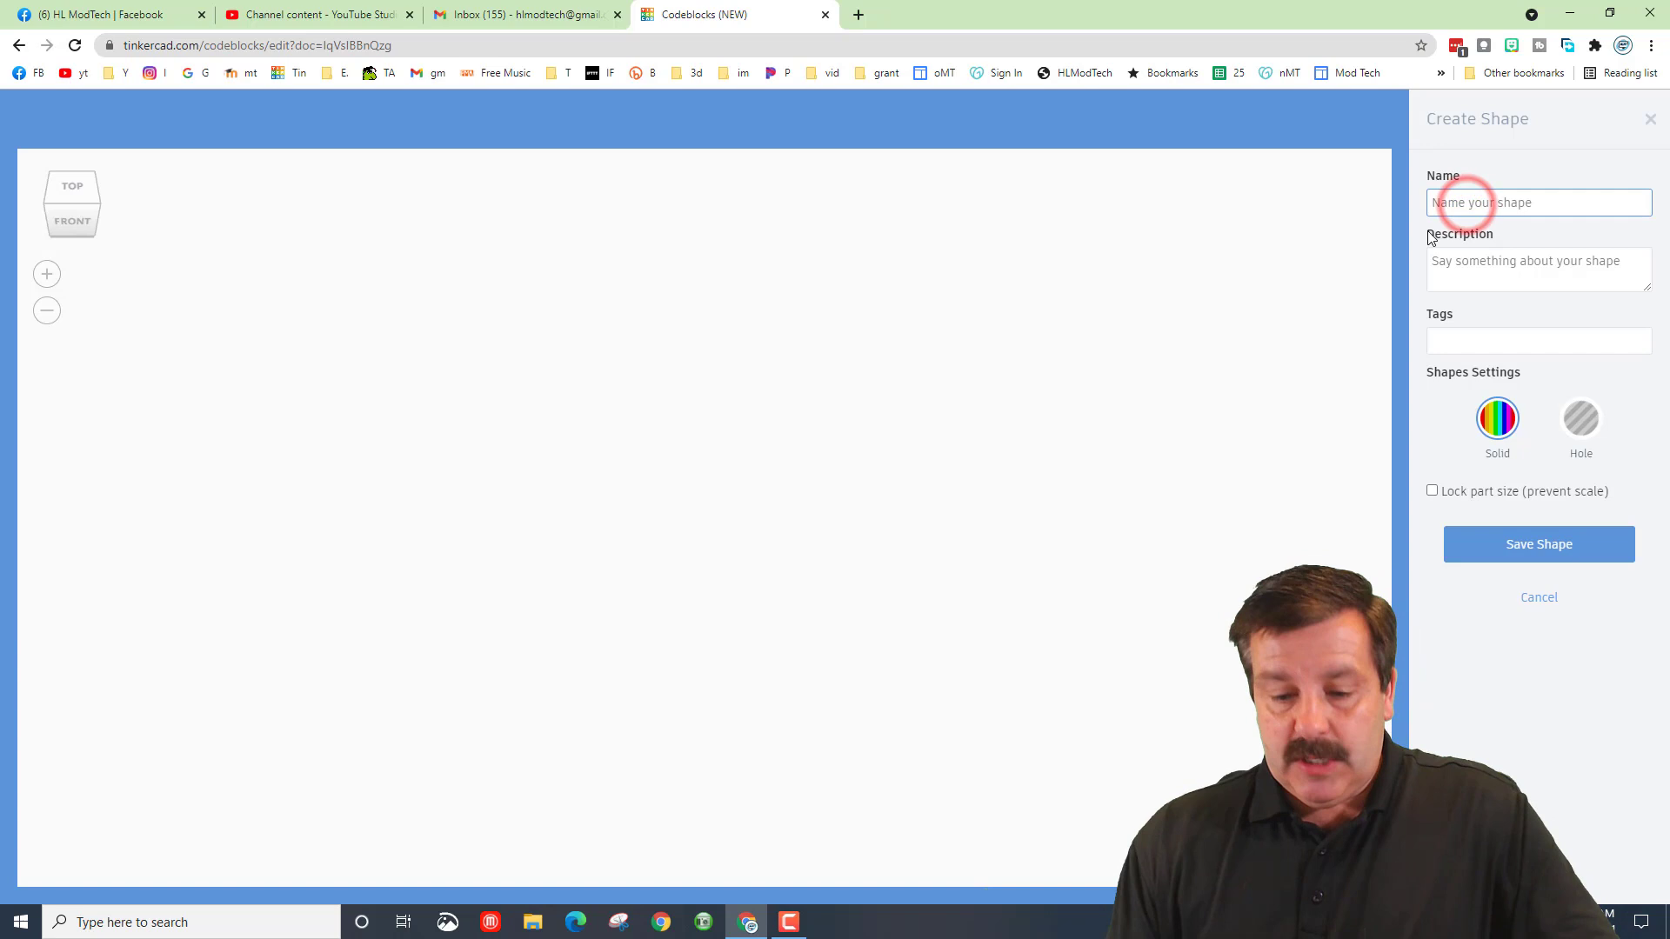
pyautogui.write('ladder')
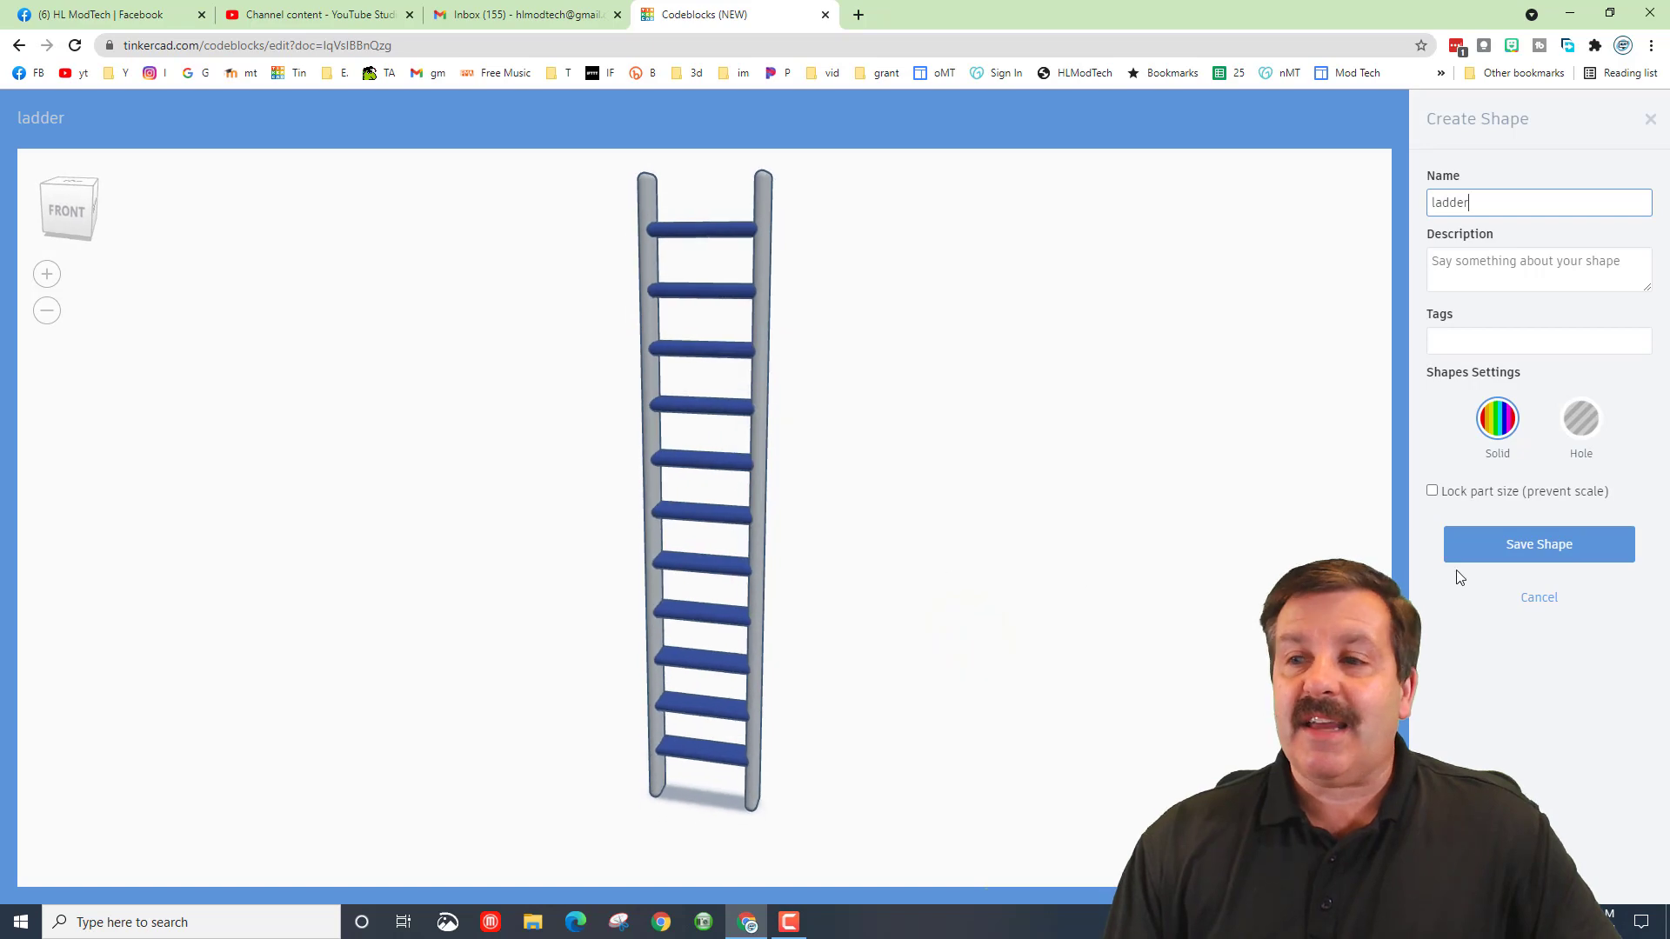
pyautogui.click(1536, 545)
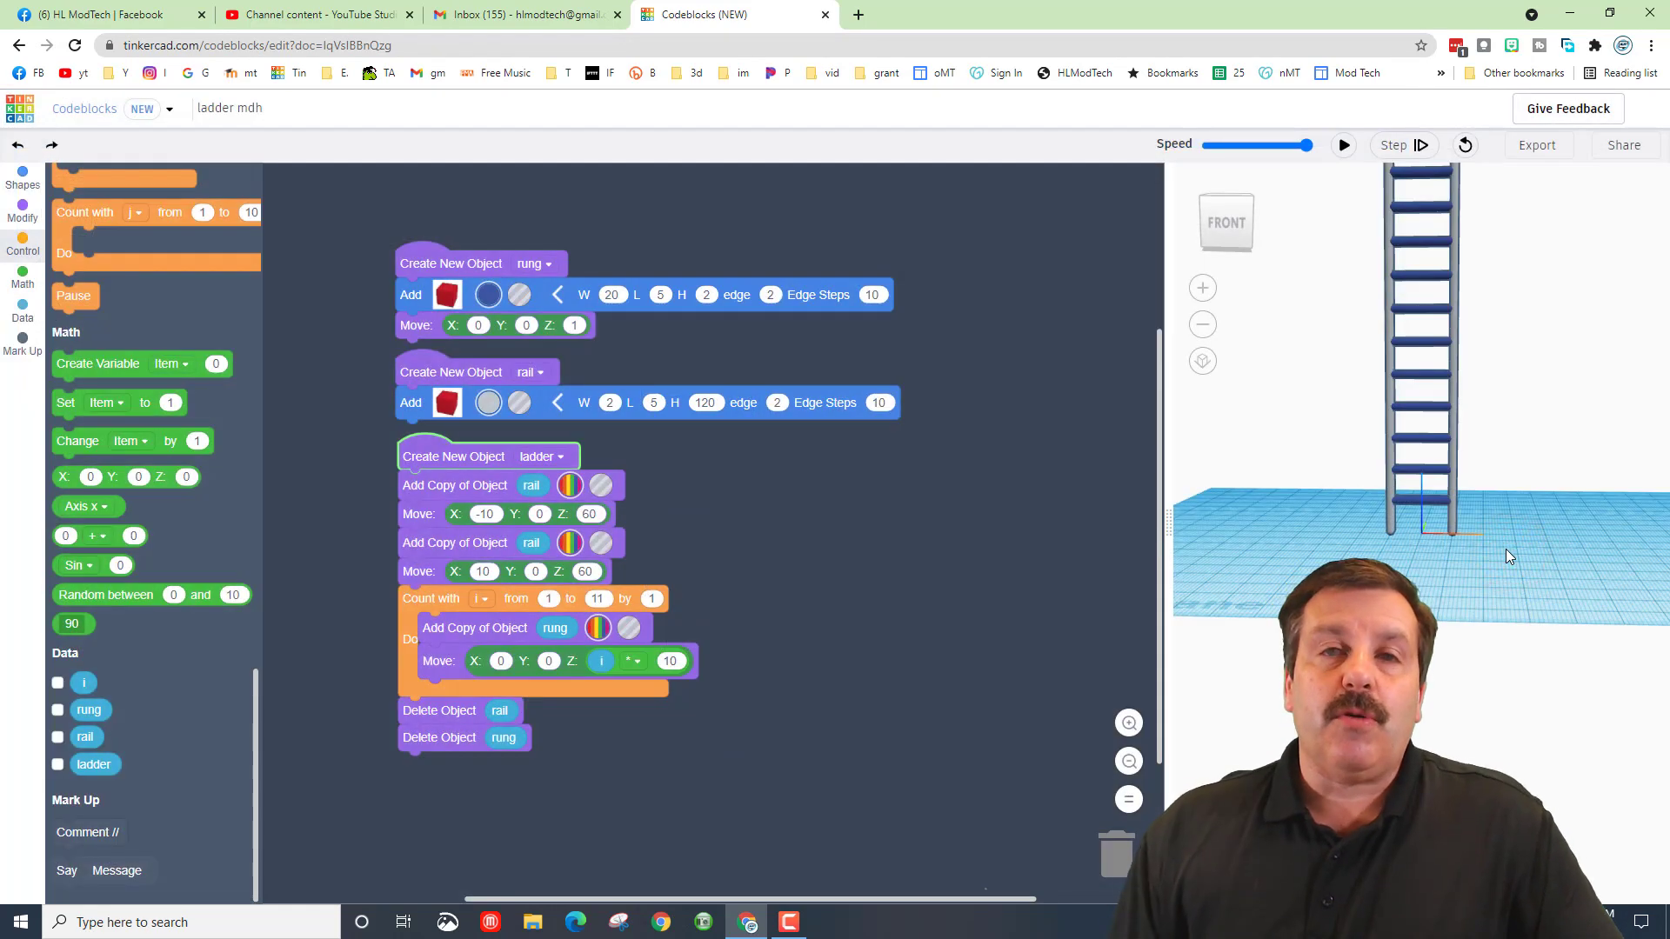